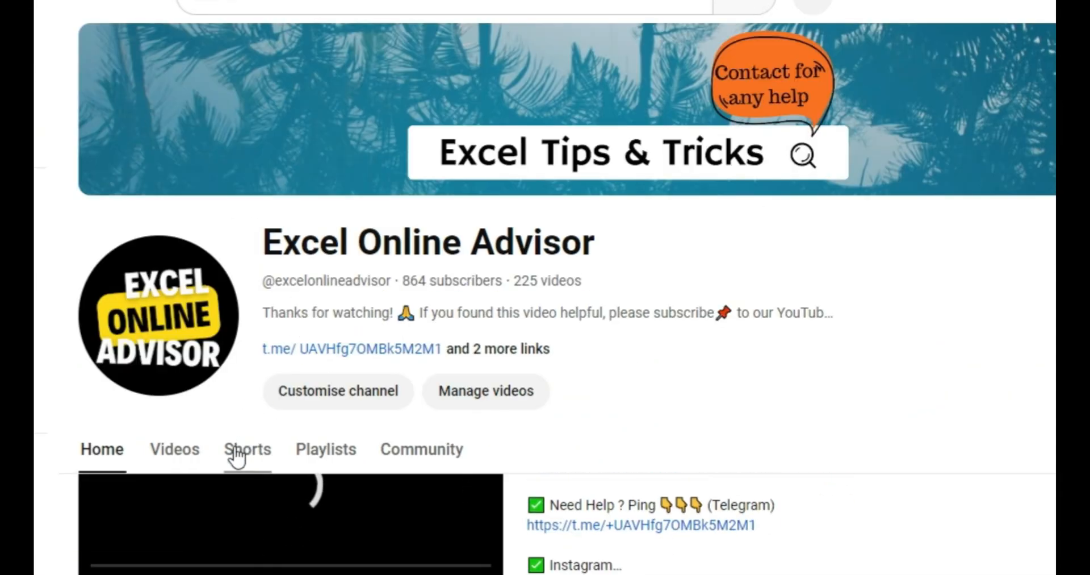
- Browse the Excel Online Advisor channel and switch to its Videos section
scroll(down, 3)
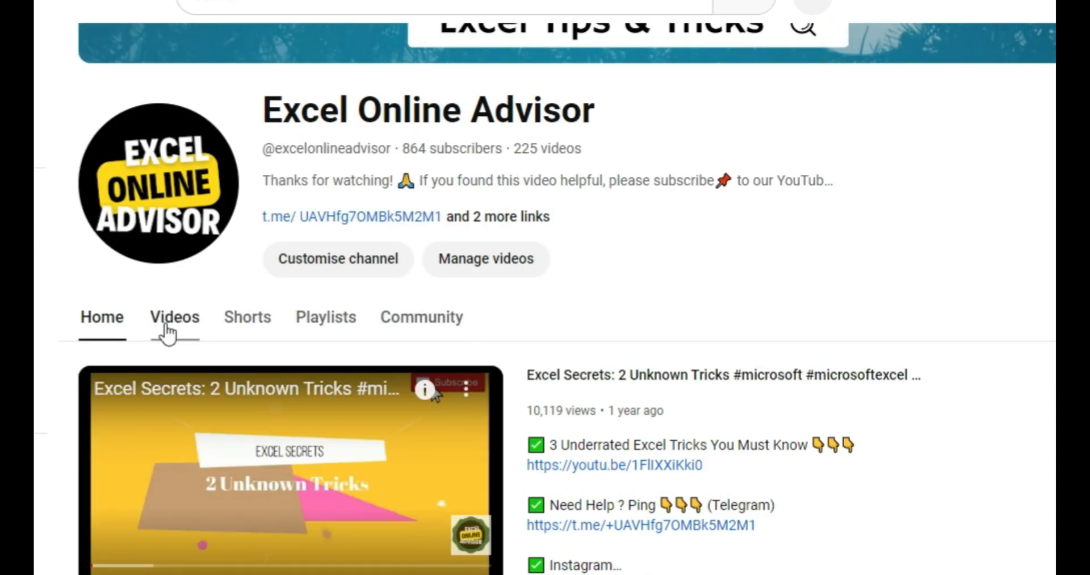
click(174, 316)
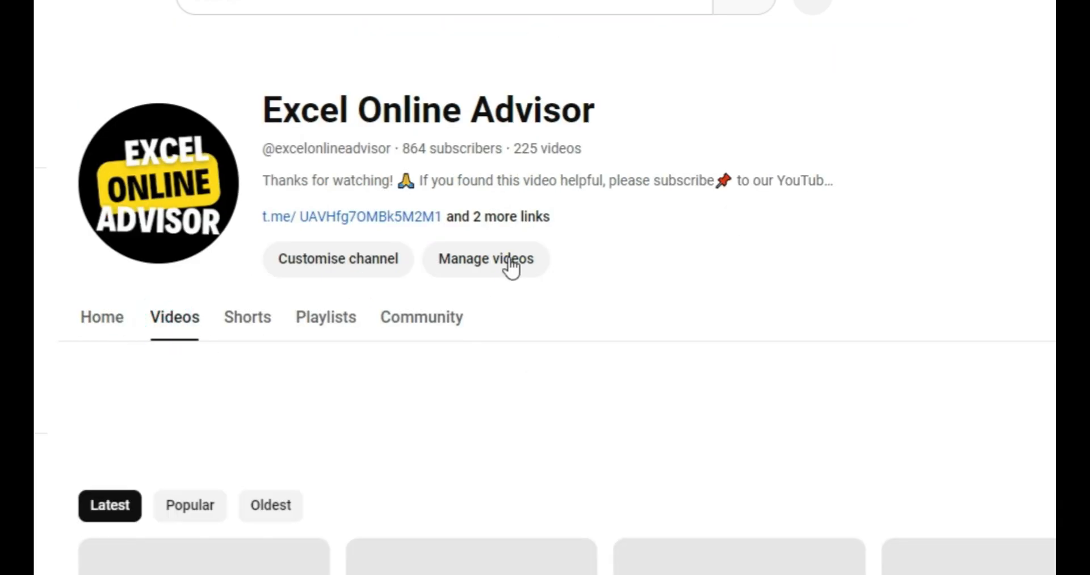
scroll(down, 3)
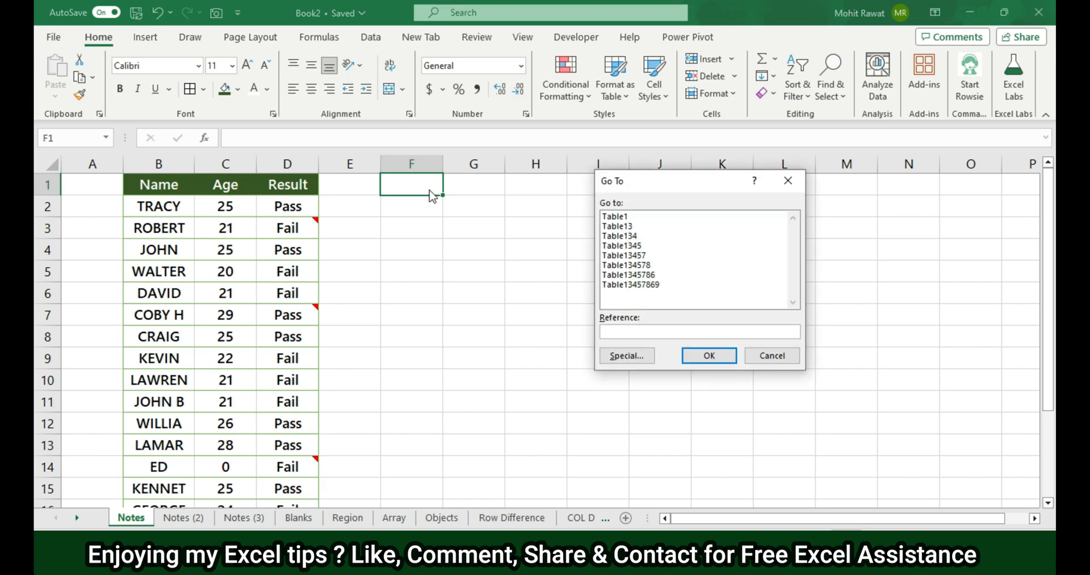
mouse_move(619, 191)
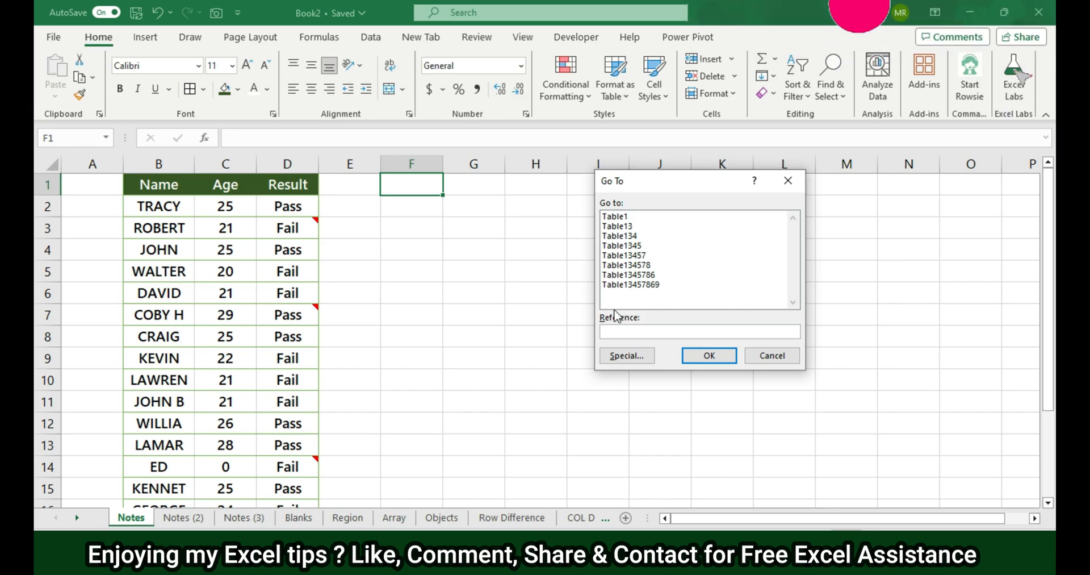
- Focus the Go To Reference box and bring up the Special selection options
click(699, 331)
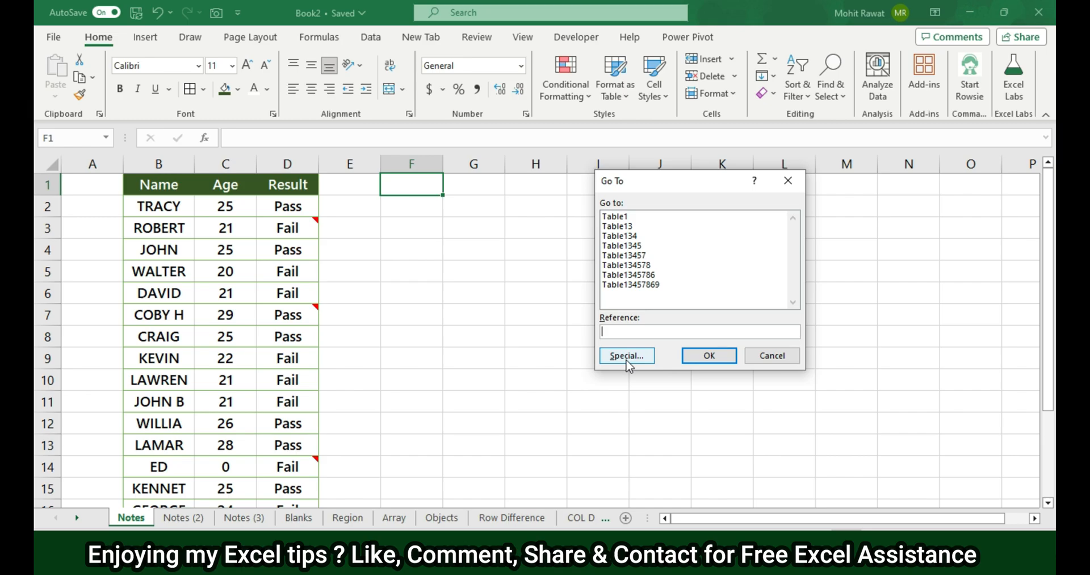
click(625, 355)
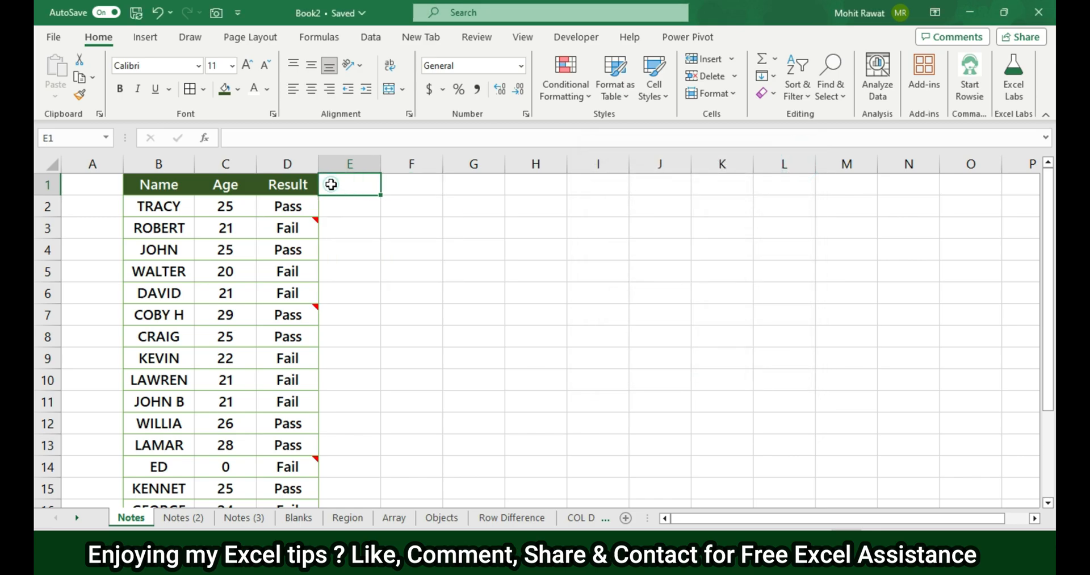
- From the Result header, use Go To Special > Notes to select every noted Result cell
click(225, 185)
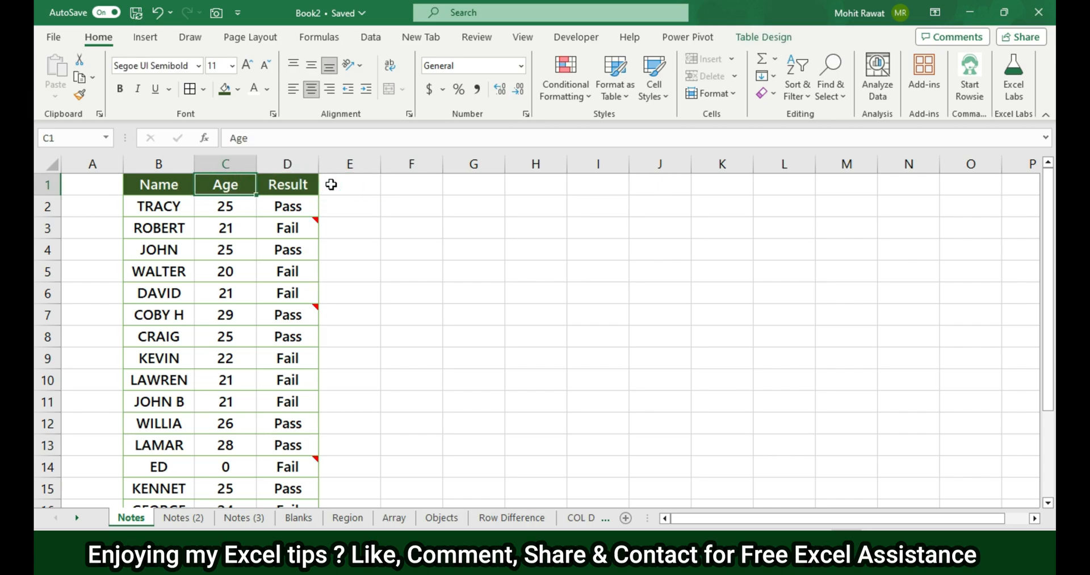
click(287, 185)
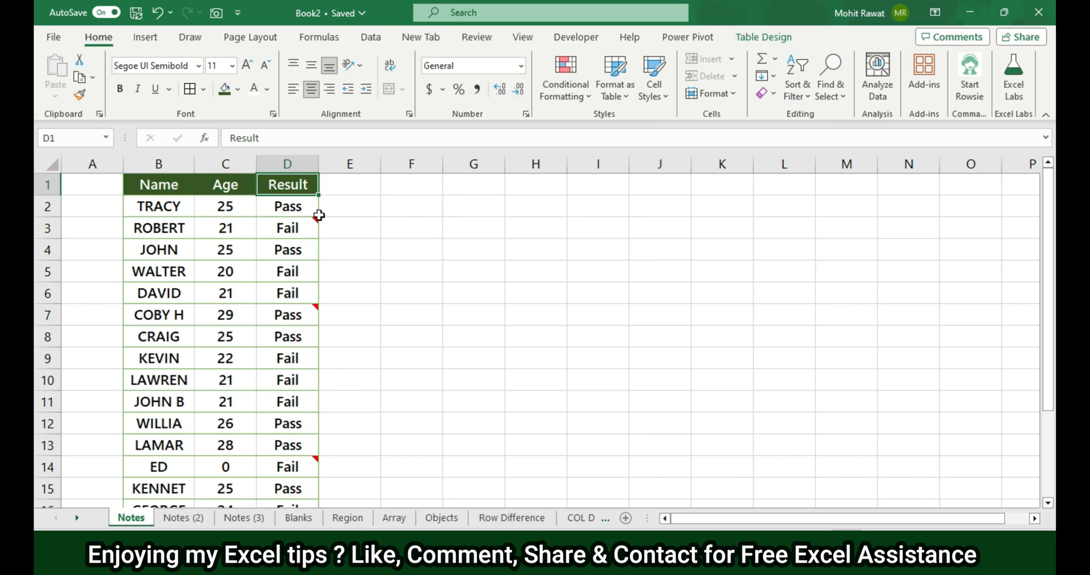
mouse_move(317, 216)
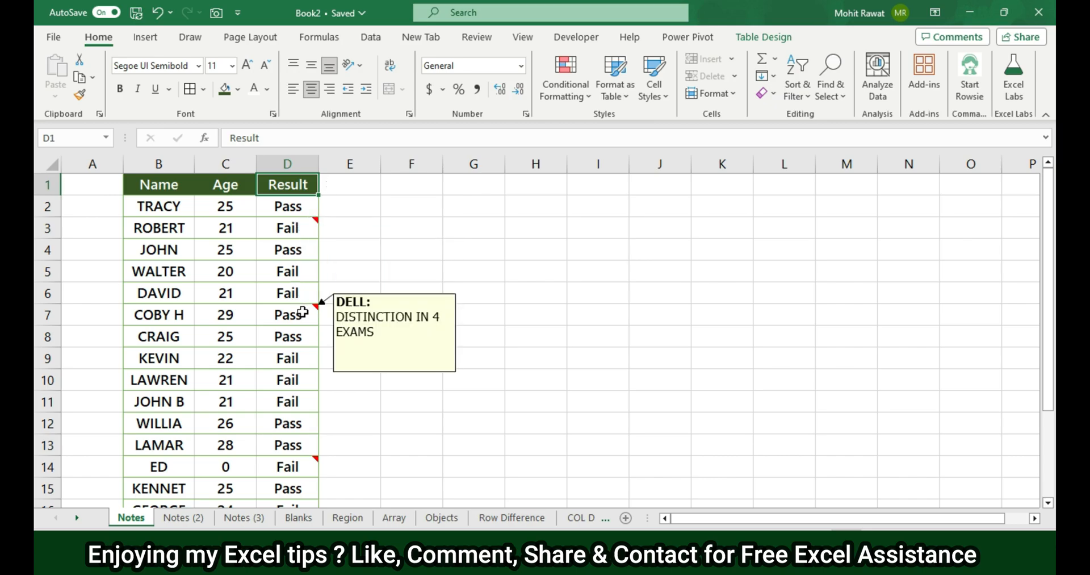
scroll(down, 3)
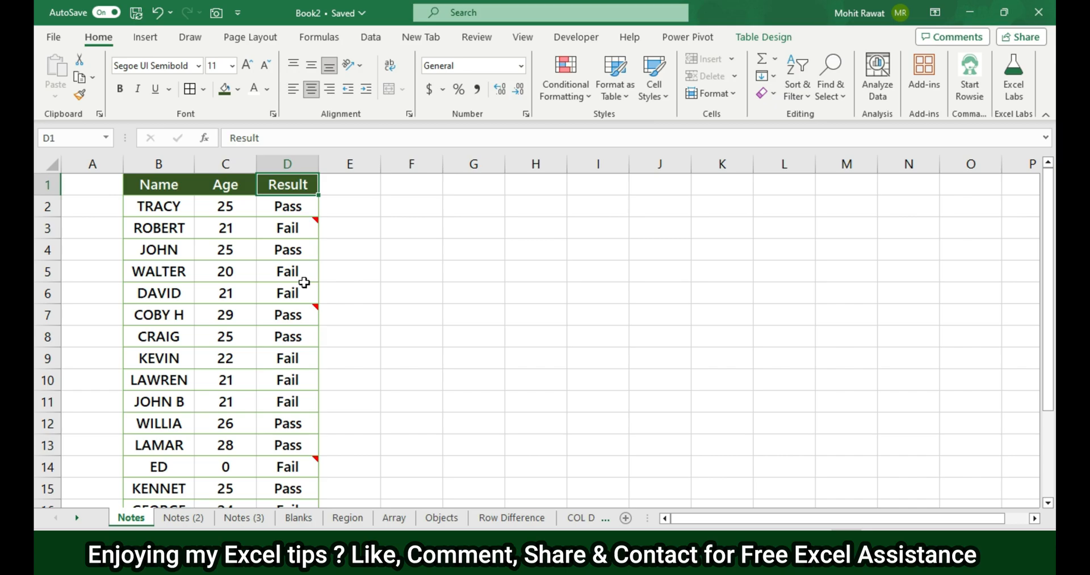
mouse_move(307, 290)
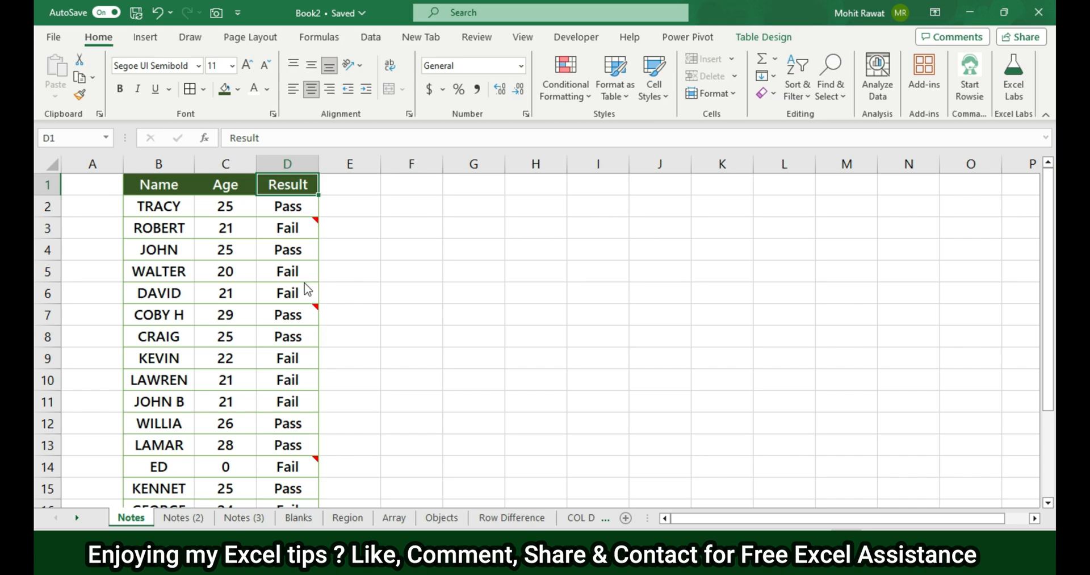
key(F5)
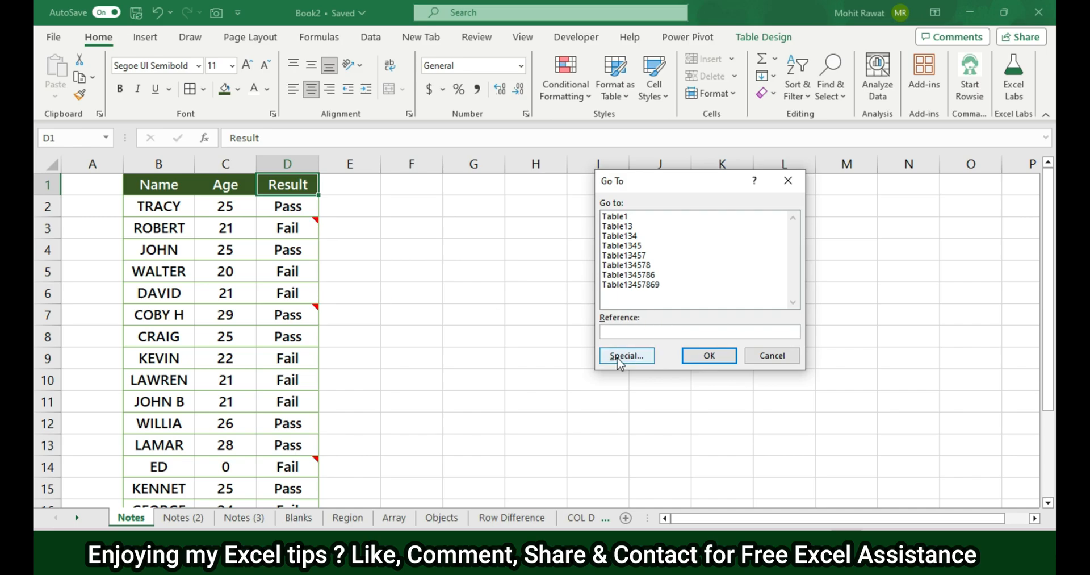
click(625, 356)
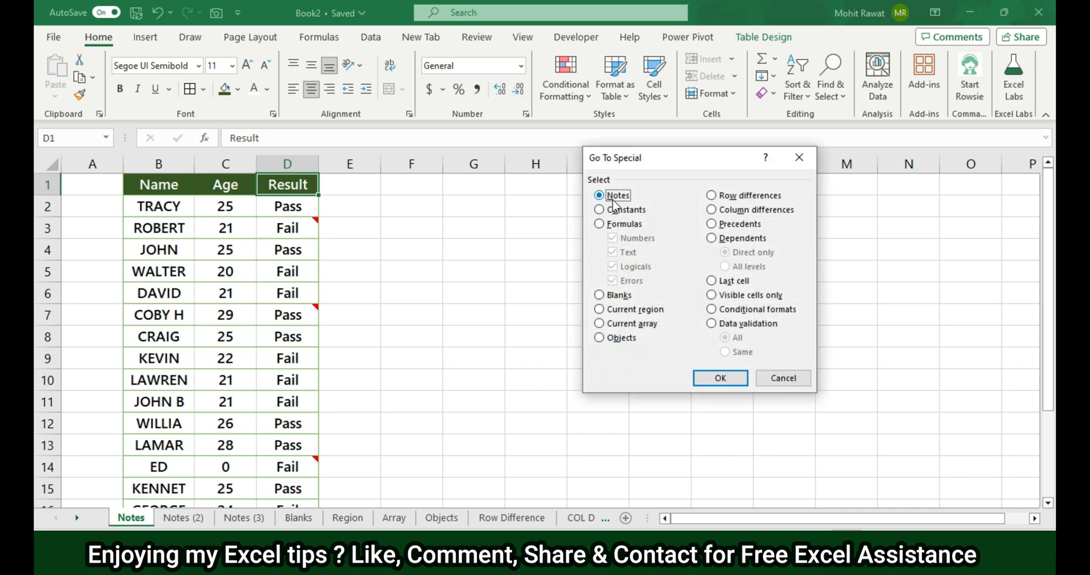
click(719, 377)
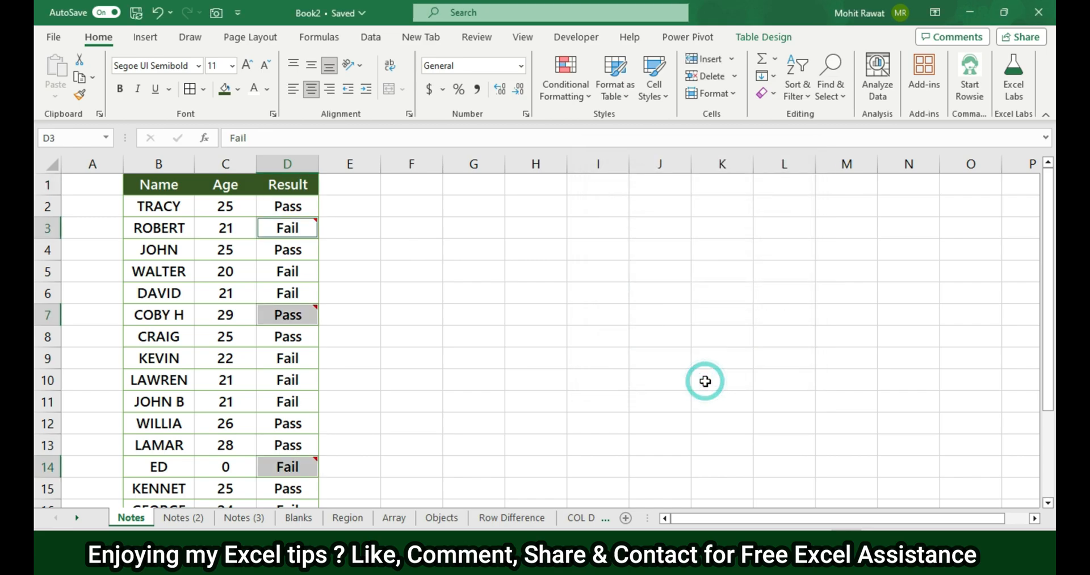
mouse_move(433, 320)
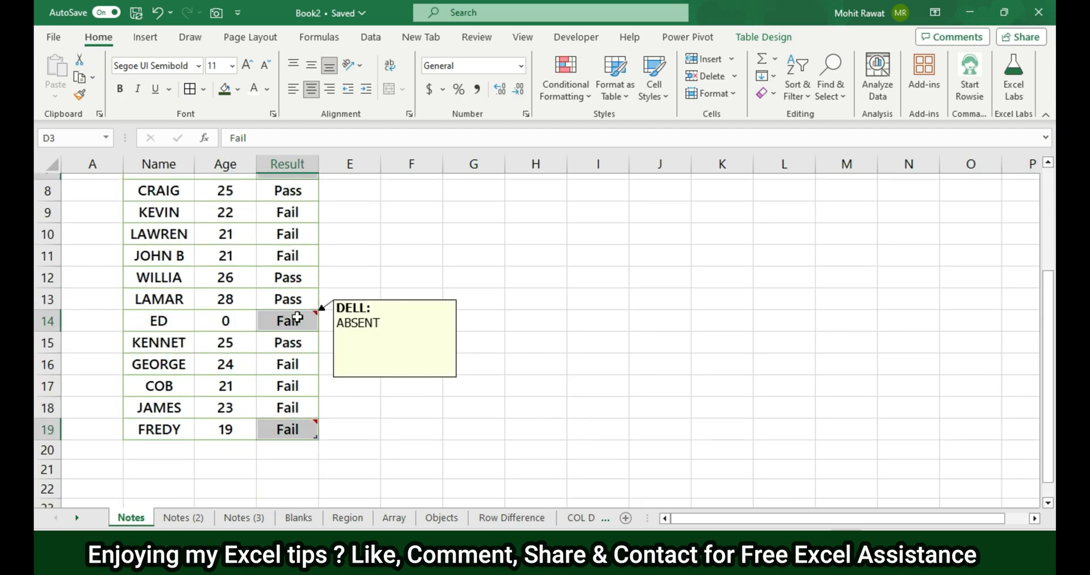
- On Notes (2), use Go To Special > Constants to select all constant cells, excluding Final Result formulas
click(182, 517)
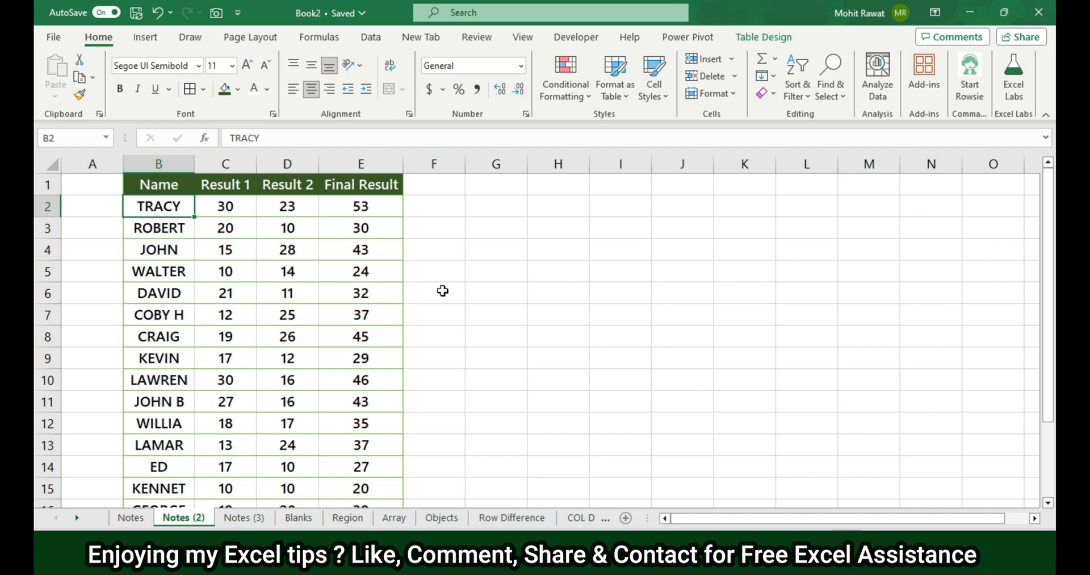
click(287, 206)
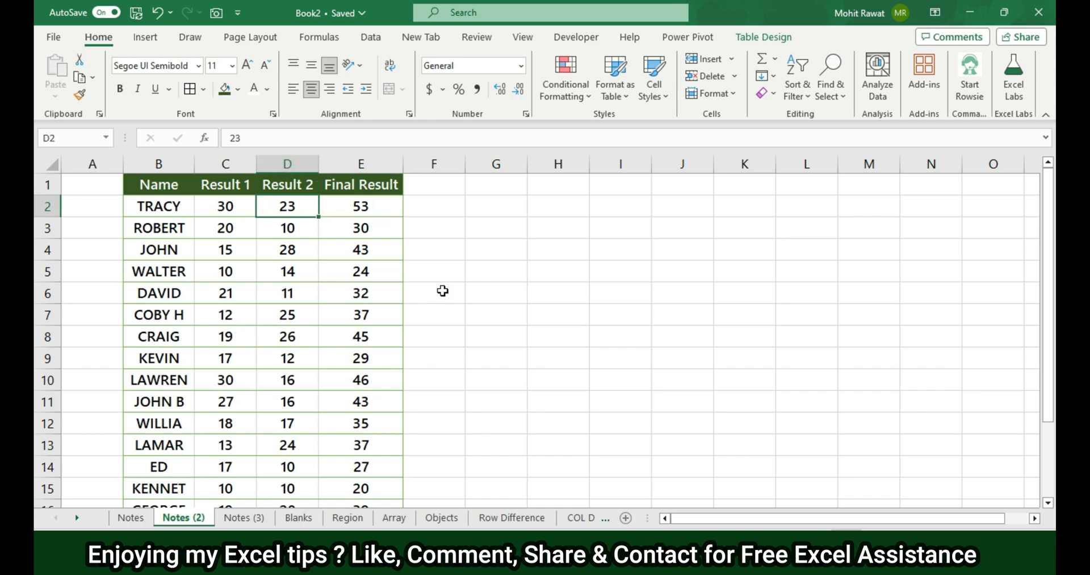
click(360, 206)
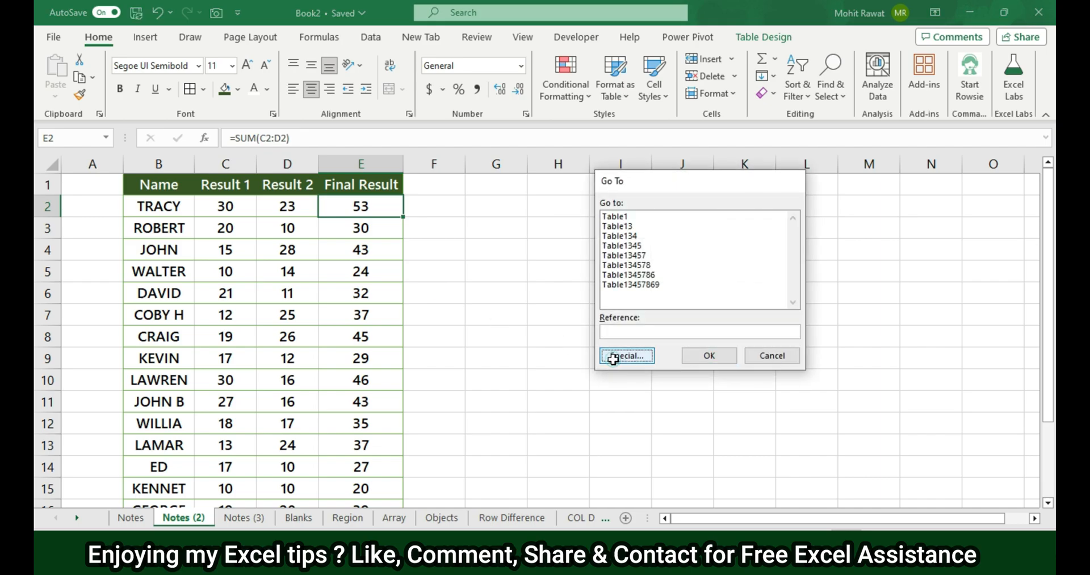
click(624, 354)
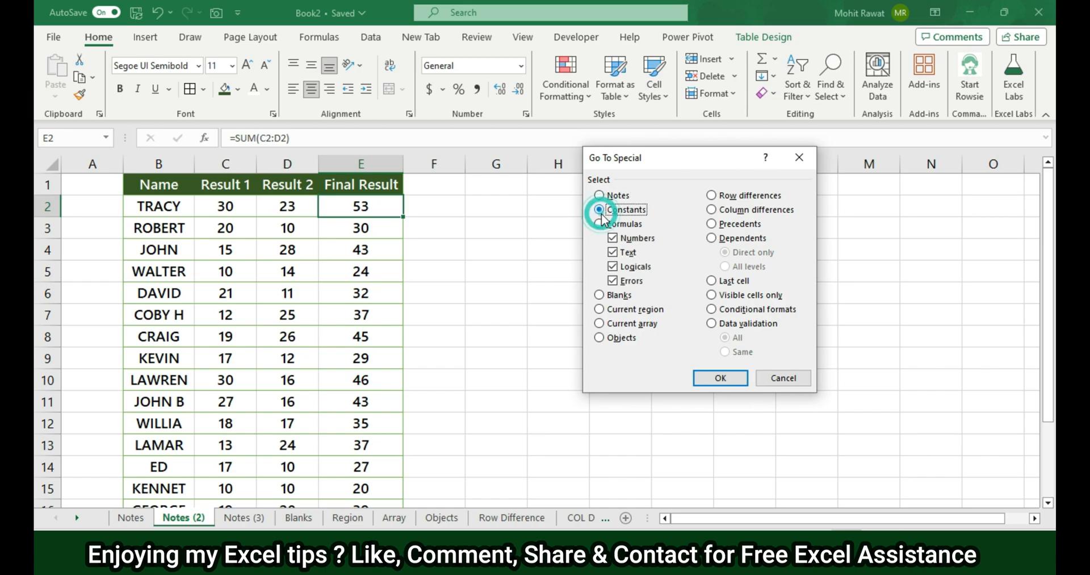
click(719, 377)
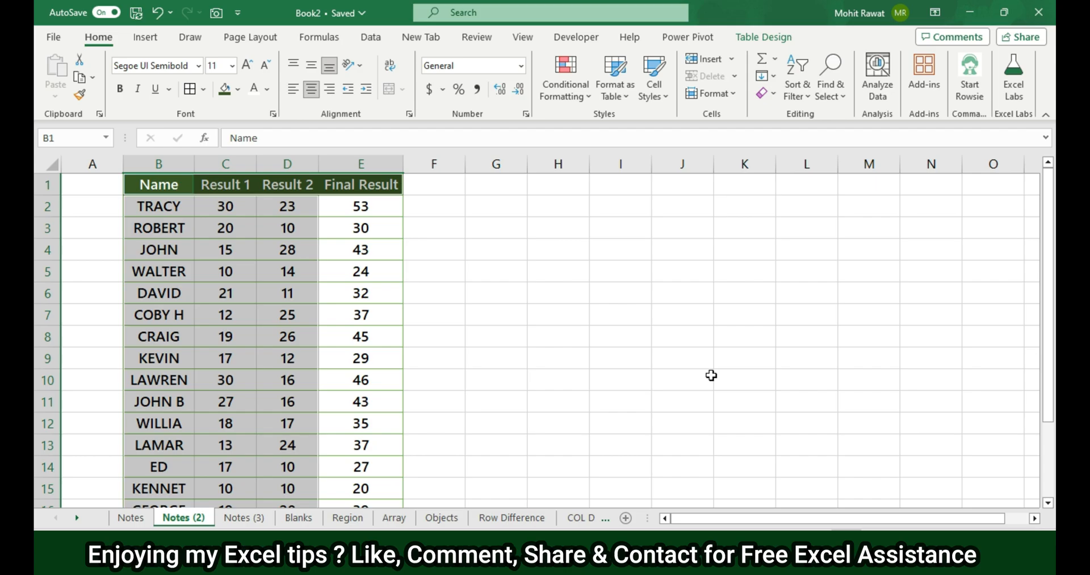
mouse_move(550, 300)
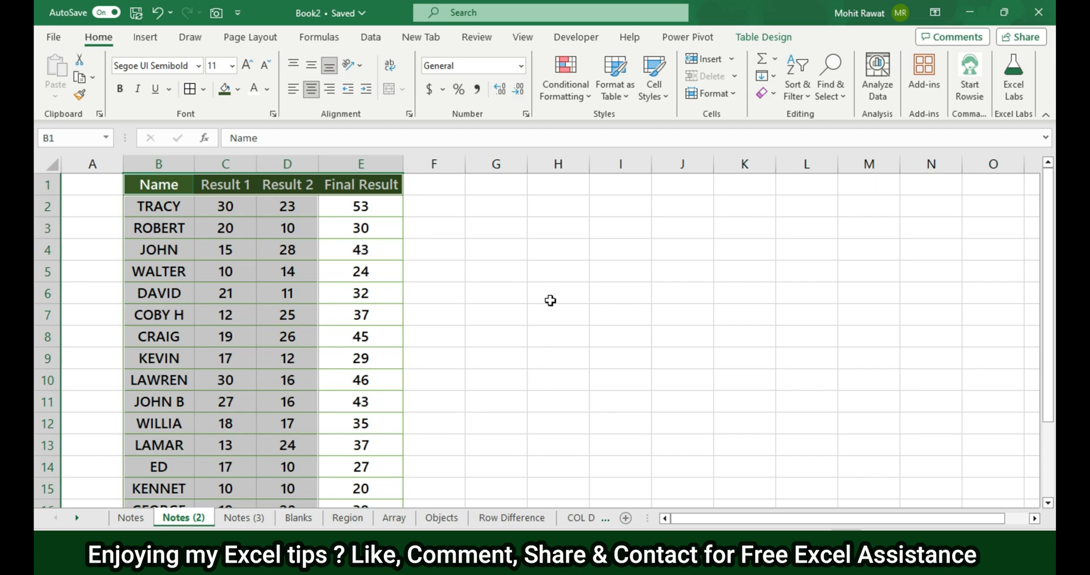
- Use Go To Special > Formulas with only Numbers checked to select the Final Result formula cells
click(225, 205)
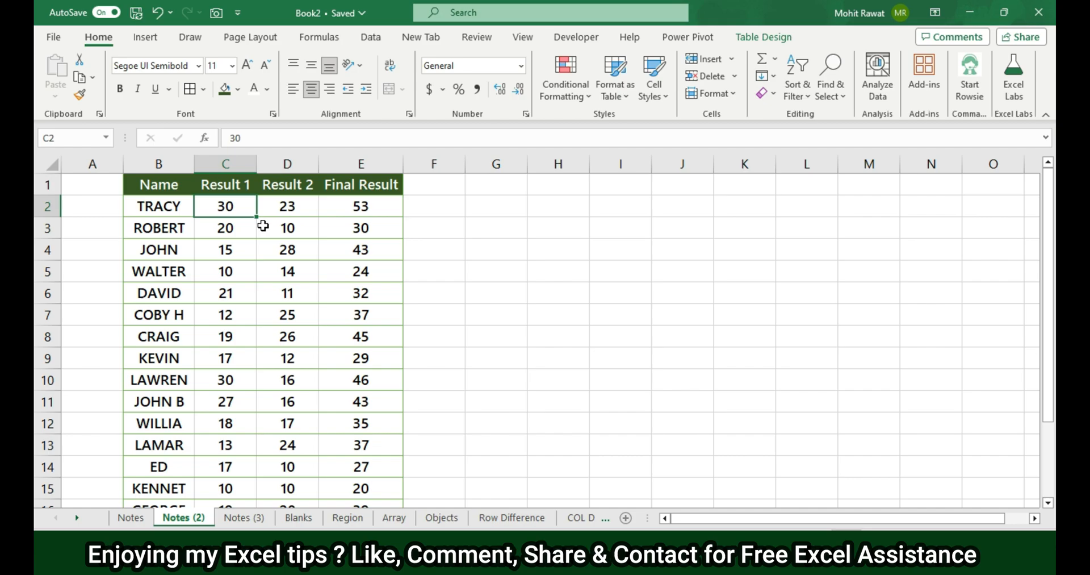
mouse_move(268, 222)
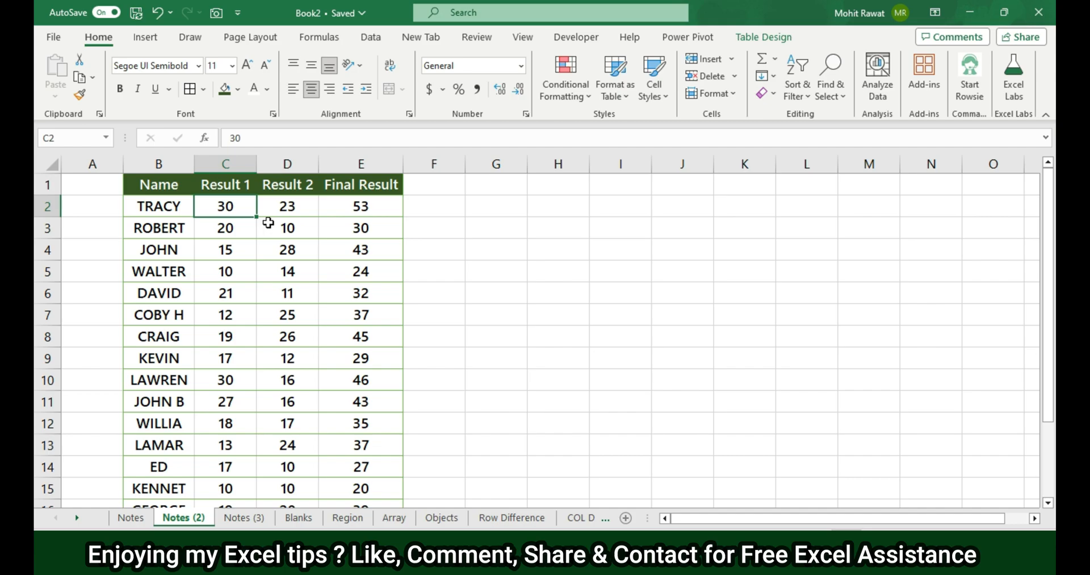
click(288, 206)
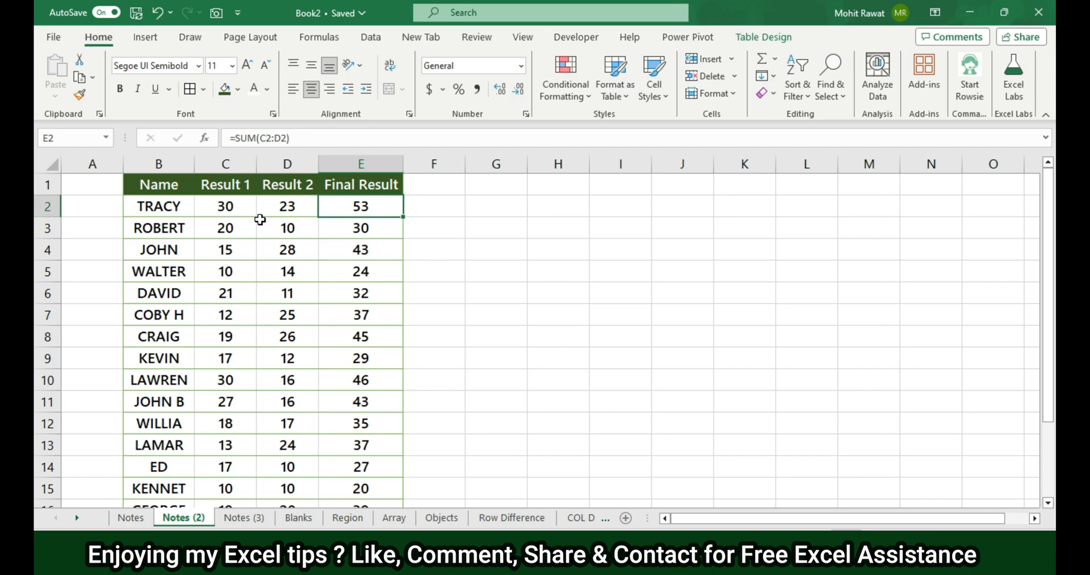
key(ctrl+g)
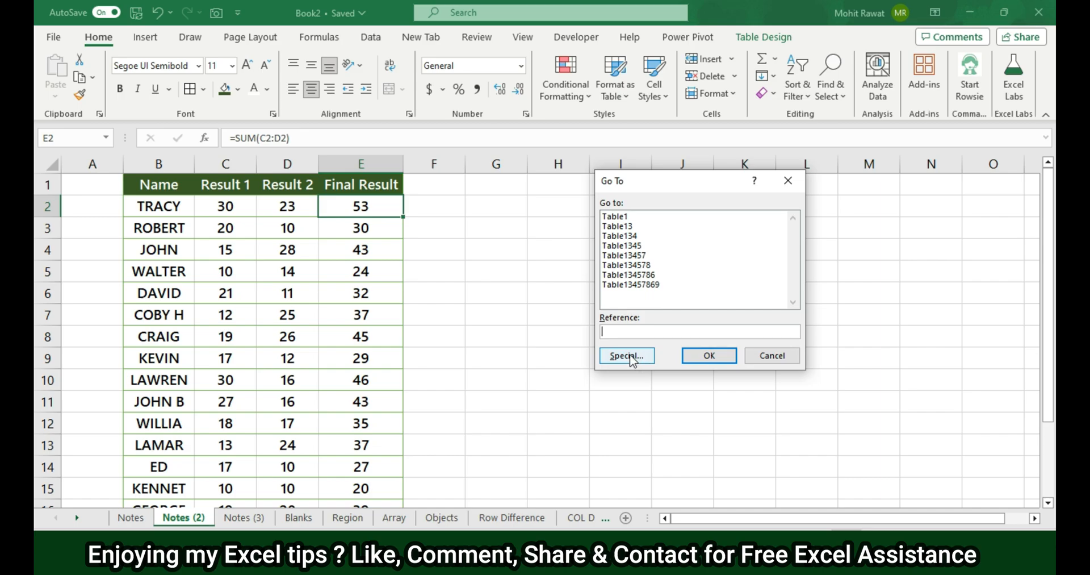
click(625, 356)
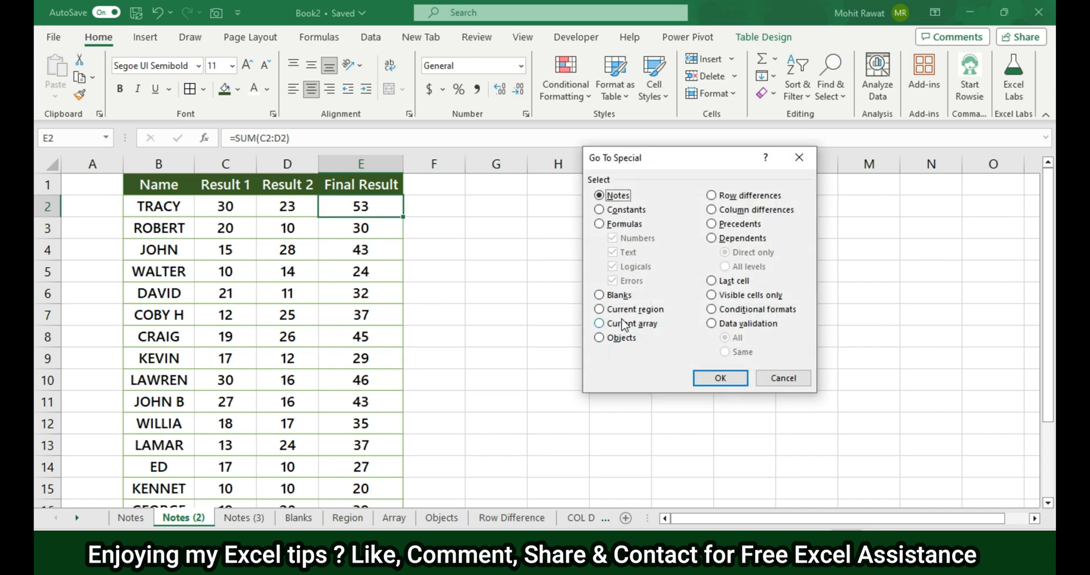
click(600, 223)
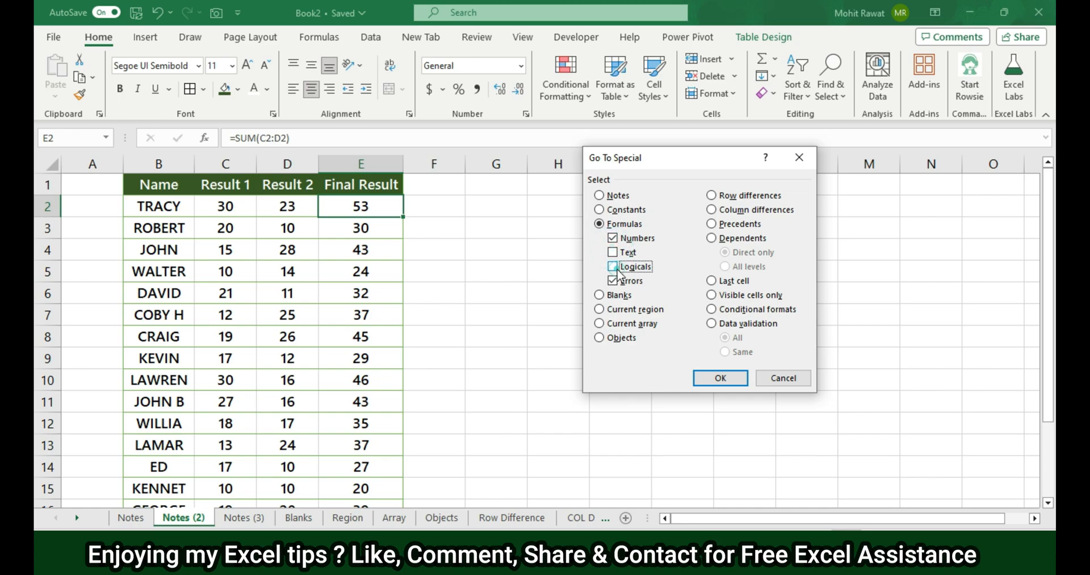
click(613, 280)
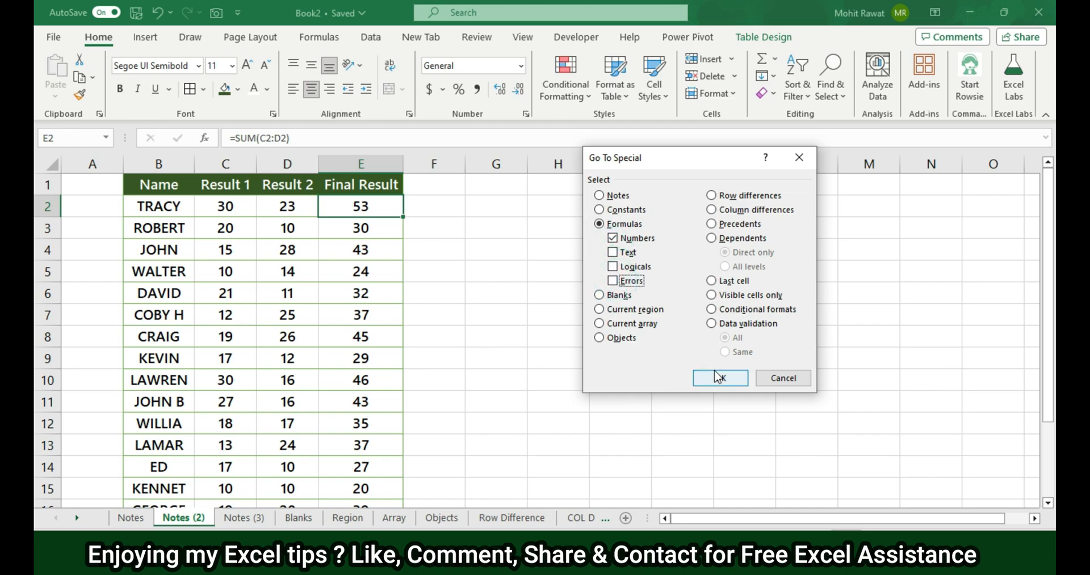
click(720, 378)
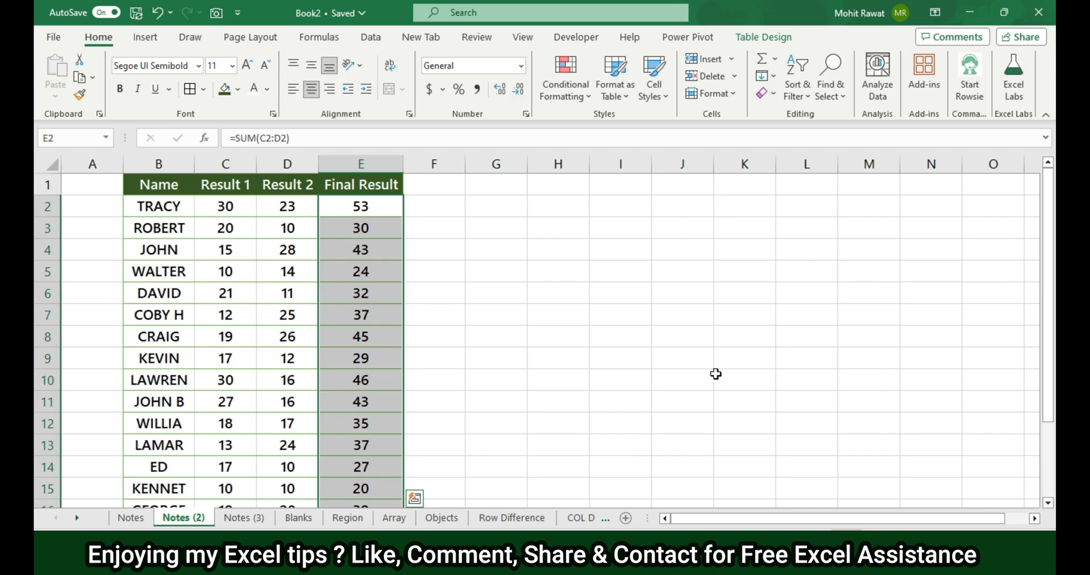
- On Notes (3), use Go To Special > Formulas with only Text to select the Mr/Ms Title formulas
click(245, 517)
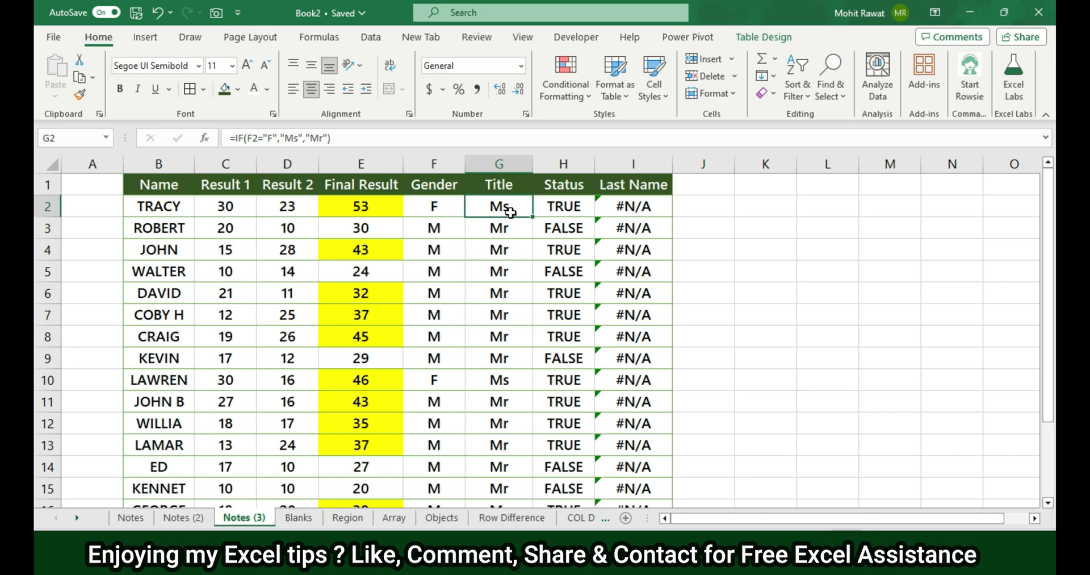
key(f5)
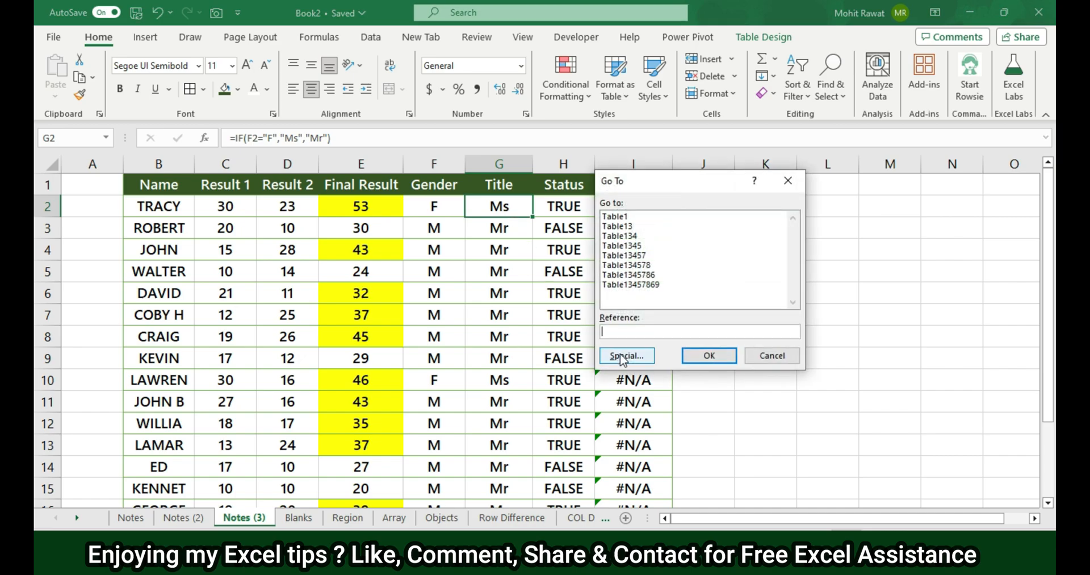
click(626, 356)
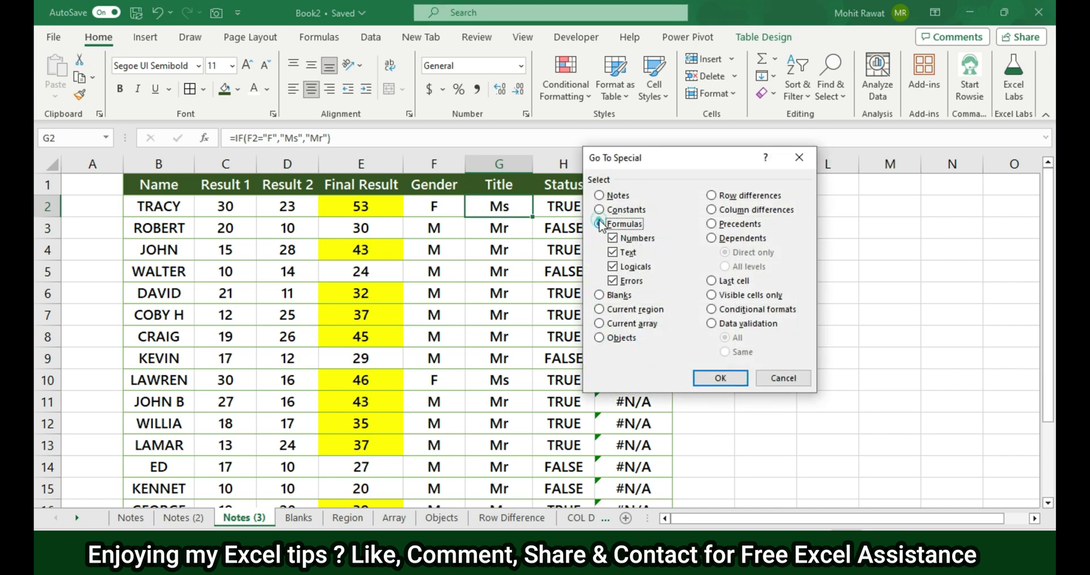
click(599, 223)
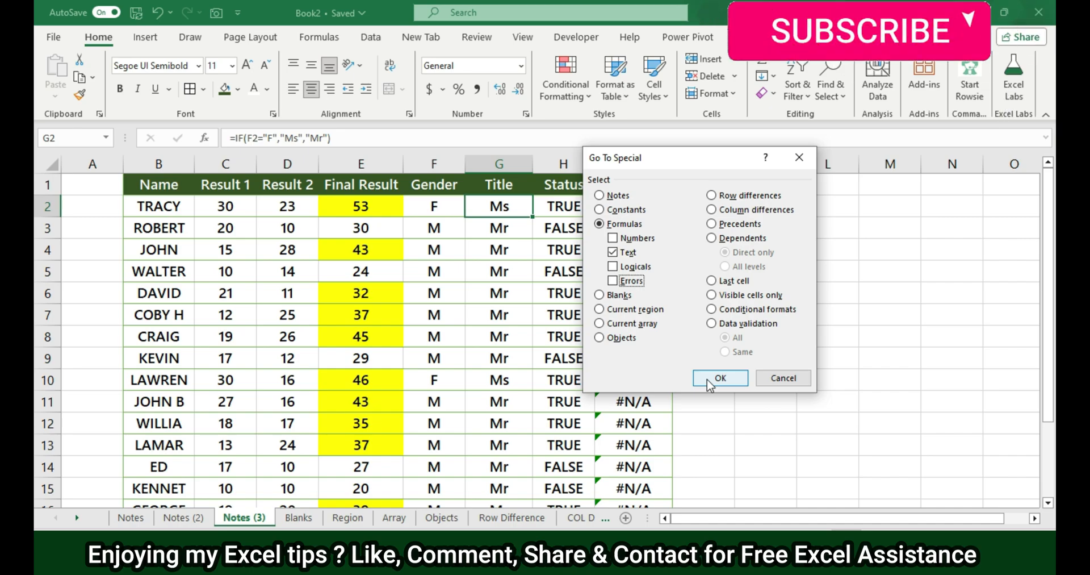
click(719, 378)
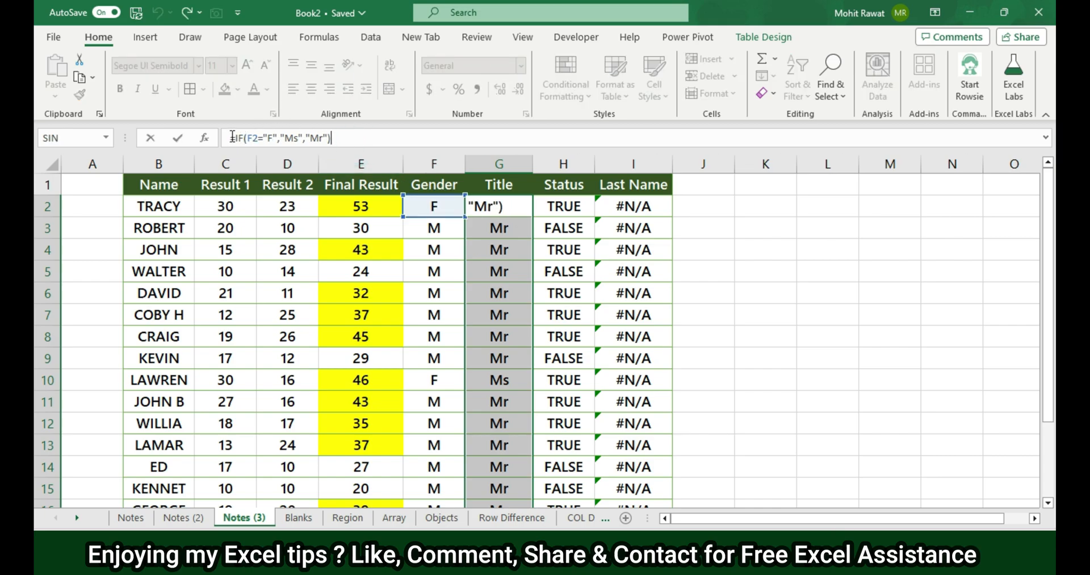
key(enter)
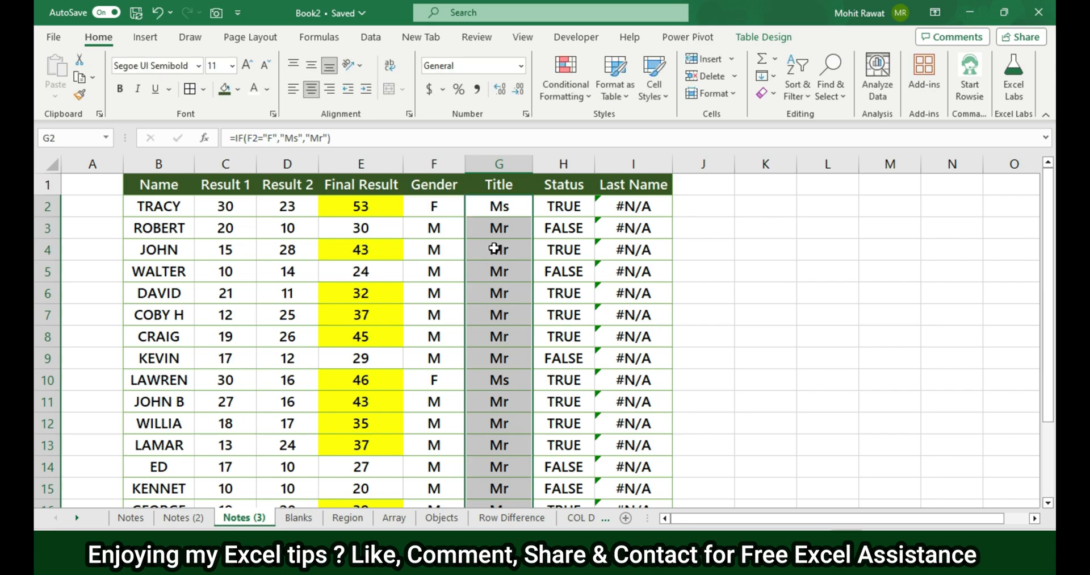
click(499, 228)
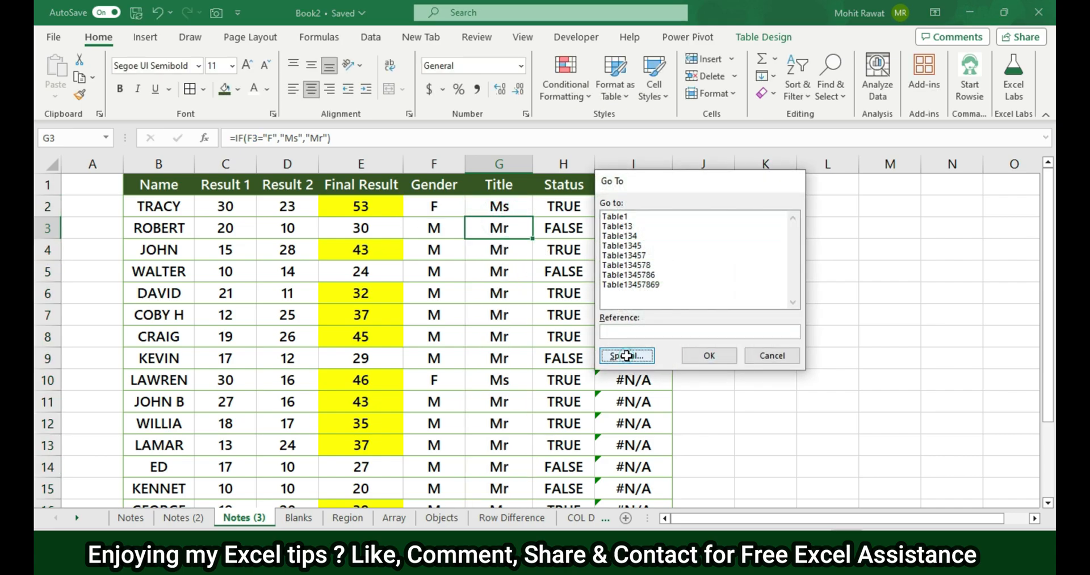
- Use Go To Special > Formulas with only Logicals to select the Status TRUE/FALSE formula cells
click(626, 355)
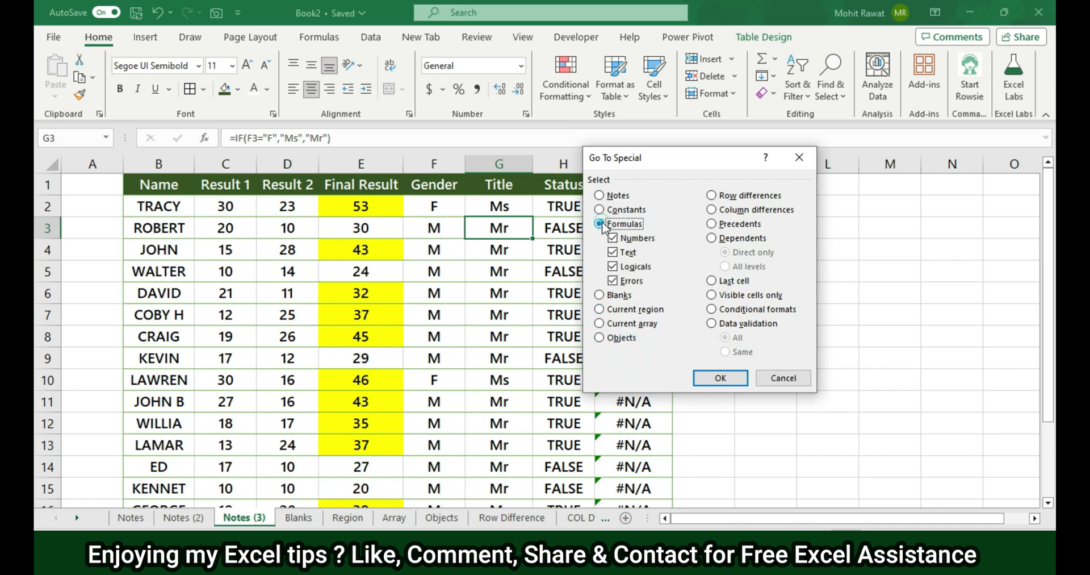
click(613, 238)
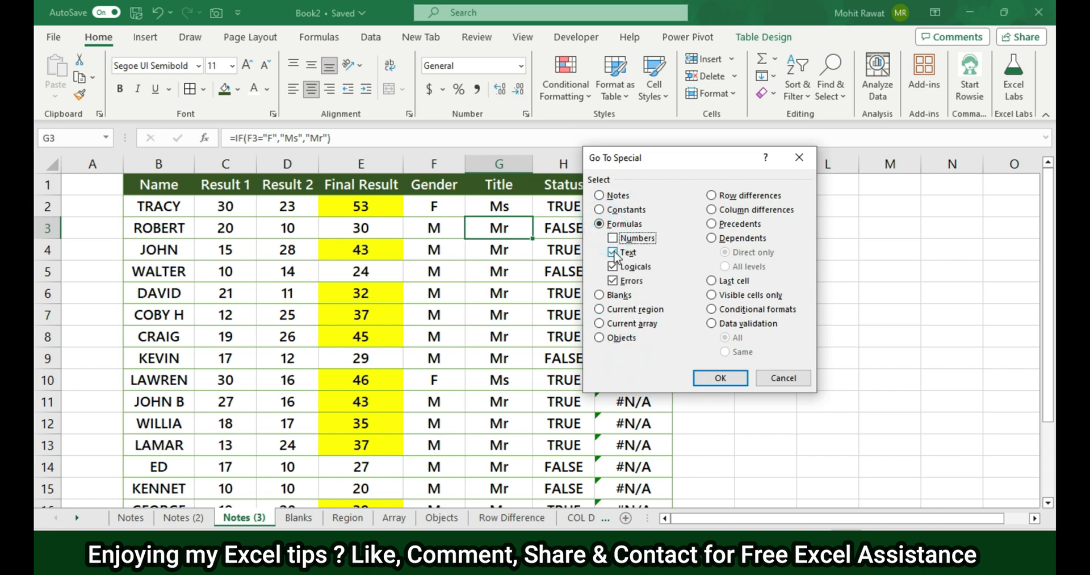
click(614, 253)
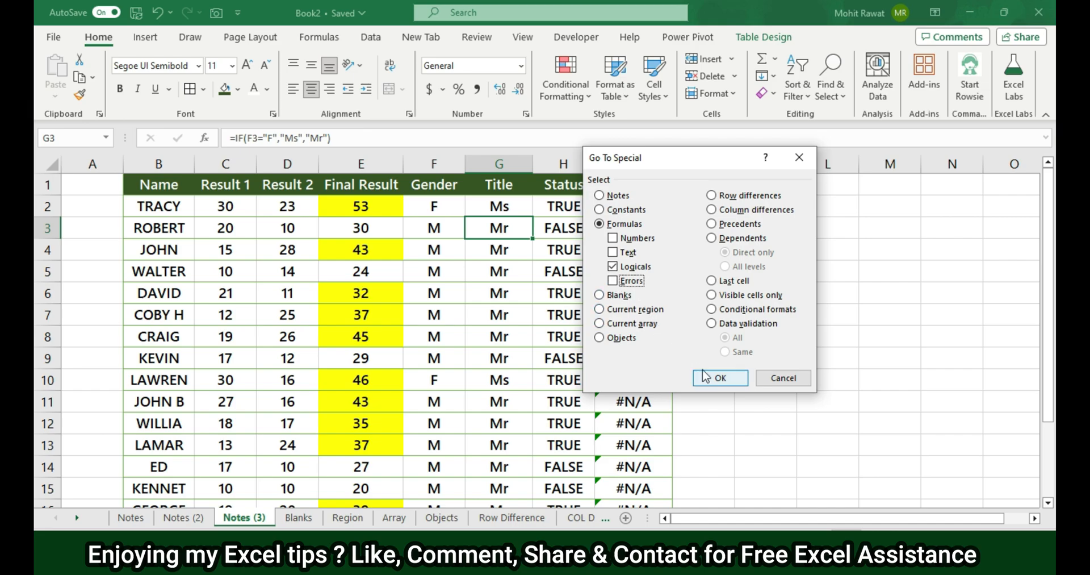
click(719, 378)
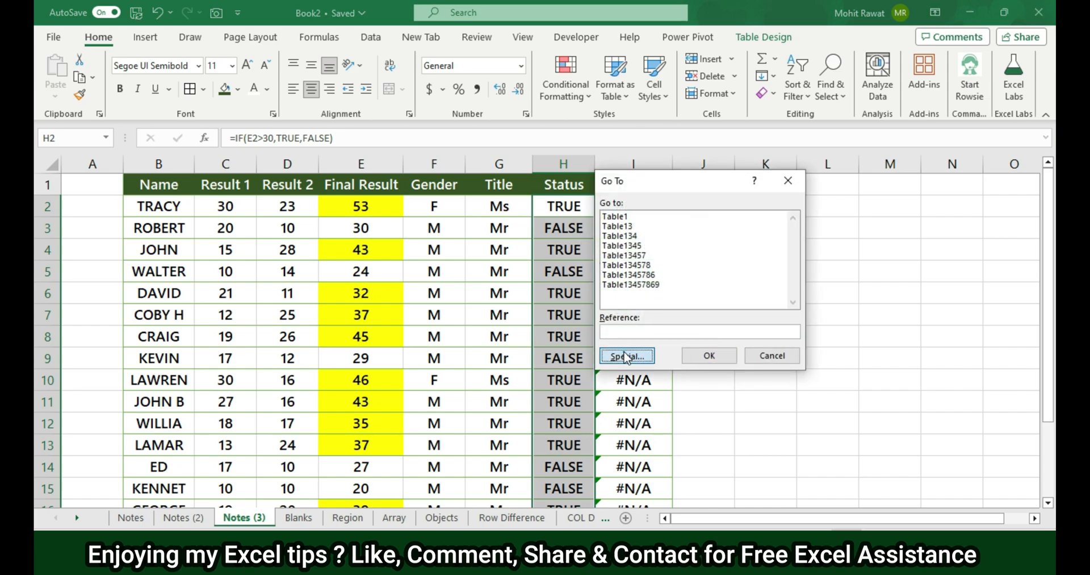
- Try Go To Special > Formulas with Errors only and dismiss the 'No cells were found' message
click(625, 356)
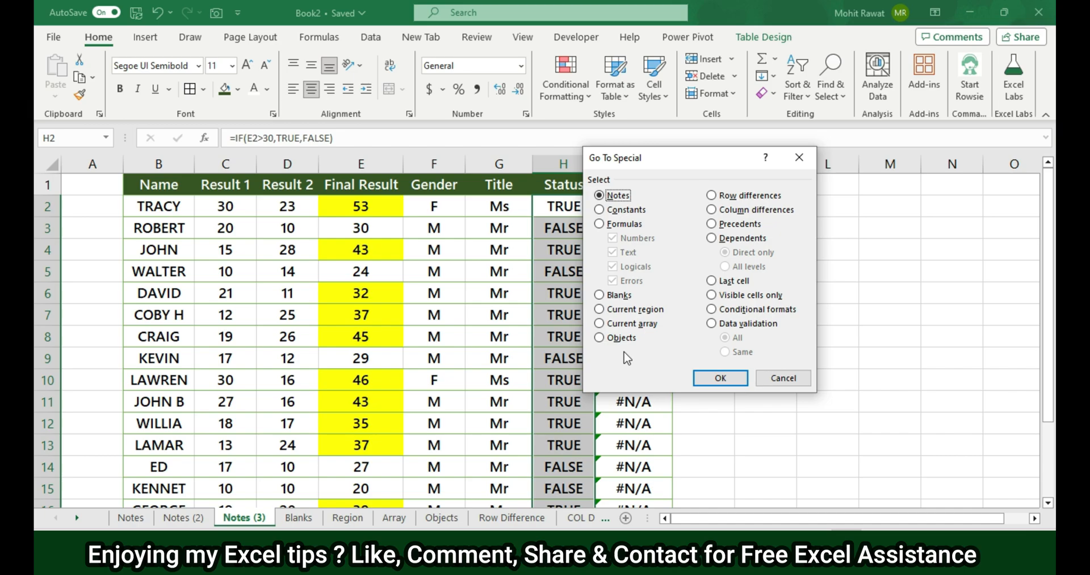
click(600, 223)
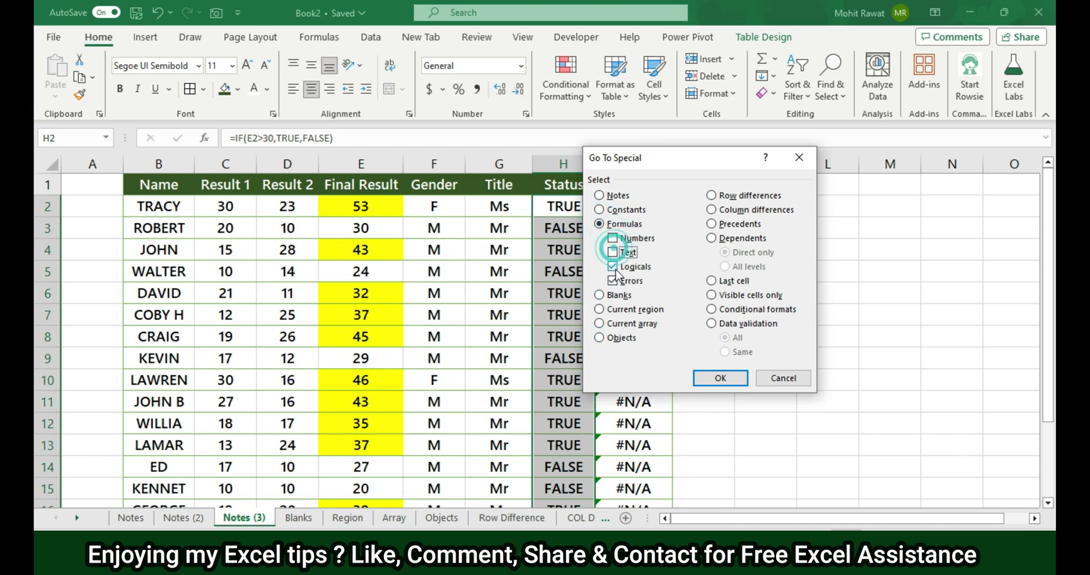
click(613, 253)
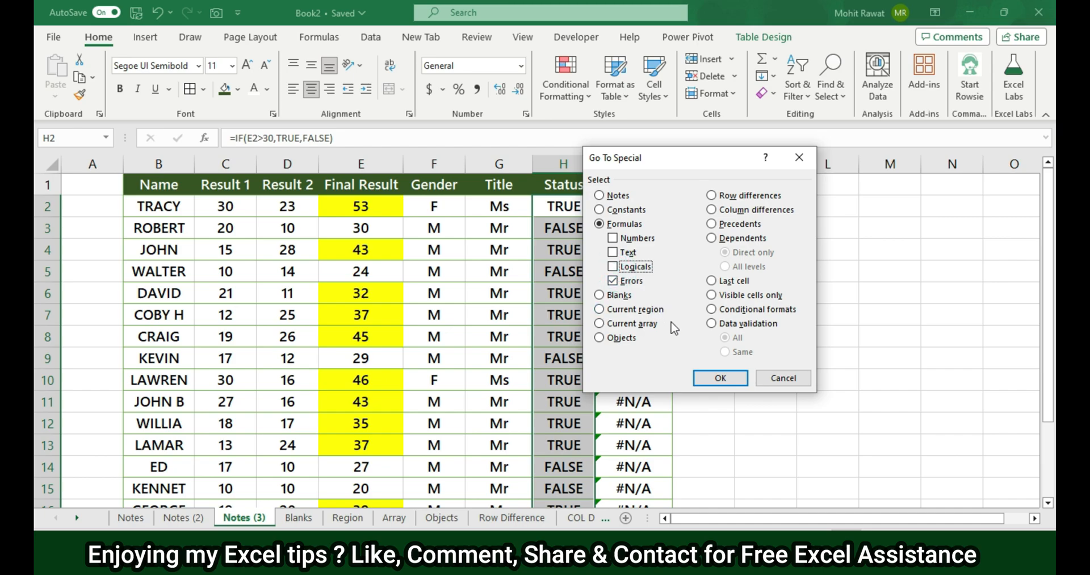
click(719, 378)
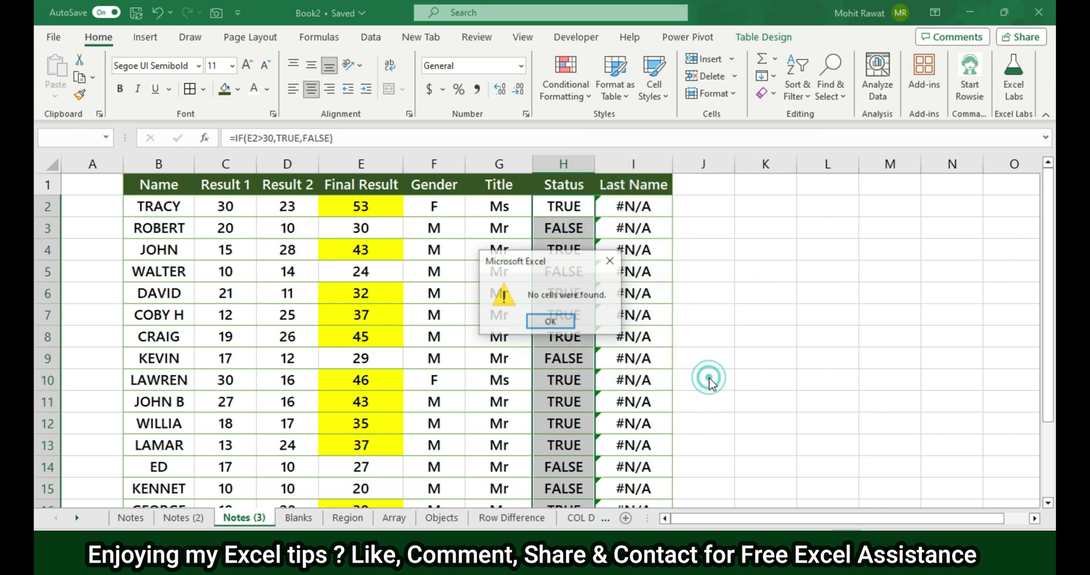
click(550, 321)
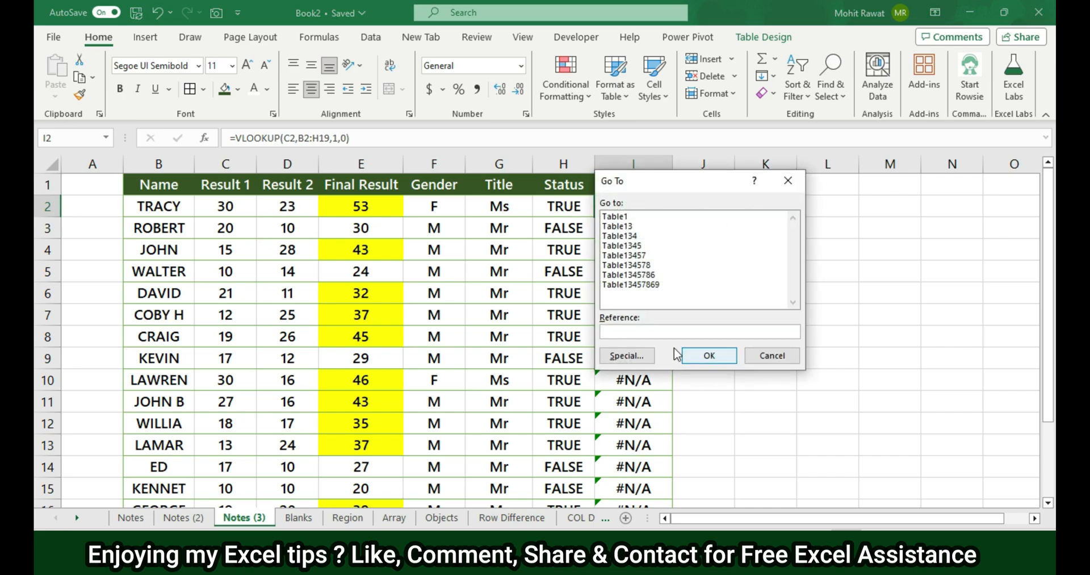
- Repeat Formulas > Errors to select the Last Name #N/A error formula cells
click(625, 355)
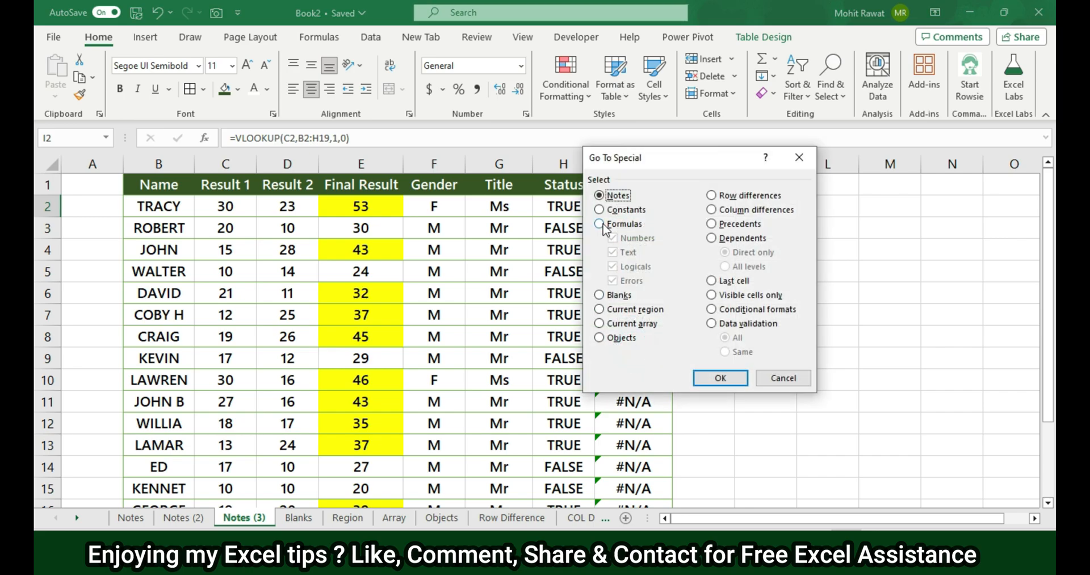
click(600, 223)
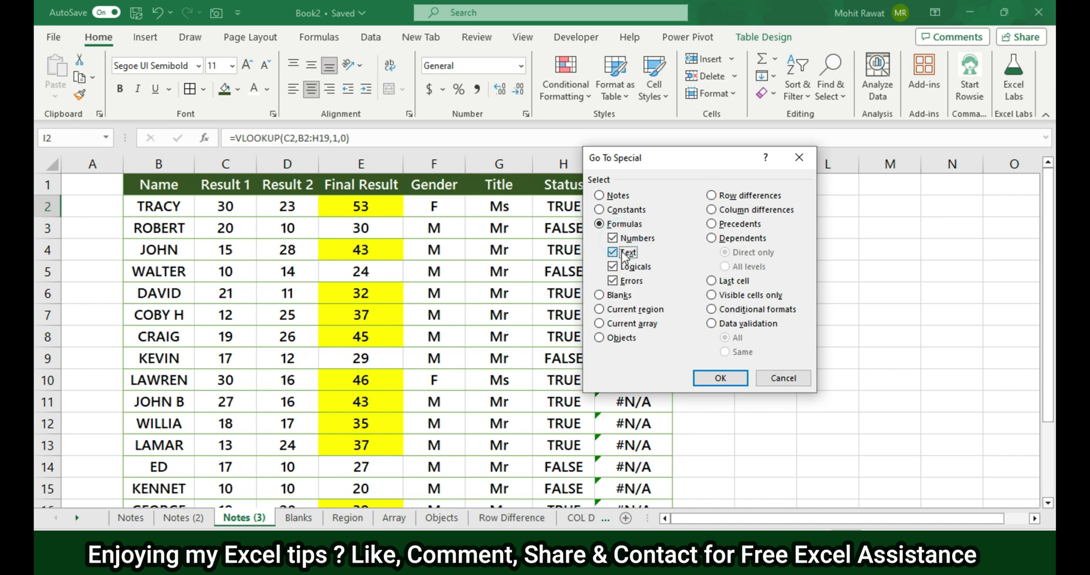
click(720, 377)
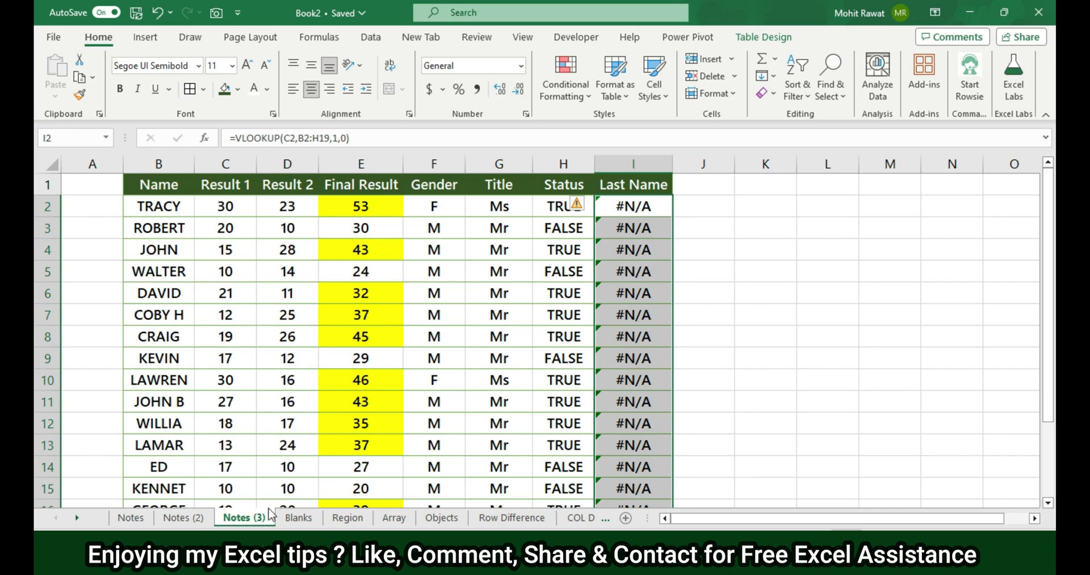
- On the Blanks sheet, use Go To Special > Blanks to select the table's empty cells
click(298, 516)
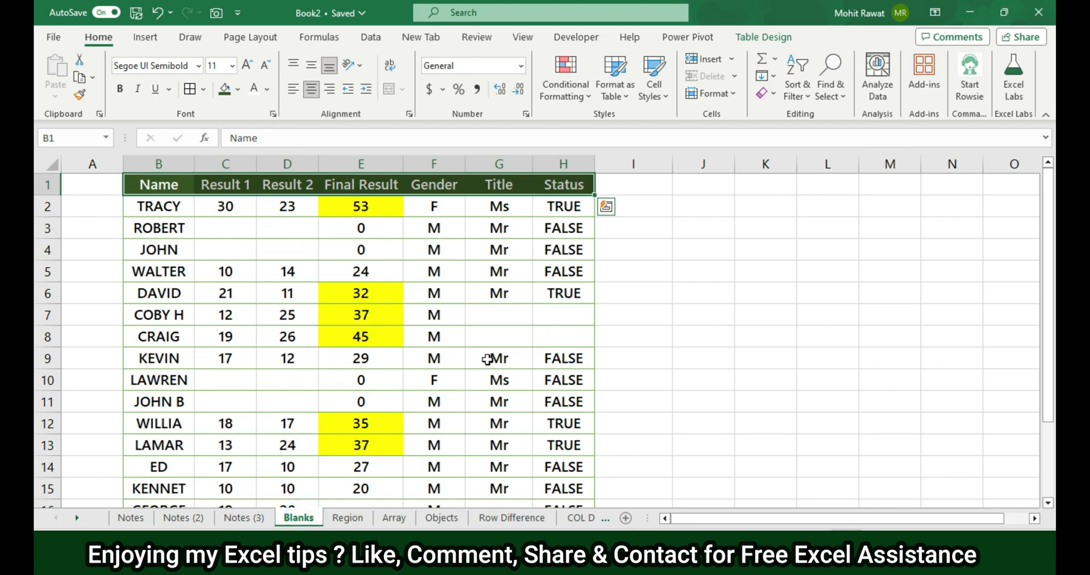
mouse_move(491, 347)
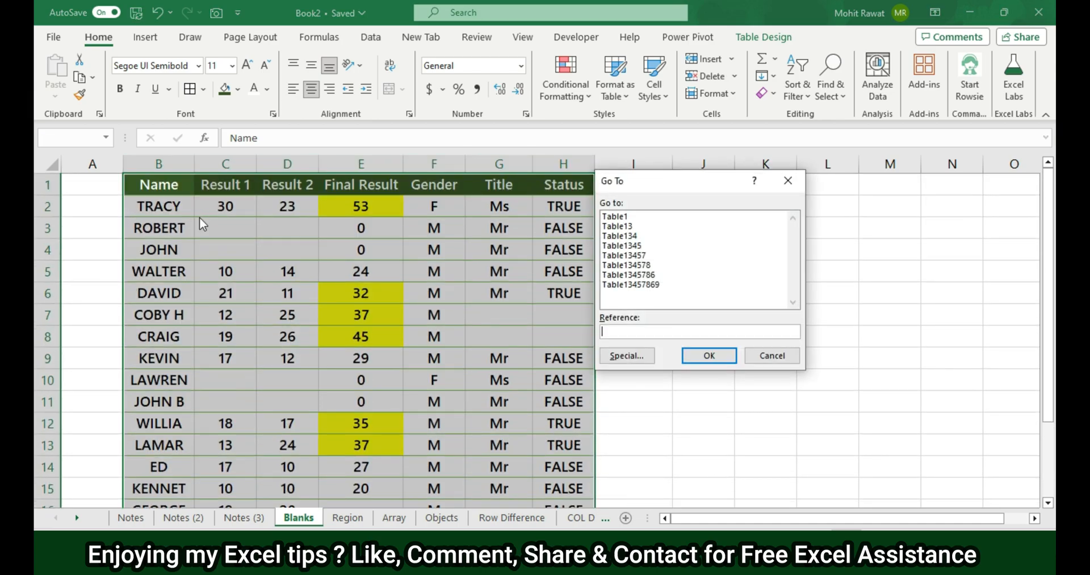
click(625, 355)
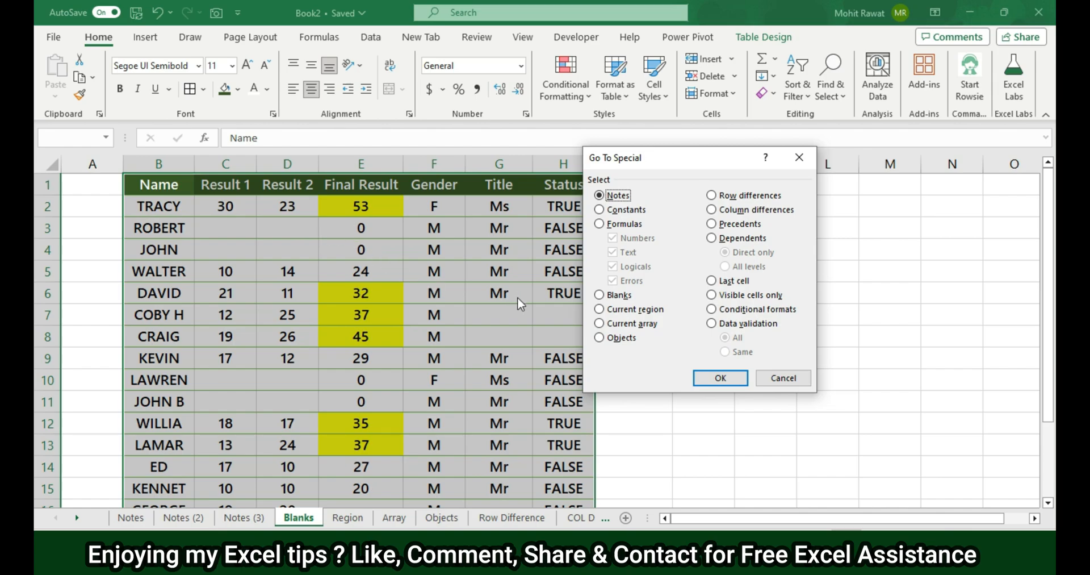
click(599, 294)
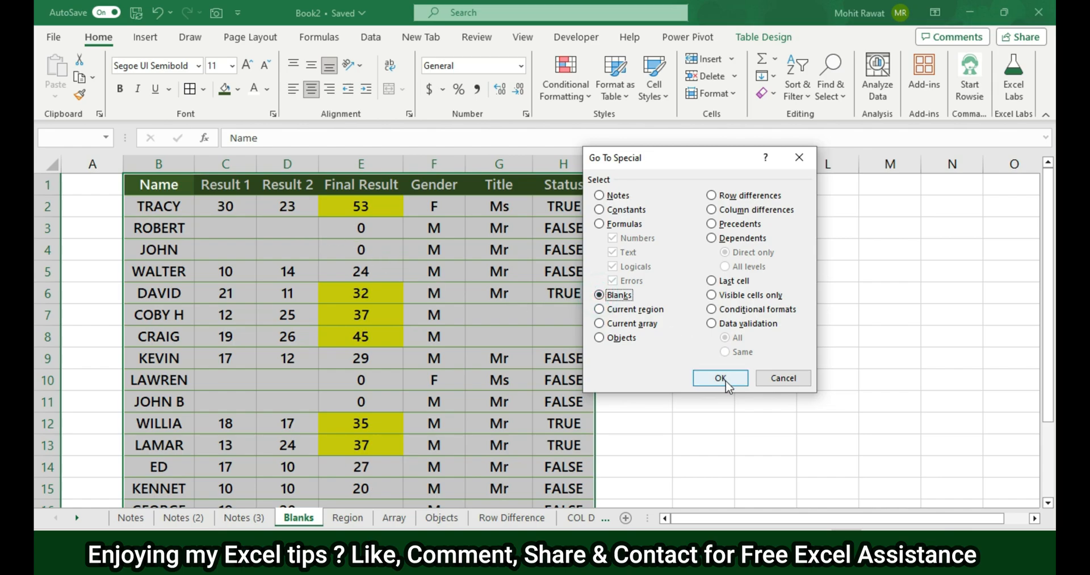
click(719, 377)
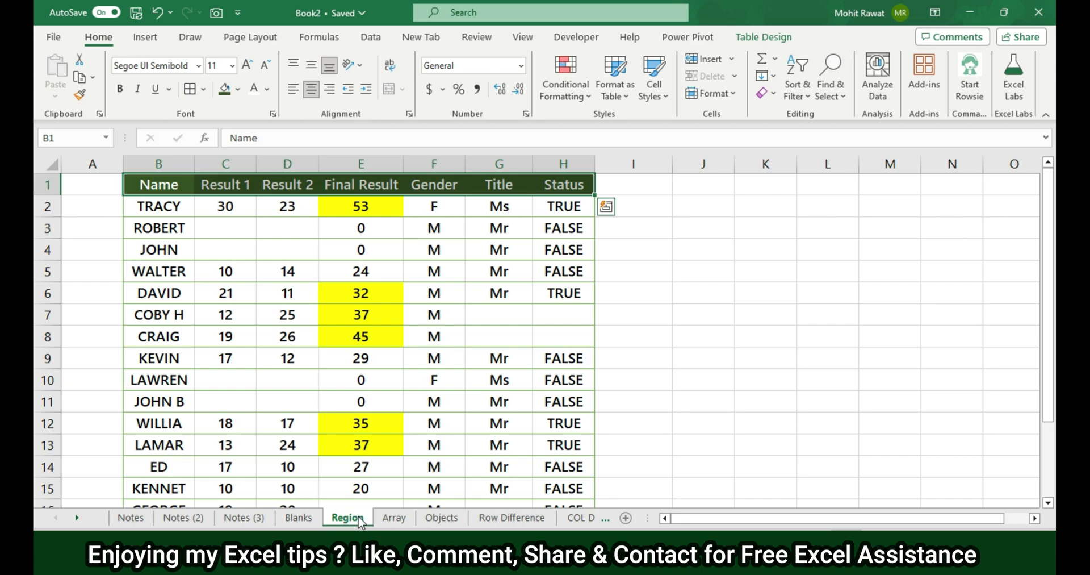
- Select the Region sheet's whole table via Go To Special > Current region, then move to the Array sheet
key(f5)
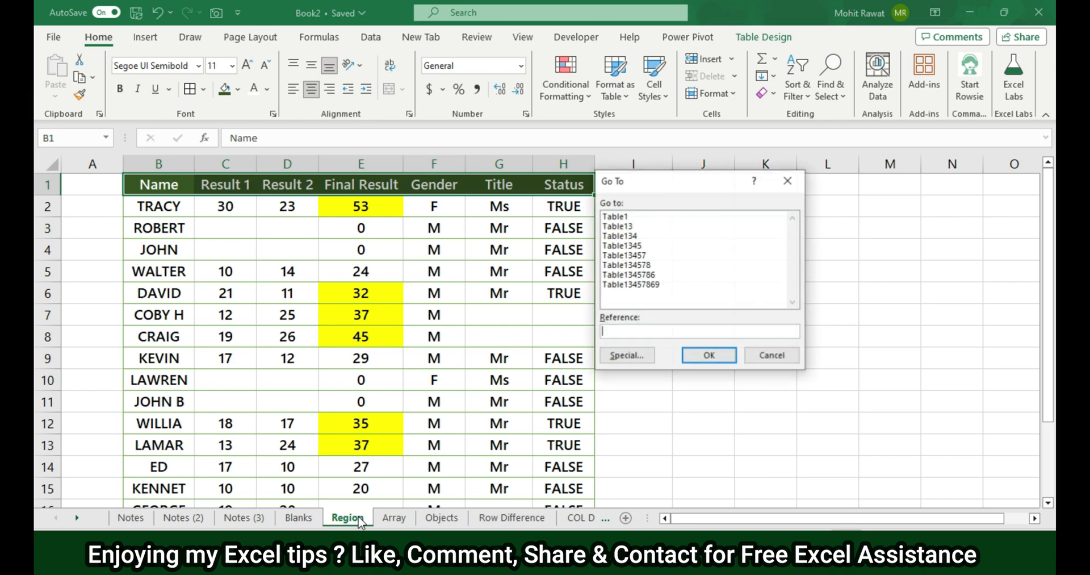
click(626, 355)
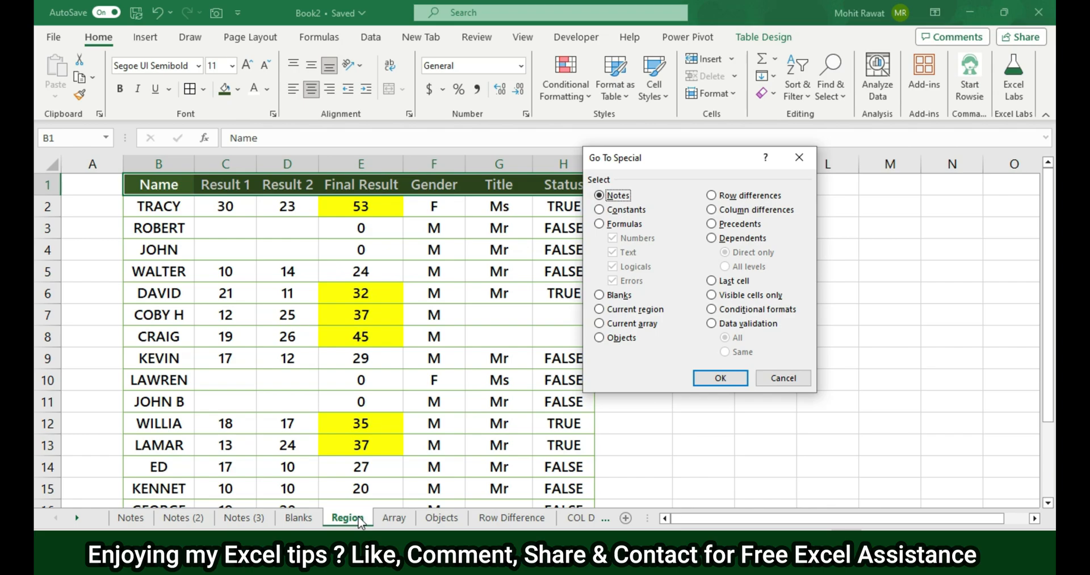
click(719, 377)
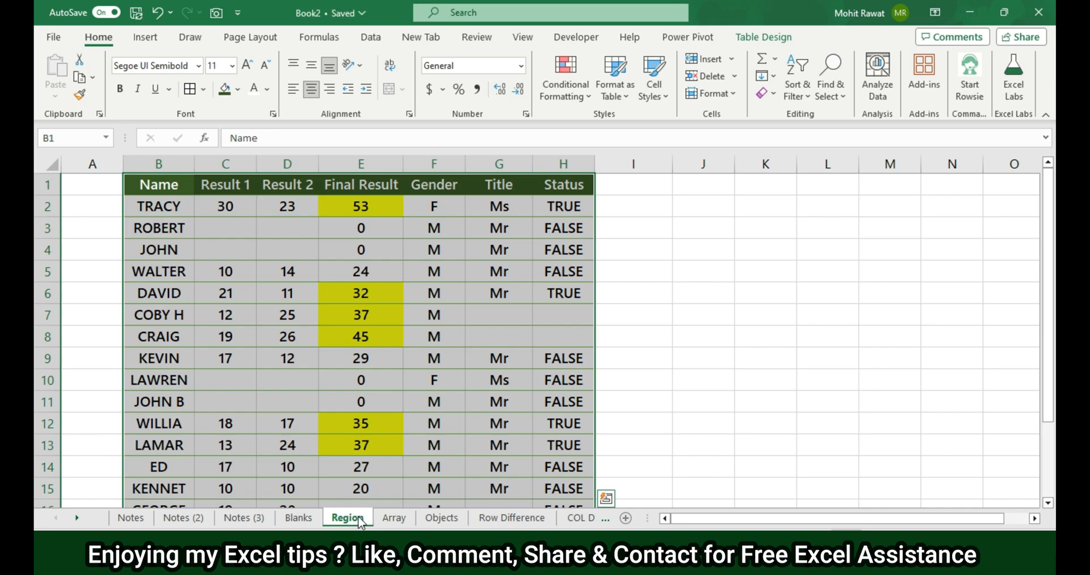
click(393, 516)
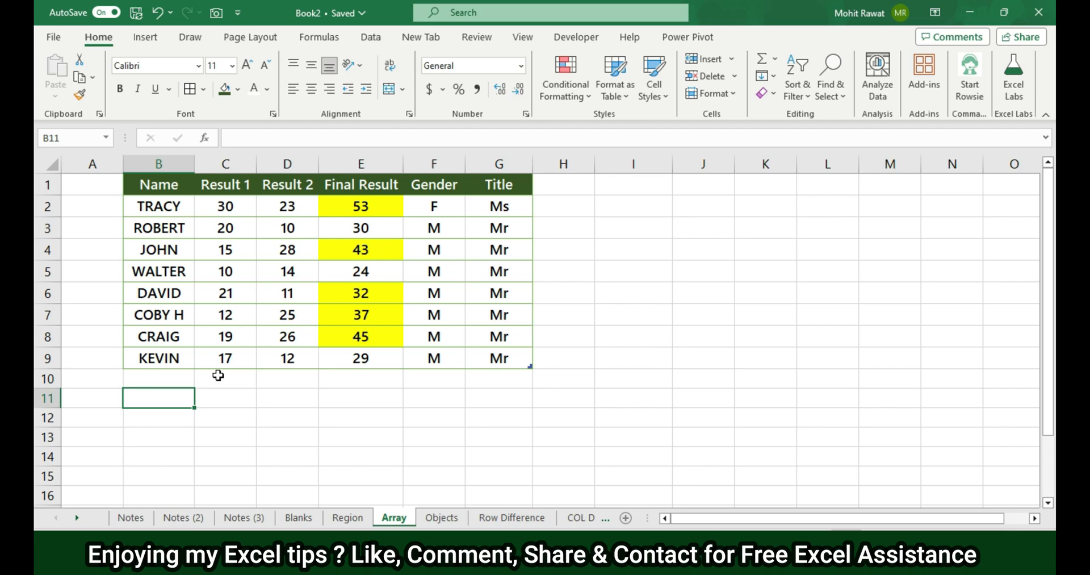
- Enter =OFFSET(B1,0,0,3,3) in B11 as an array formula and select B11
text(=offs)
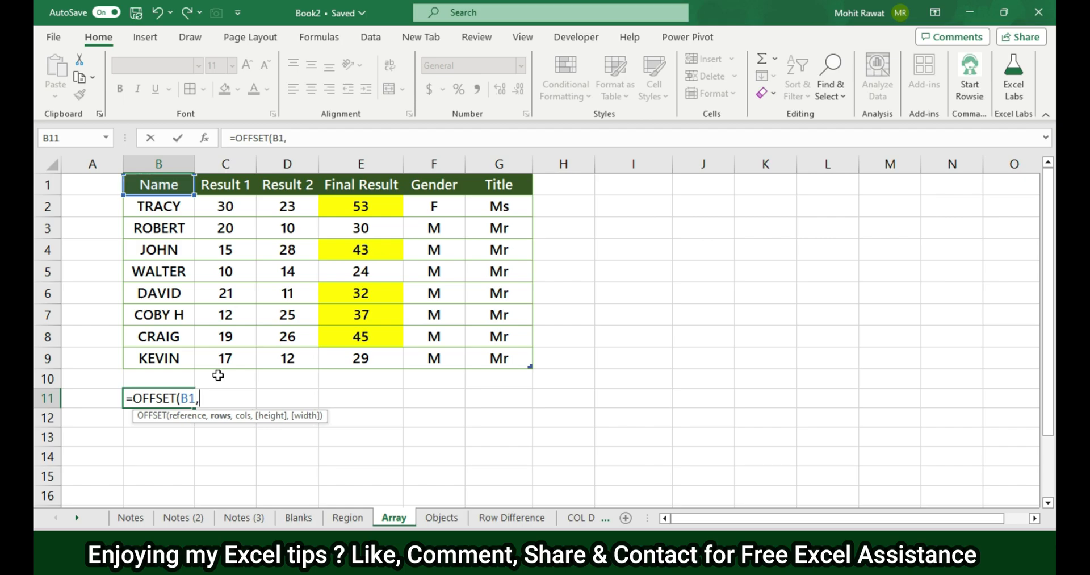
text(0,)
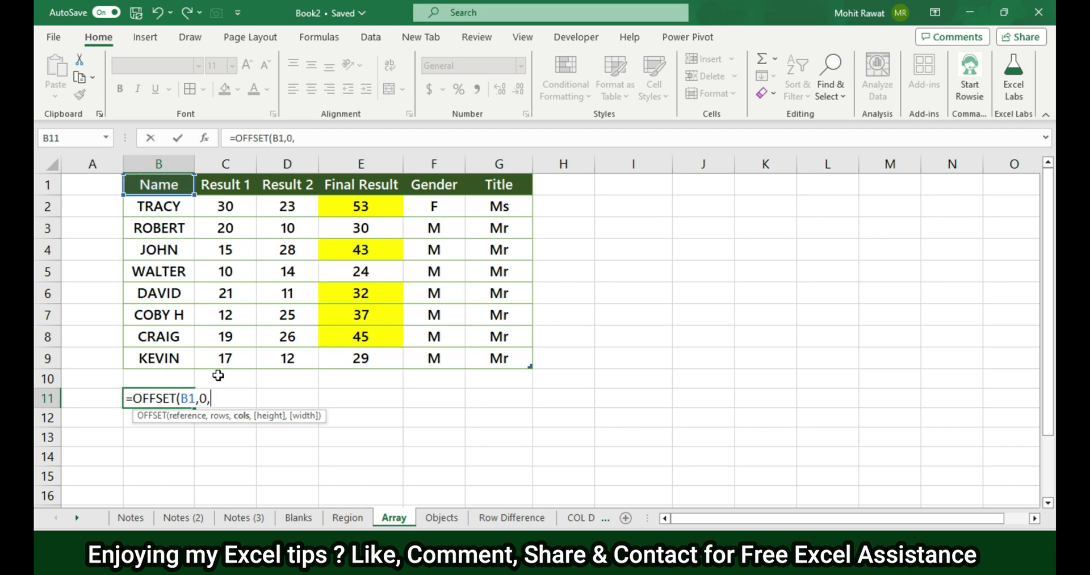
text(0,3,))
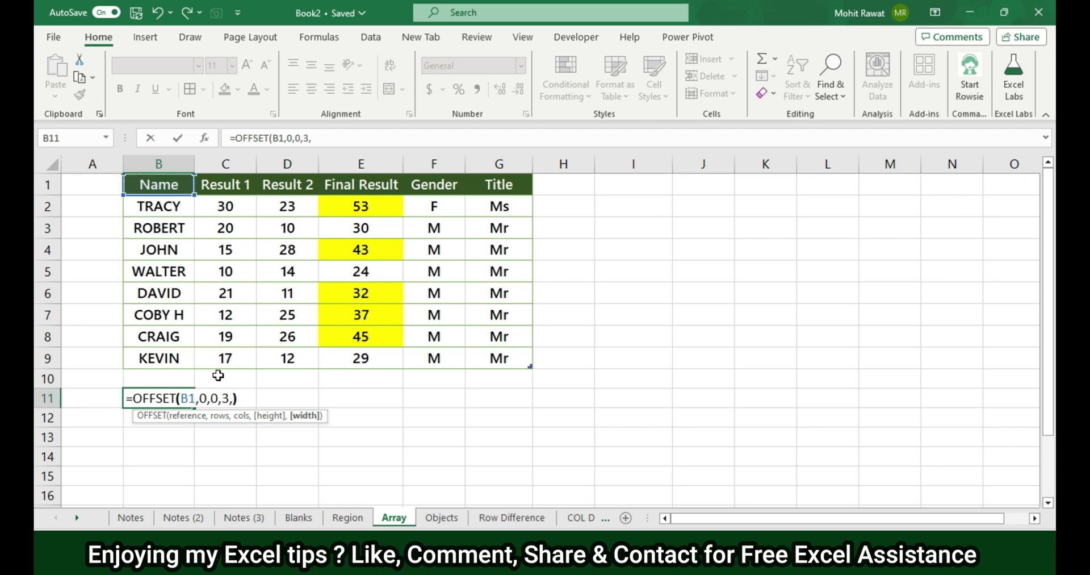
key(Enter)
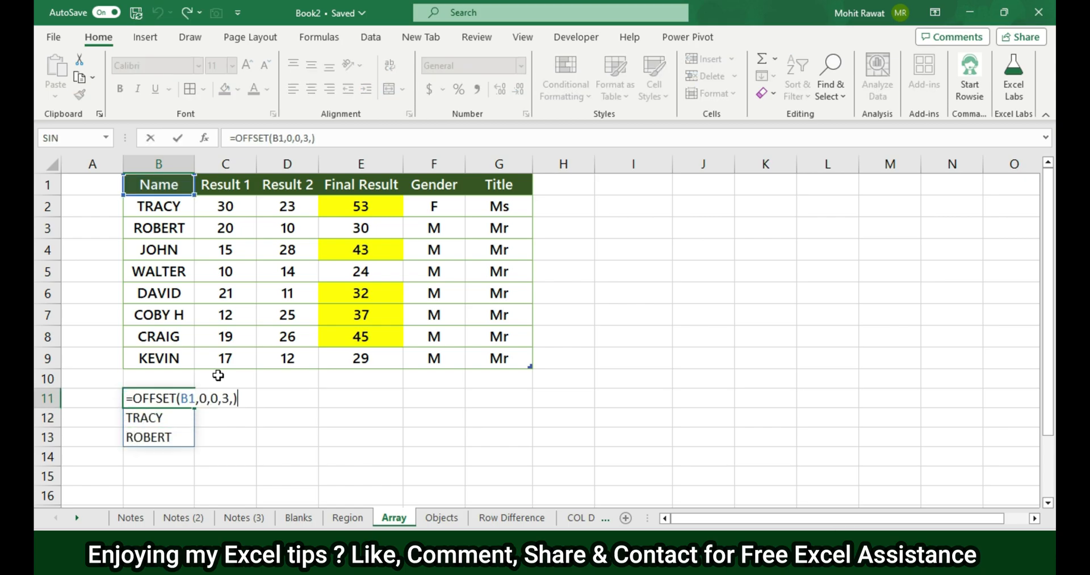
text(3)
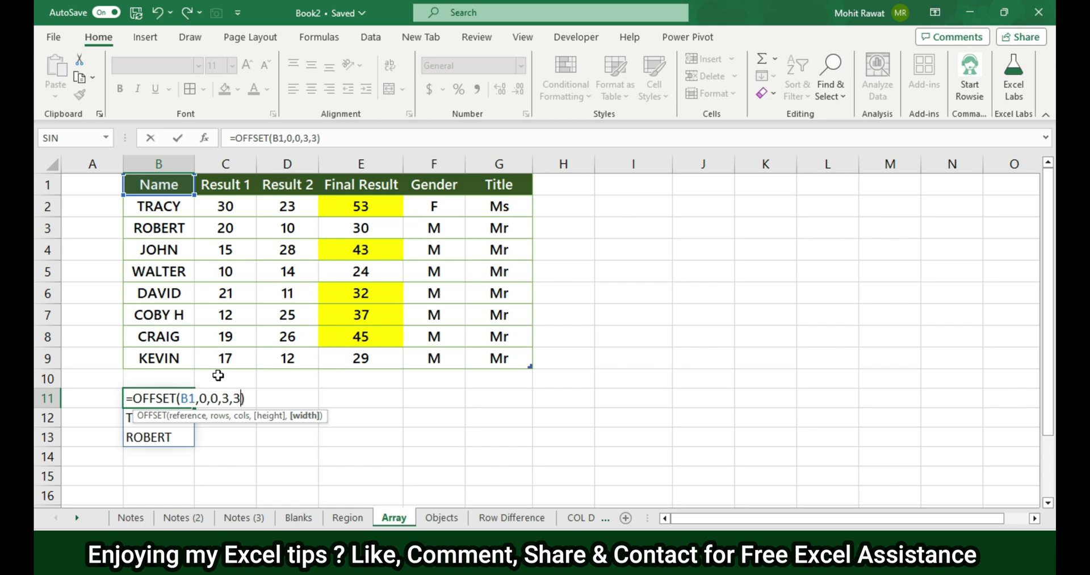
key(Enter)
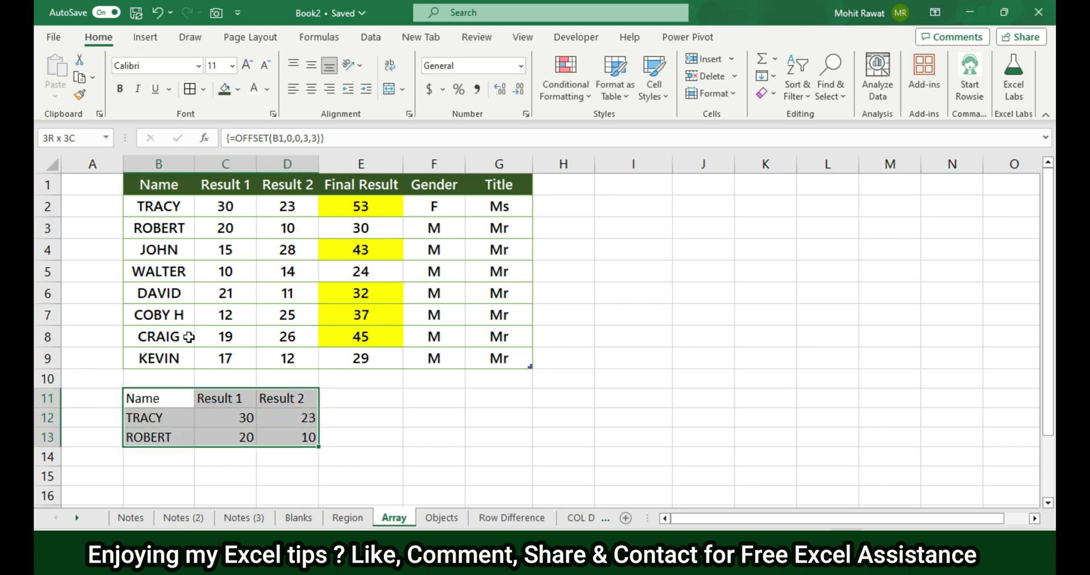
click(159, 398)
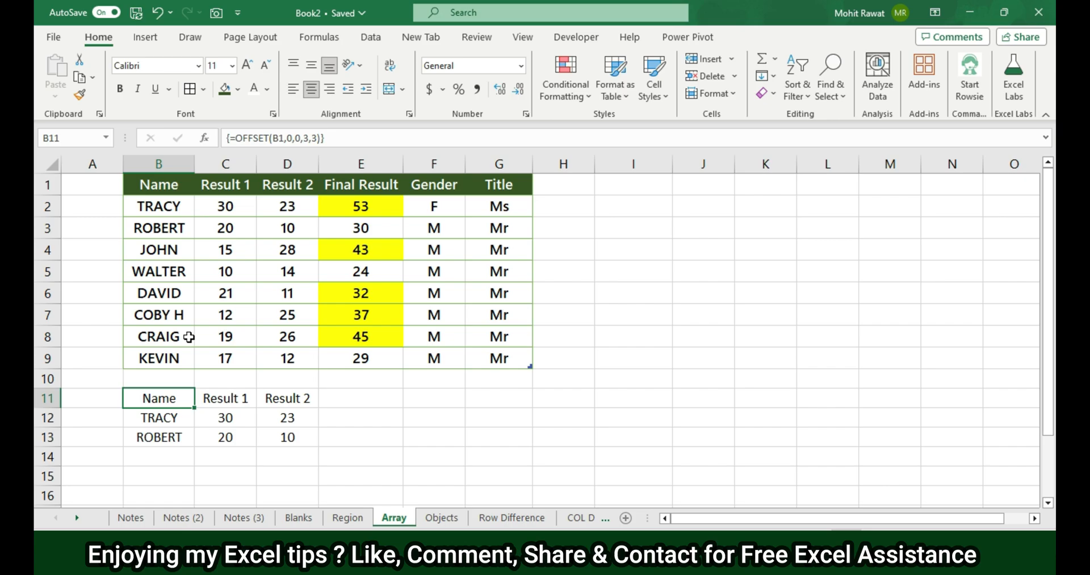
mouse_move(269, 293)
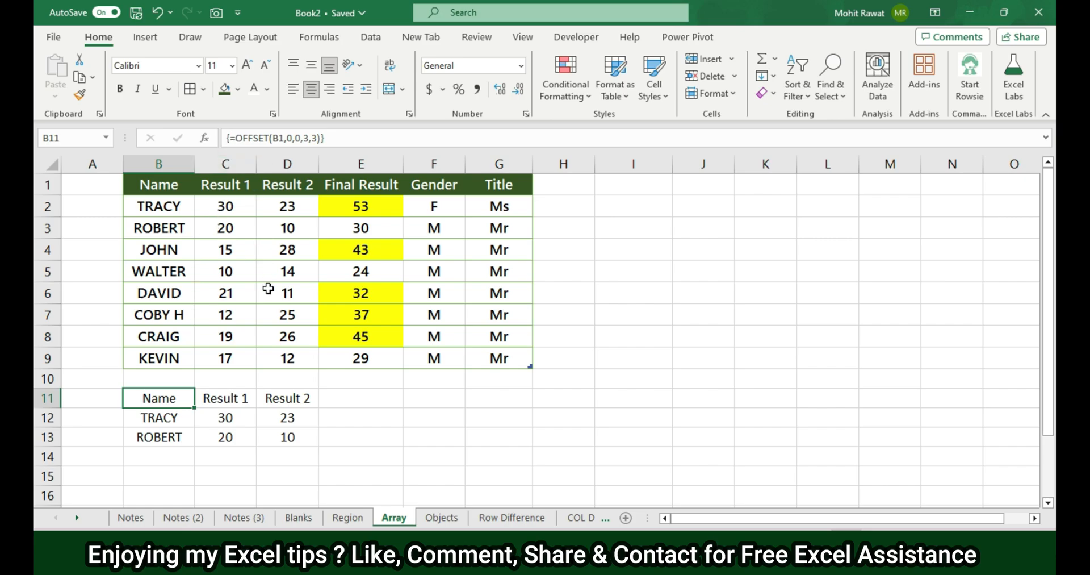
mouse_move(272, 367)
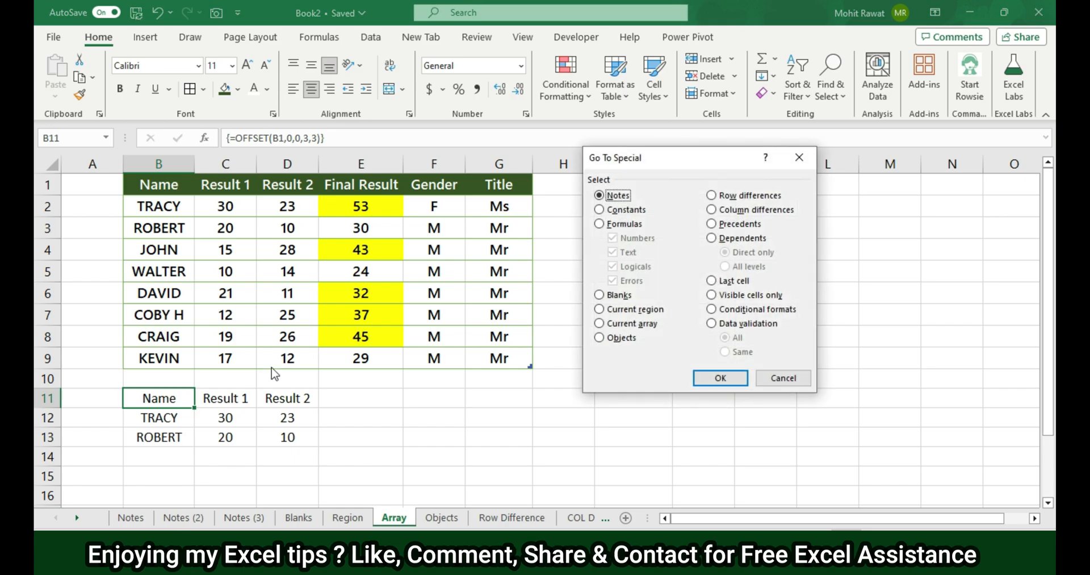
- Select the whole OFFSET array B11:D13 with Go To Special's Current array
click(599, 323)
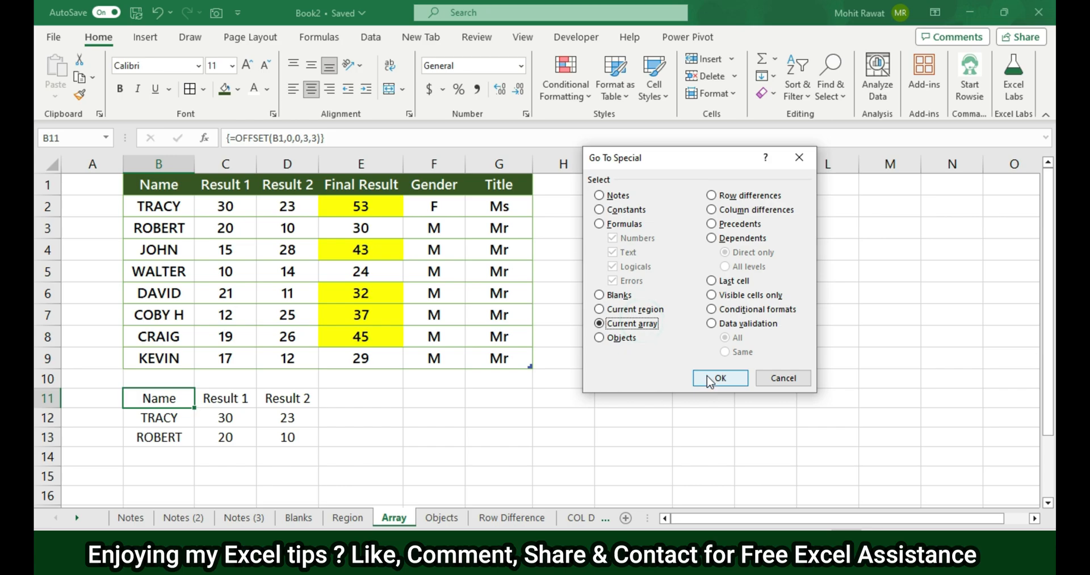
click(719, 377)
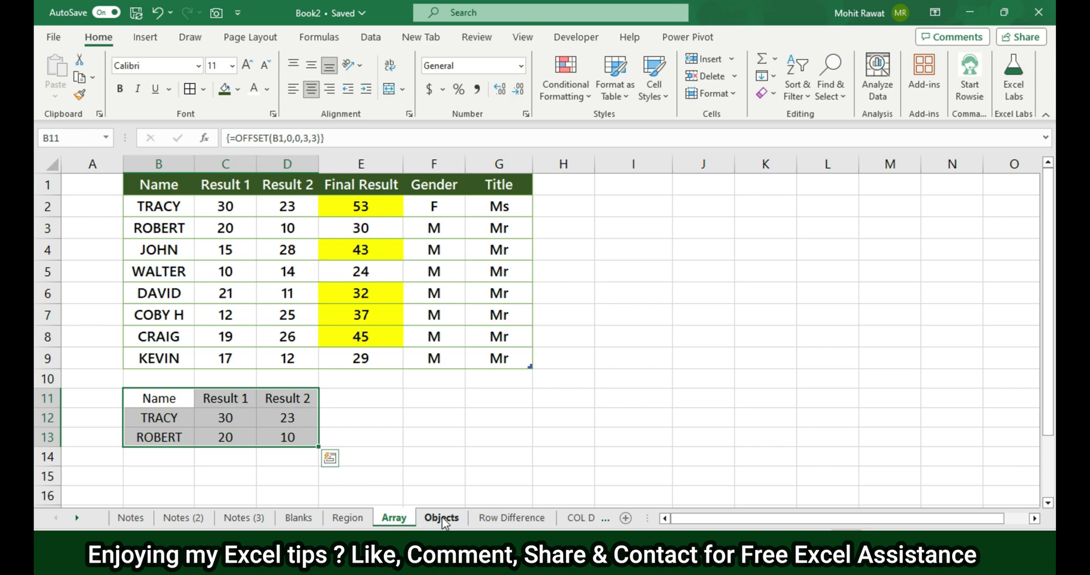
- Select all three shapes on the Objects sheet via Objects, then move to Row Difference
click(441, 516)
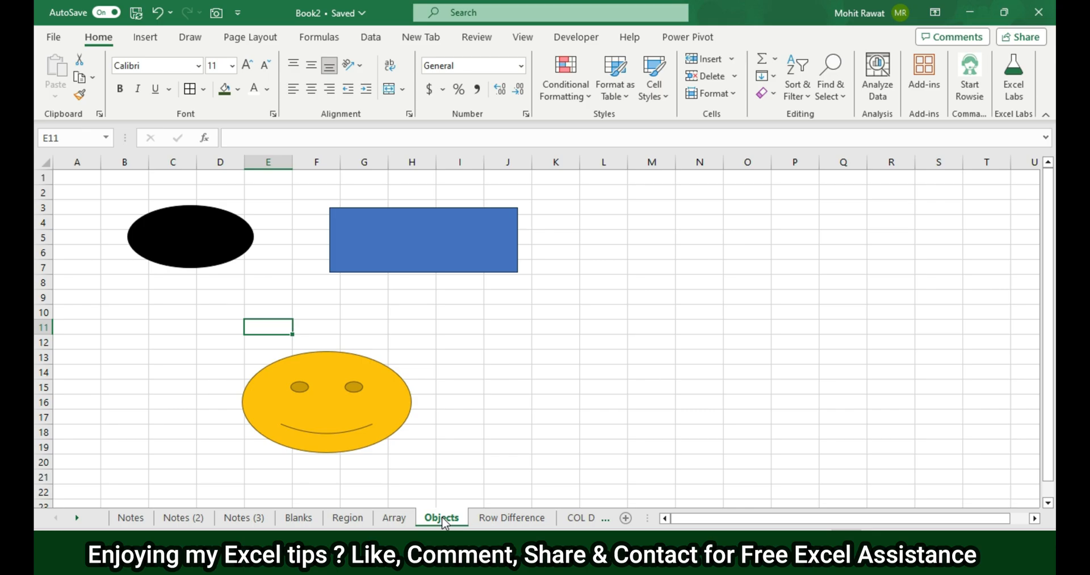
mouse_move(403, 481)
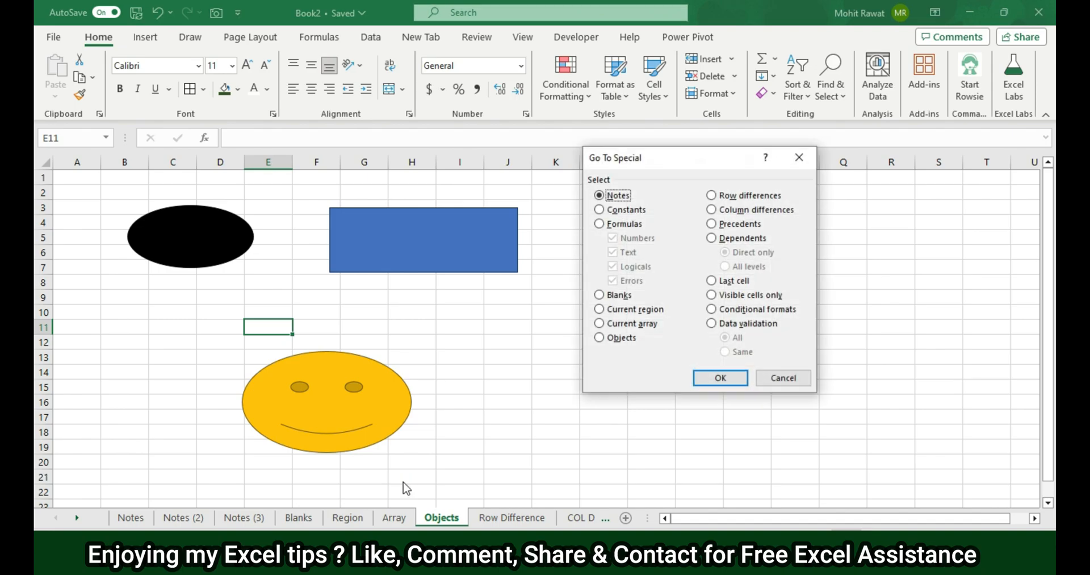
click(599, 337)
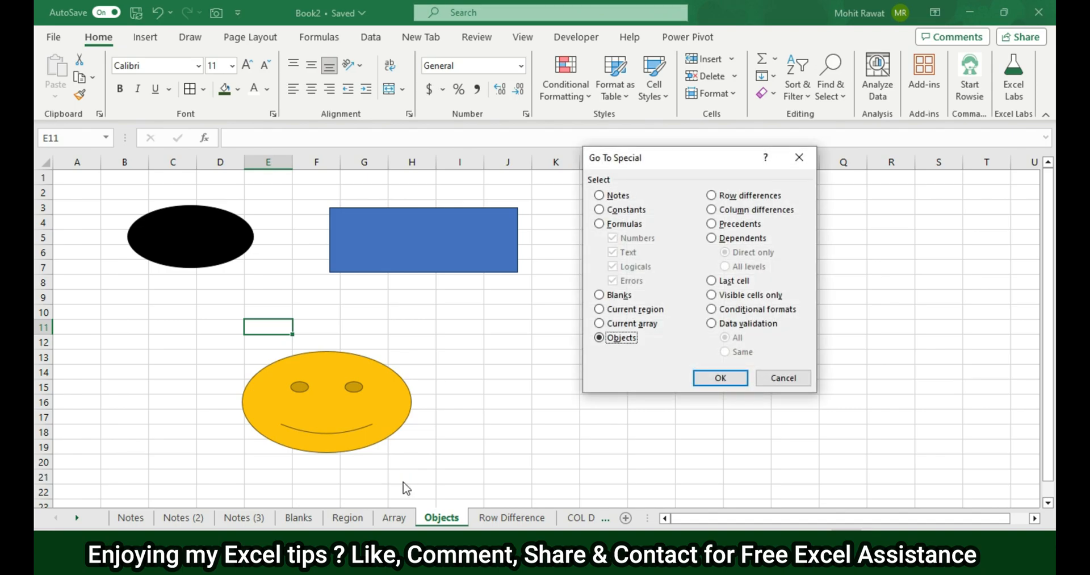
click(719, 377)
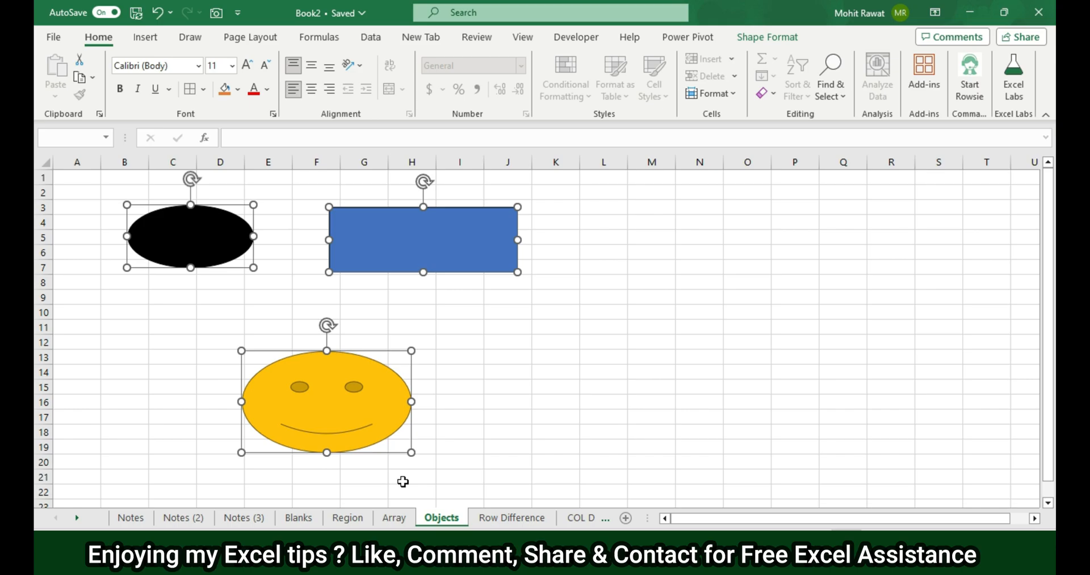
click(511, 516)
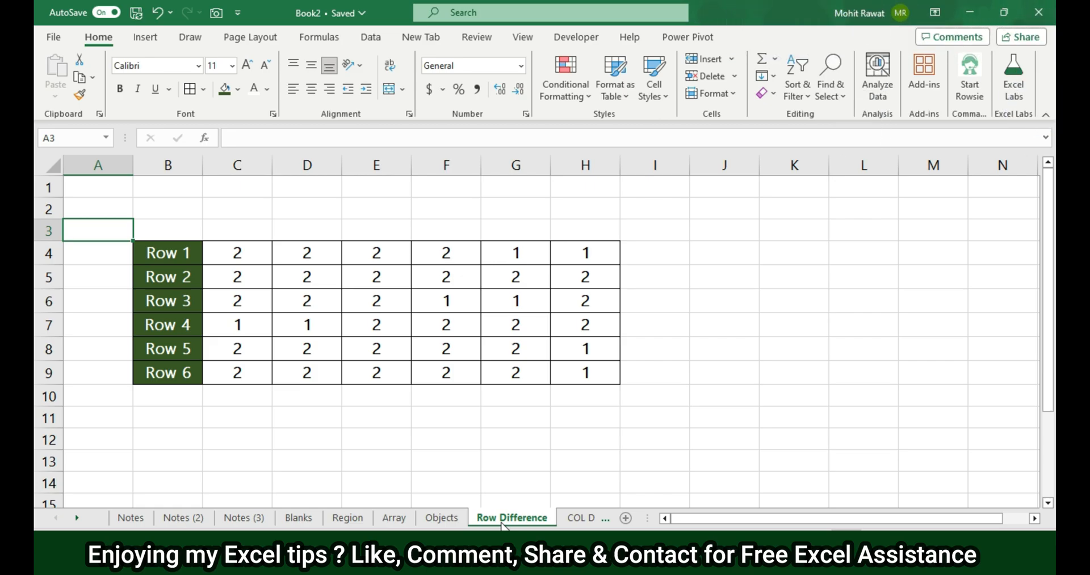
mouse_move(513, 252)
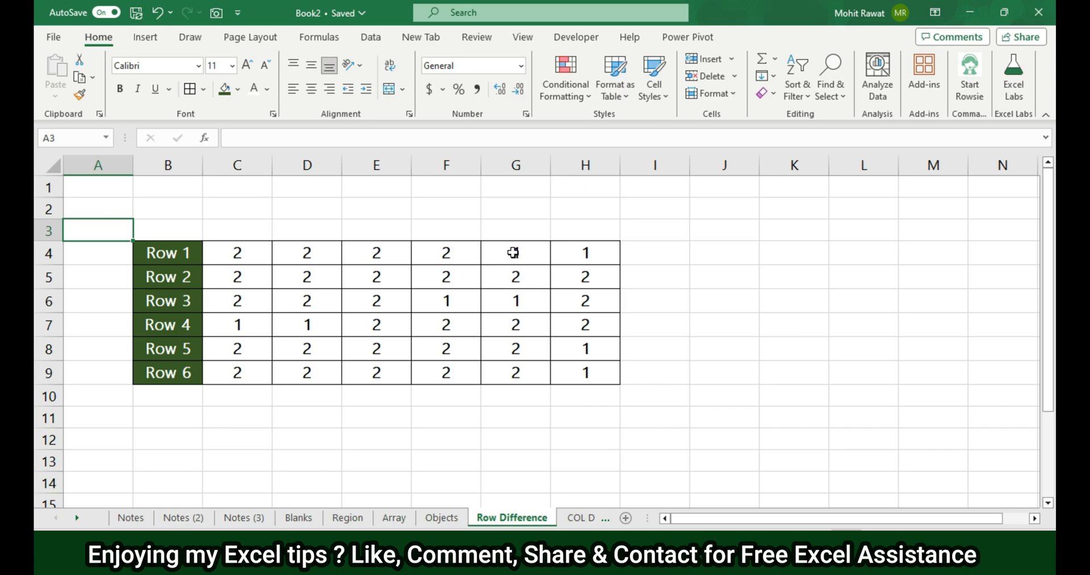
- Select C4:H9 and use Row differences to select cells differing from column C
click(515, 252)
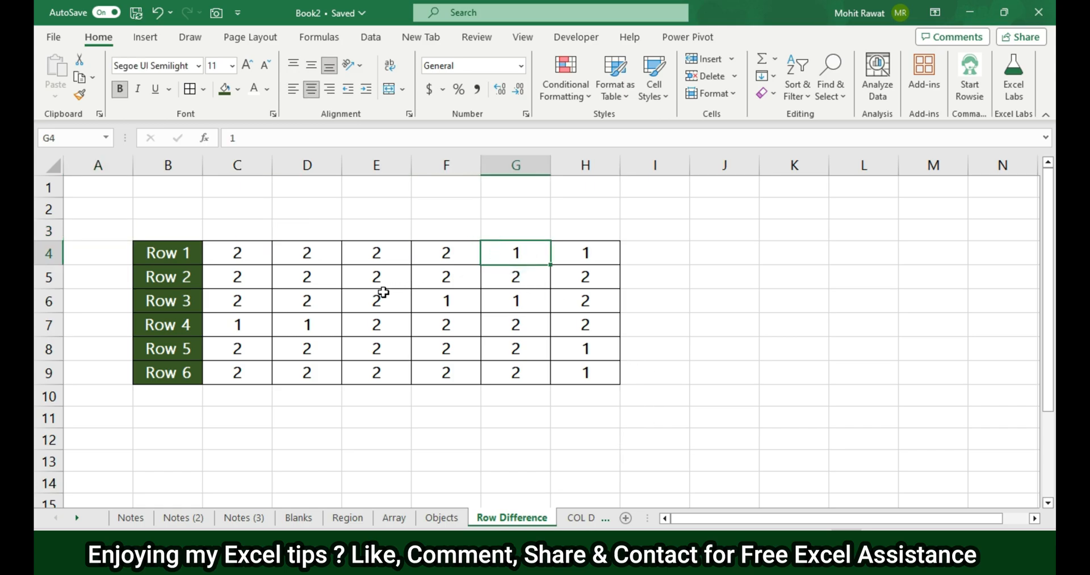
click(236, 252)
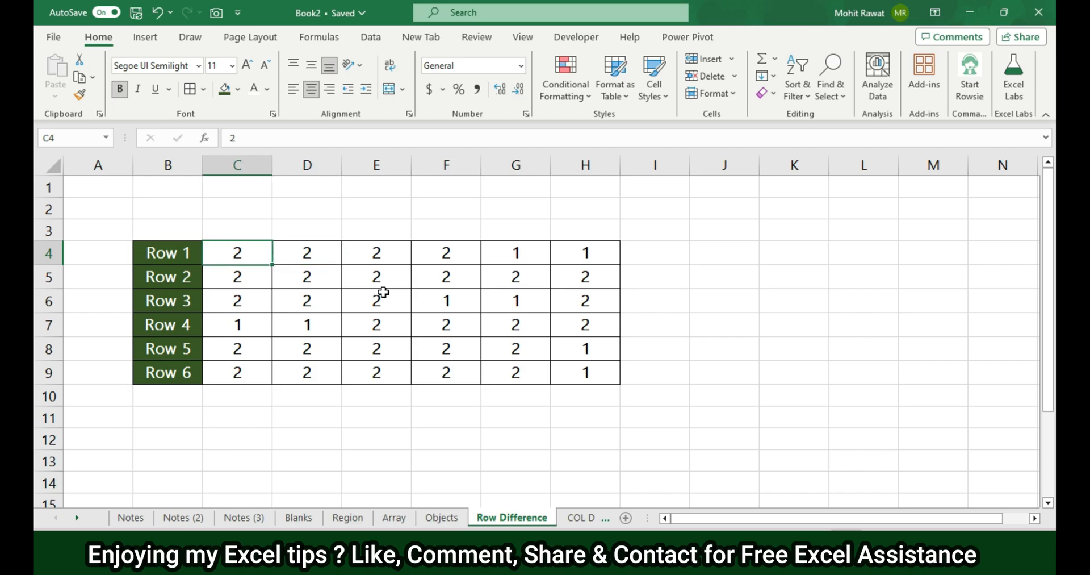
drag(236, 252, 585, 372)
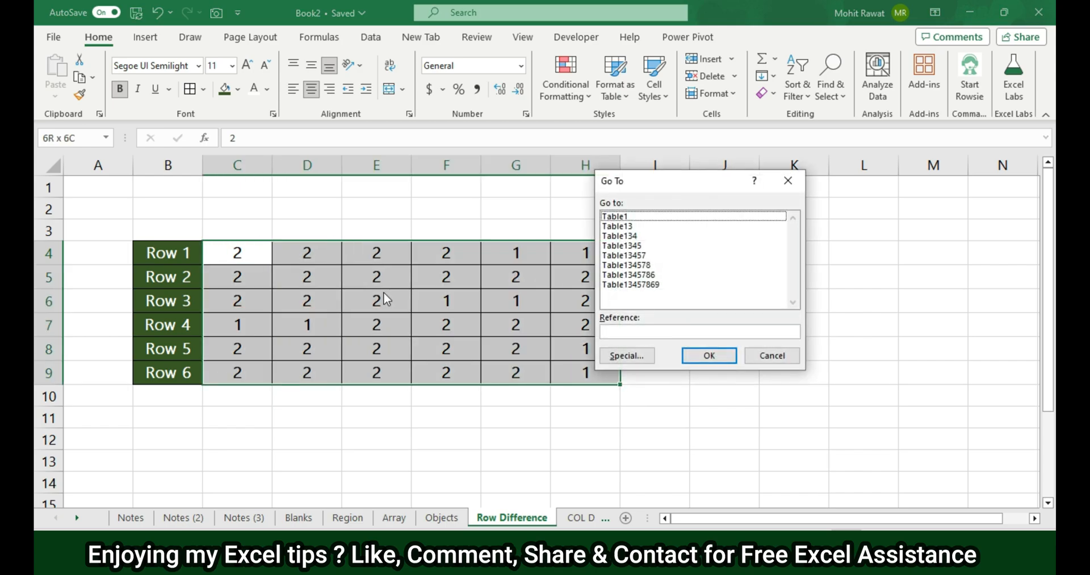
click(626, 355)
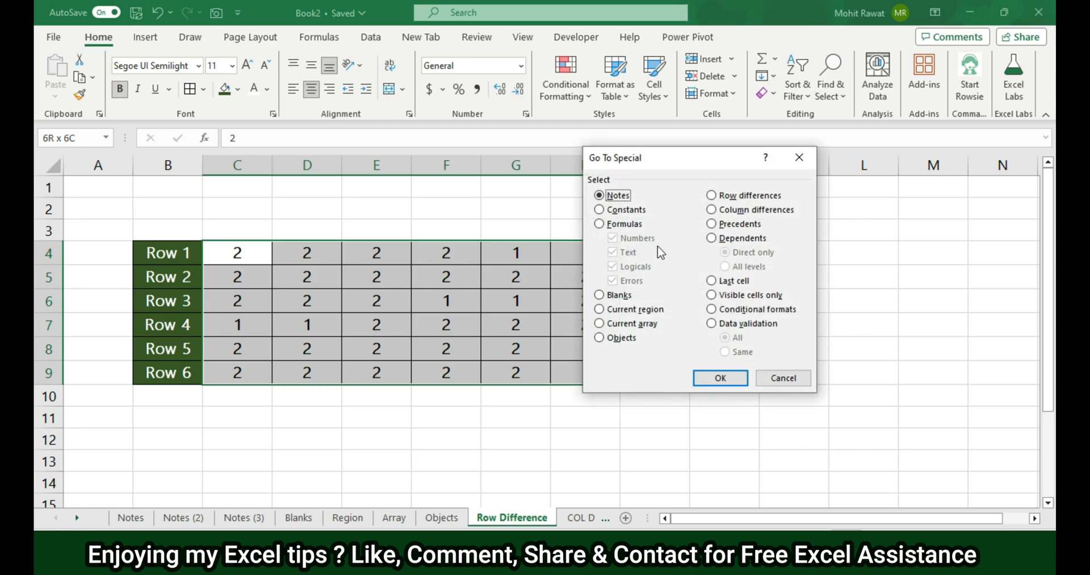
click(720, 377)
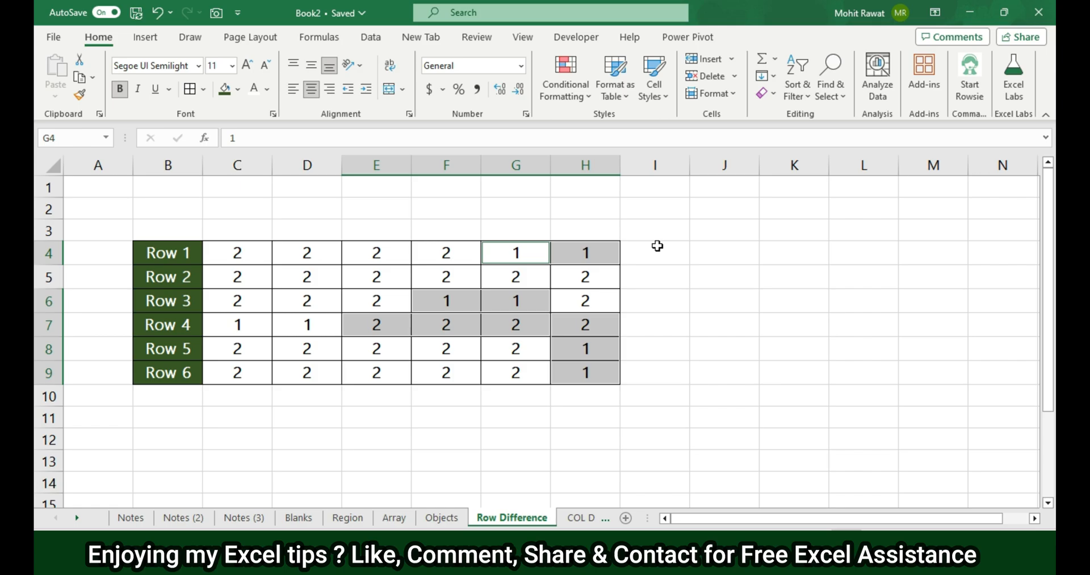
mouse_move(253, 252)
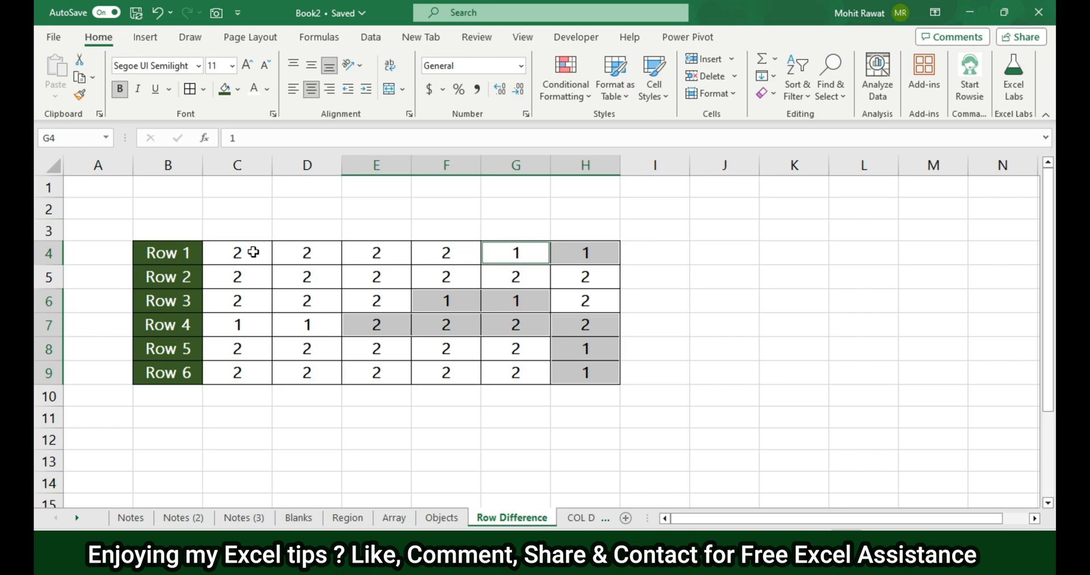
- Point out cells C4, C7 and D7 in the grid before repeating the selection
click(236, 252)
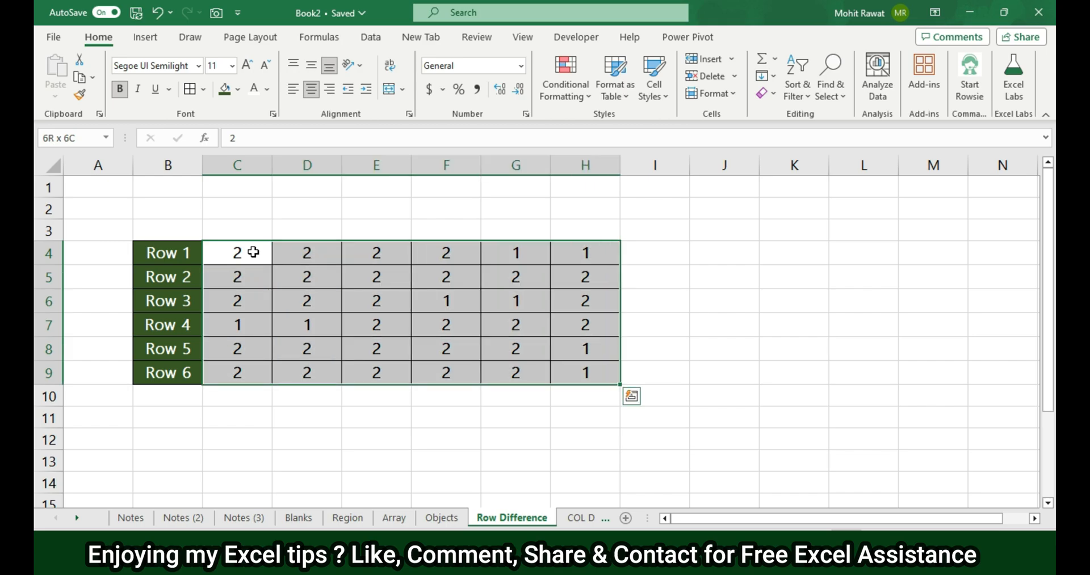
click(237, 252)
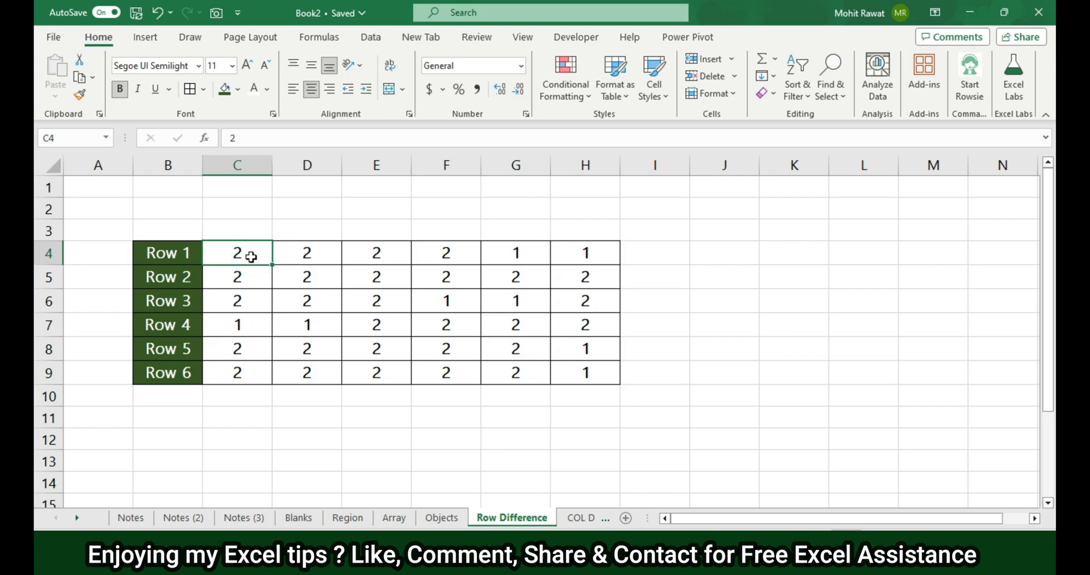
mouse_move(466, 252)
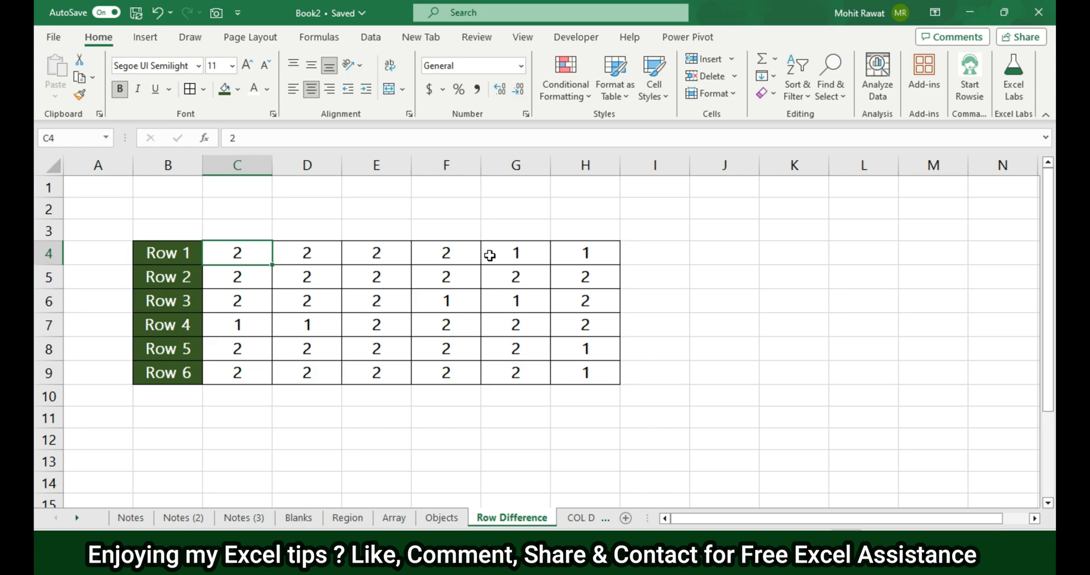
click(237, 324)
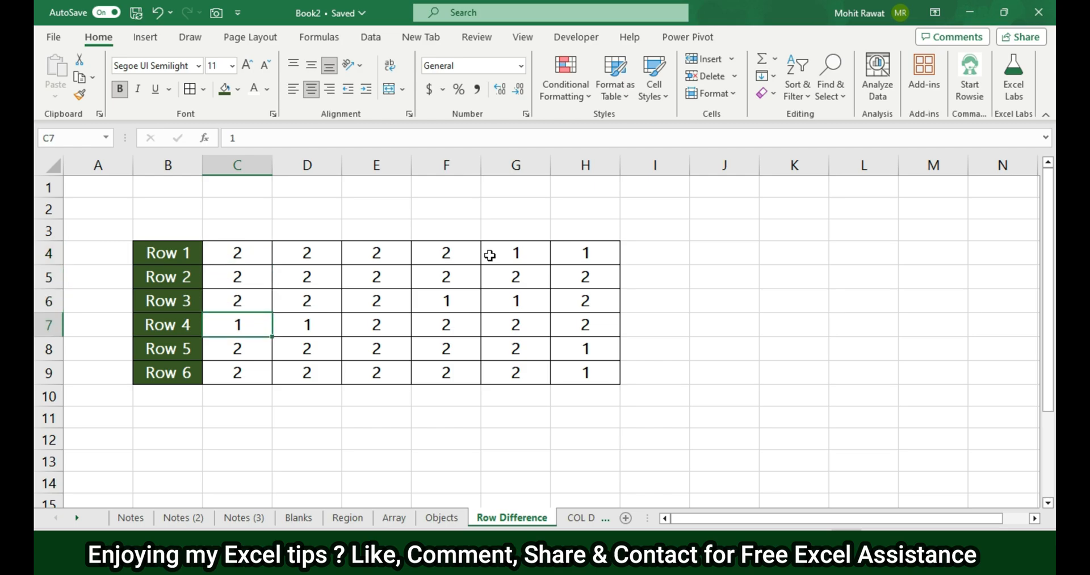
click(307, 325)
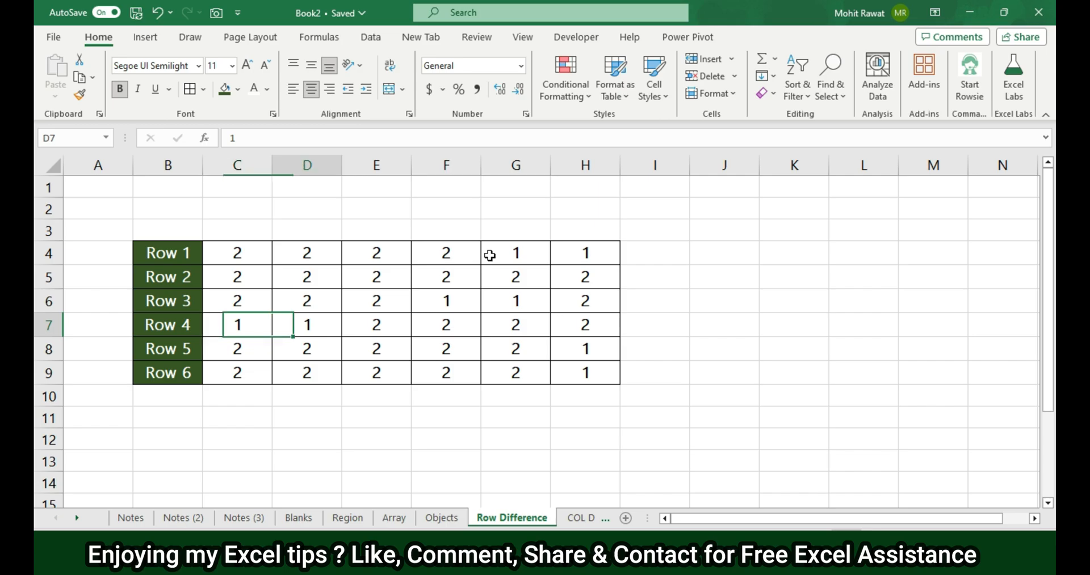
click(237, 324)
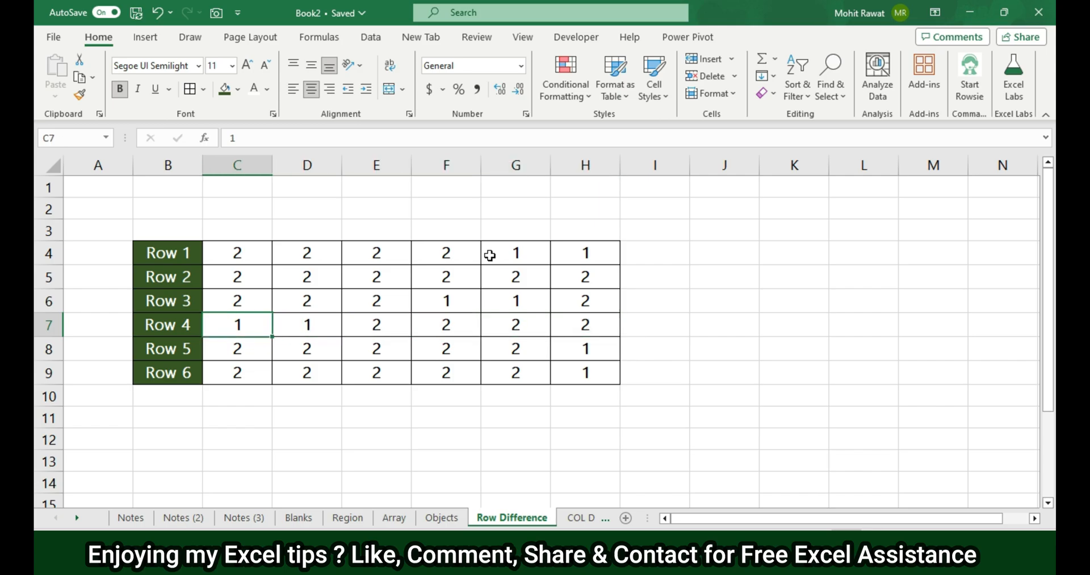
- Select C4:H9 again and pick each row's cells differing from column C
drag(236, 252, 585, 372)
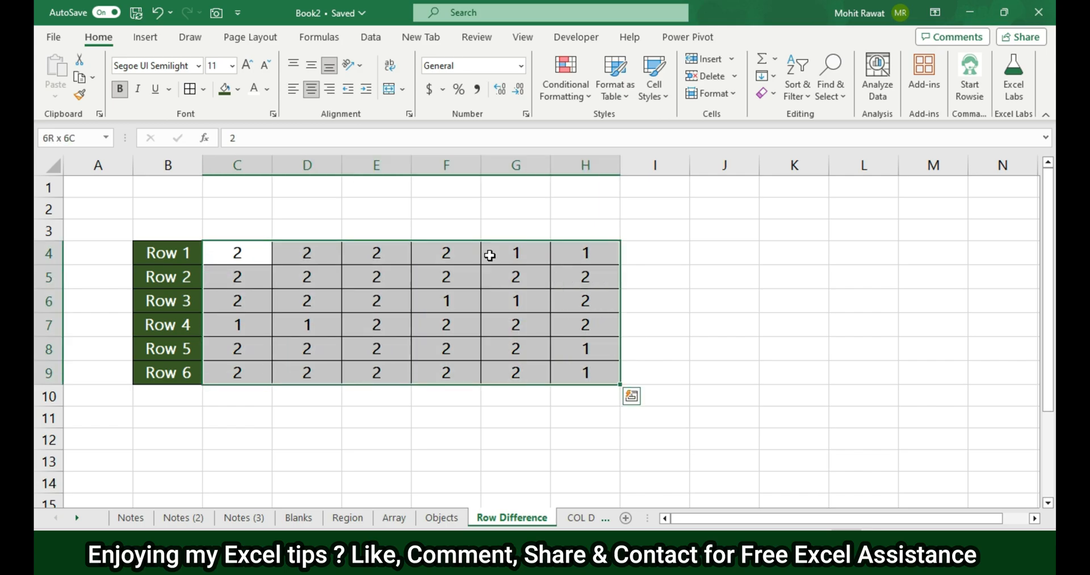
key(f5)
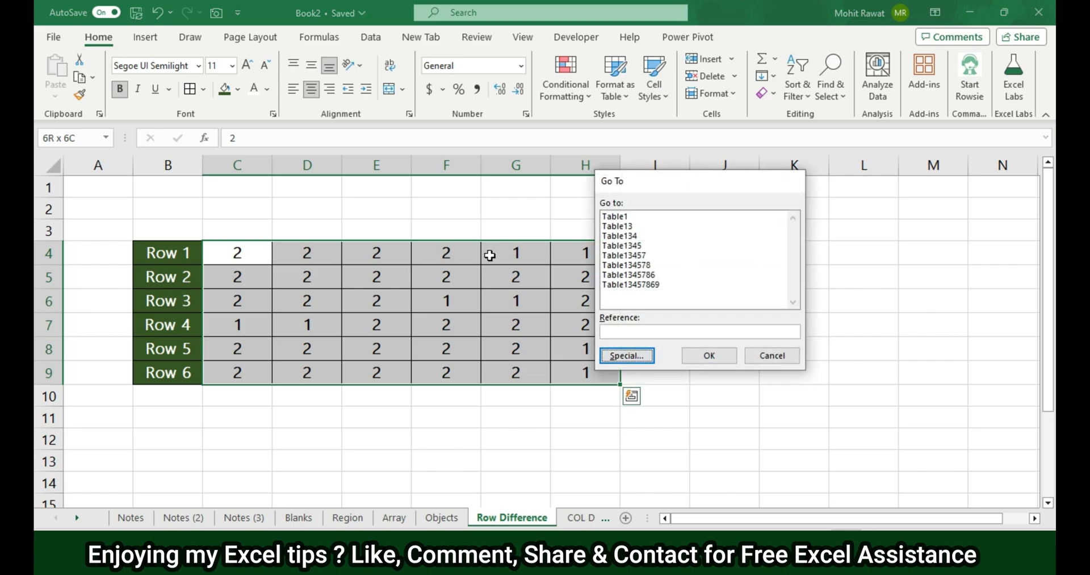
click(625, 355)
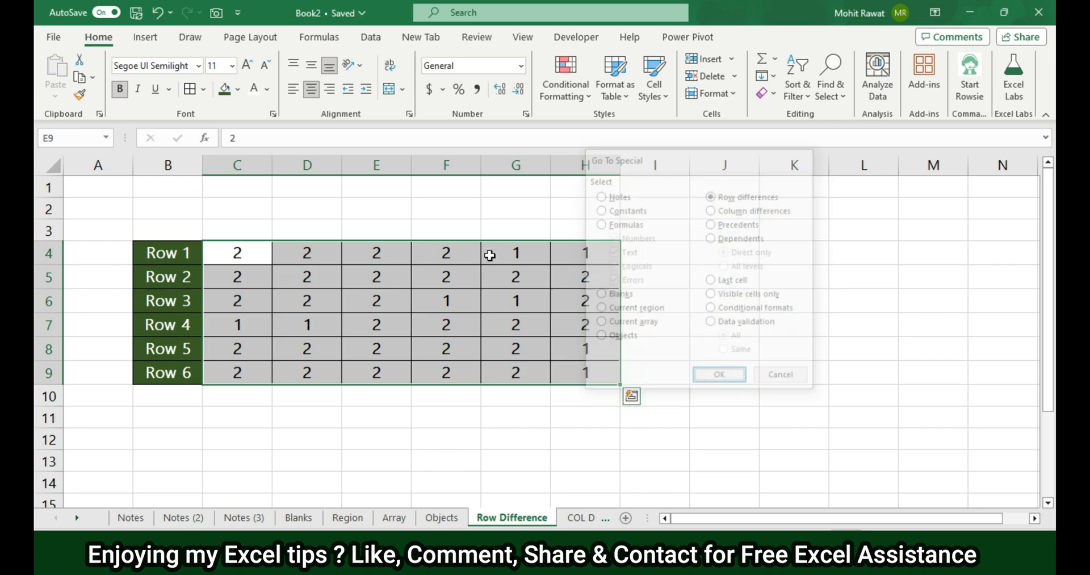
click(719, 373)
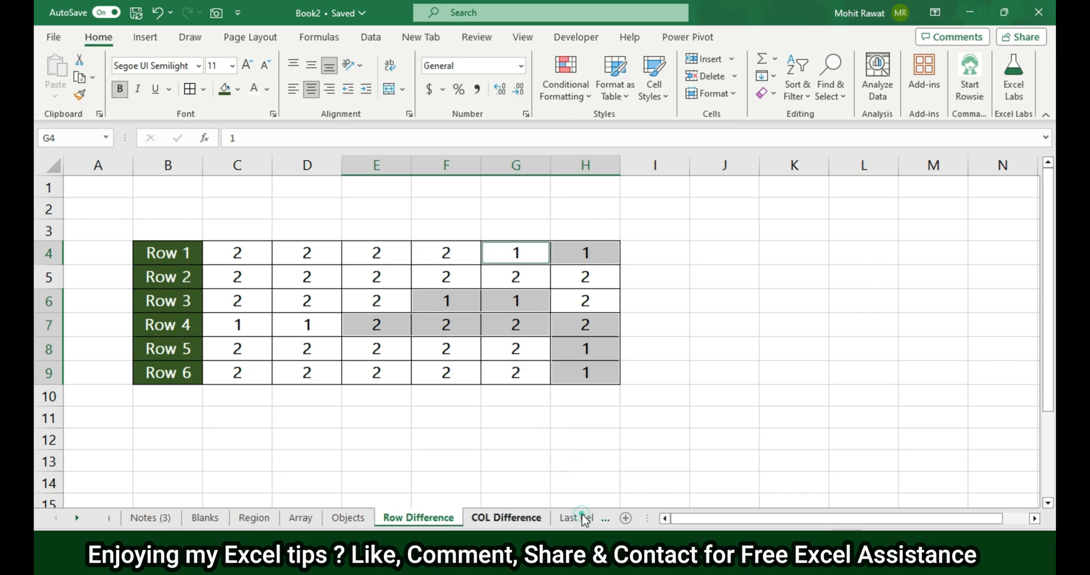
- Select the COL Difference table B4:G9 for column differences, then move to Last Cel
click(506, 517)
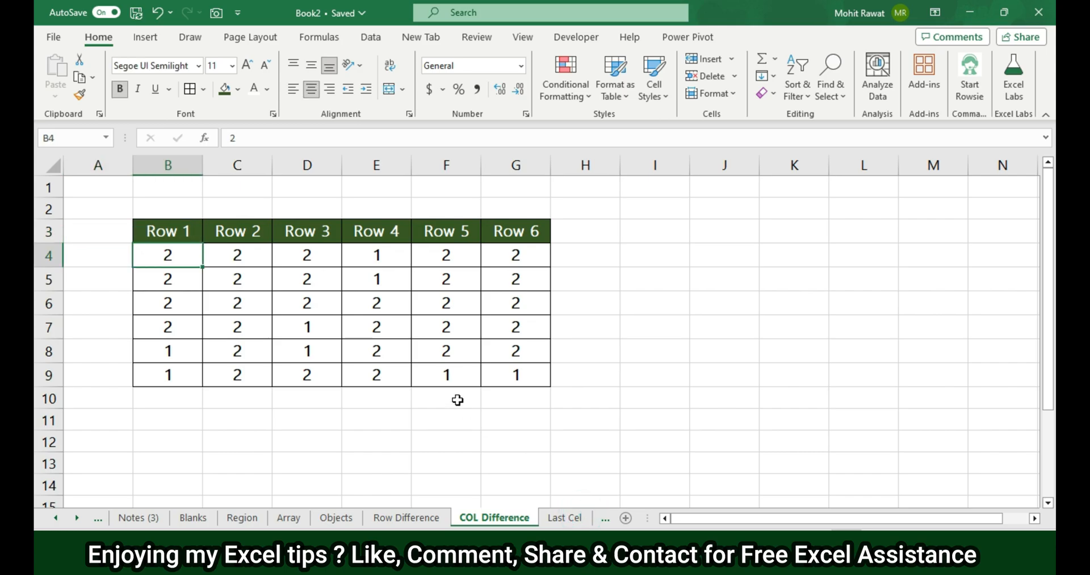
drag(167, 254, 515, 374)
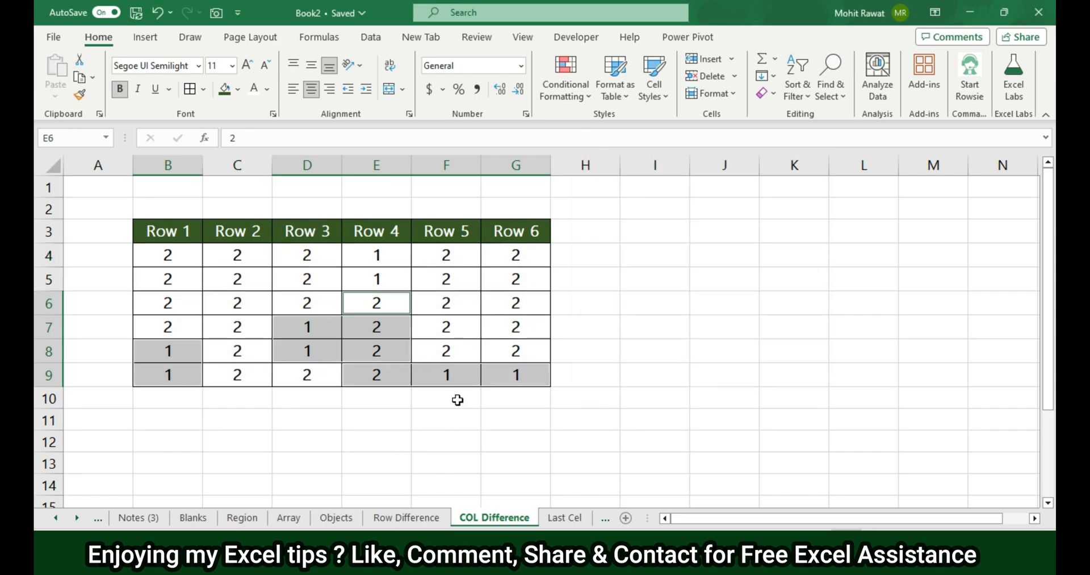
click(564, 517)
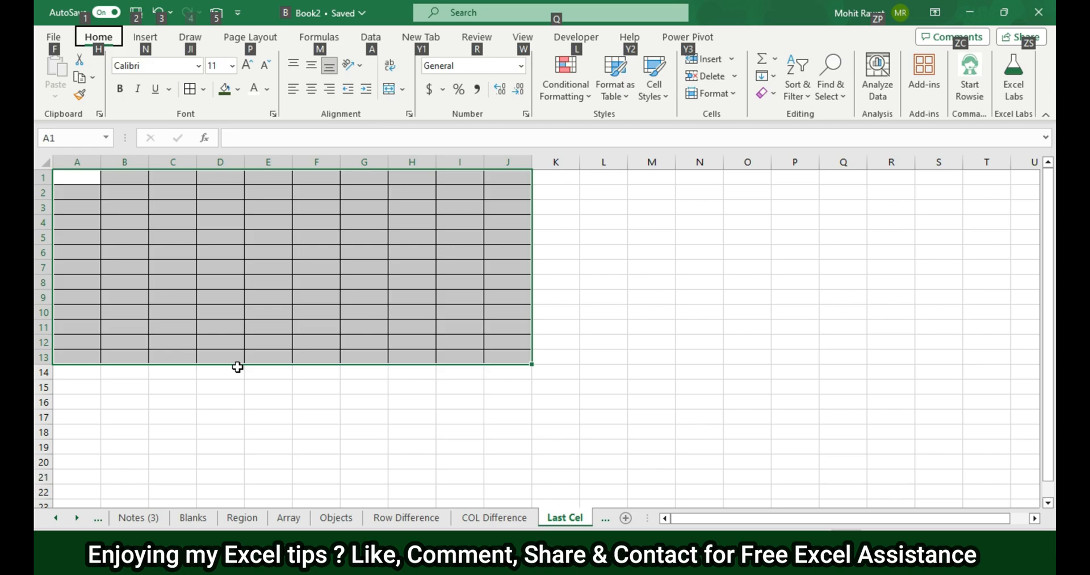
- Jump to the Last Cel sheet's last used cell, landing on O21 after the grid grows
key(Escape)
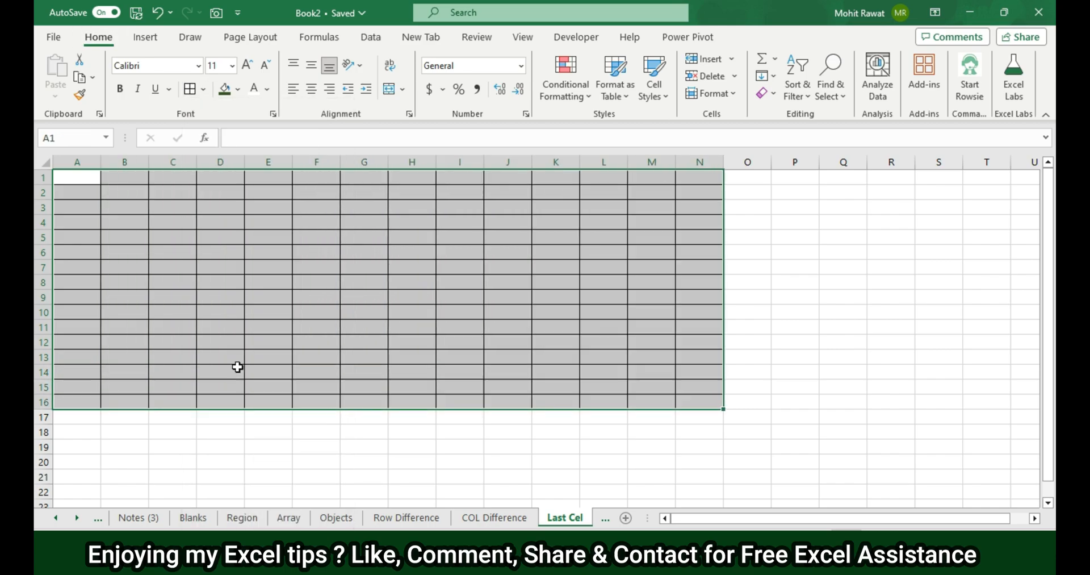
key(f5)
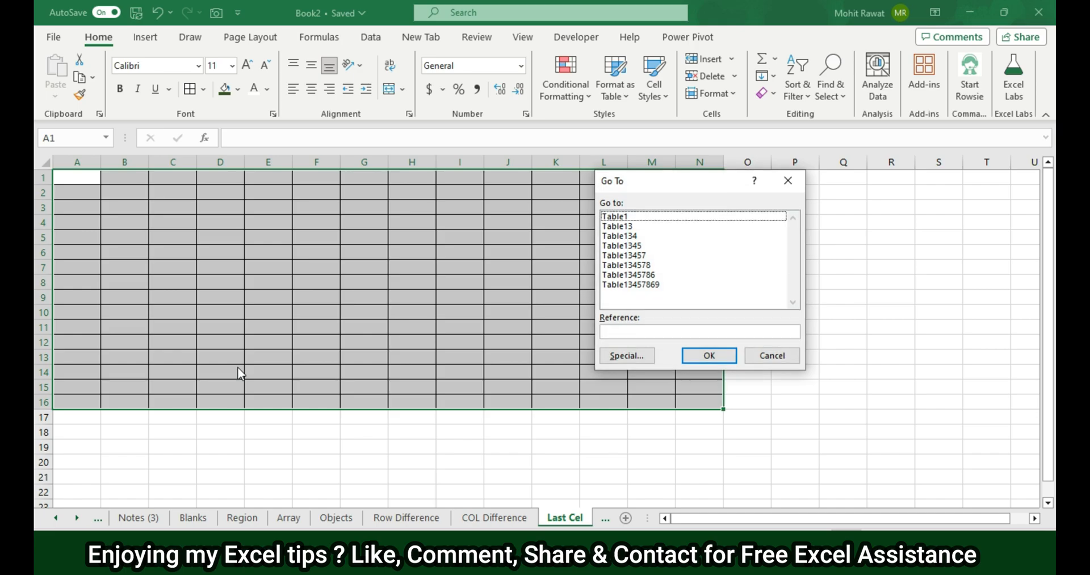
click(625, 355)
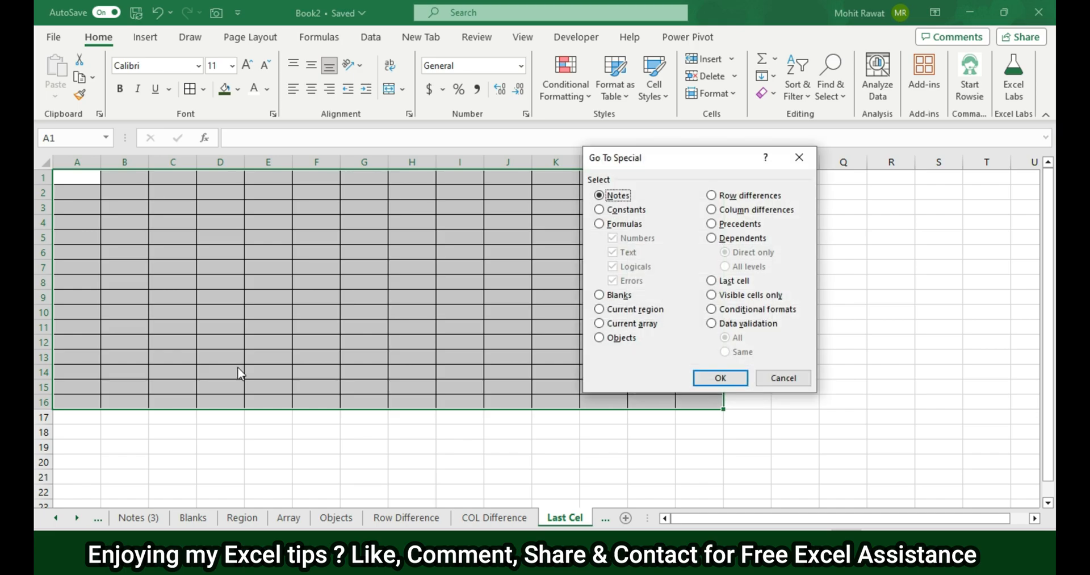
click(719, 377)
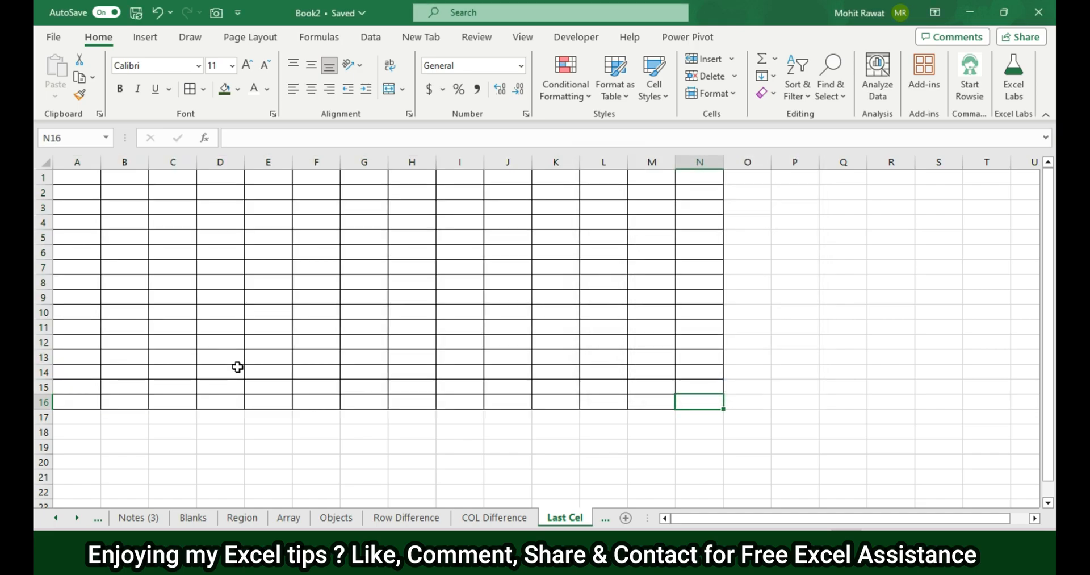
mouse_move(722, 413)
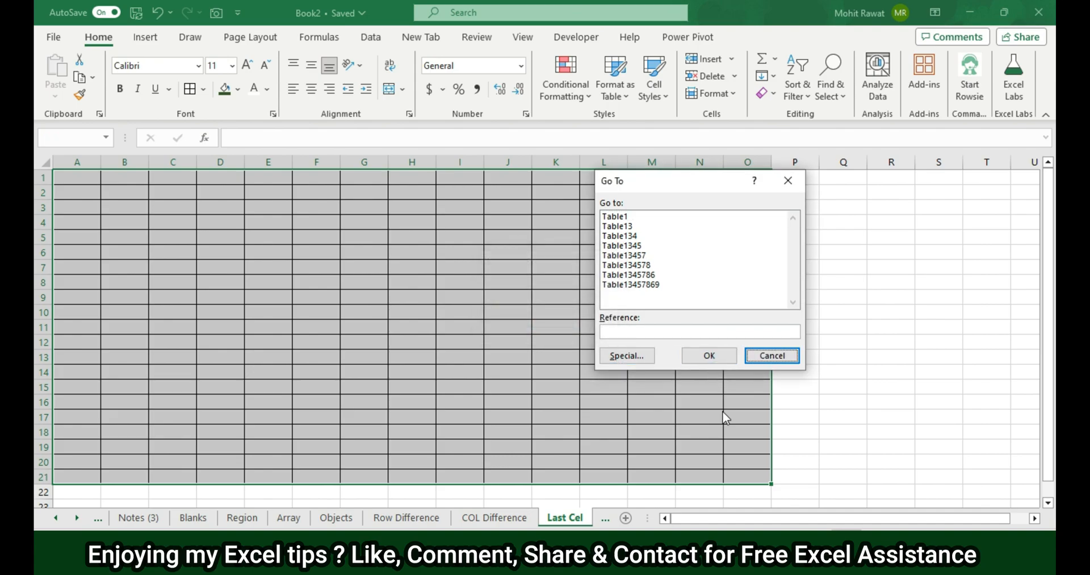
click(625, 355)
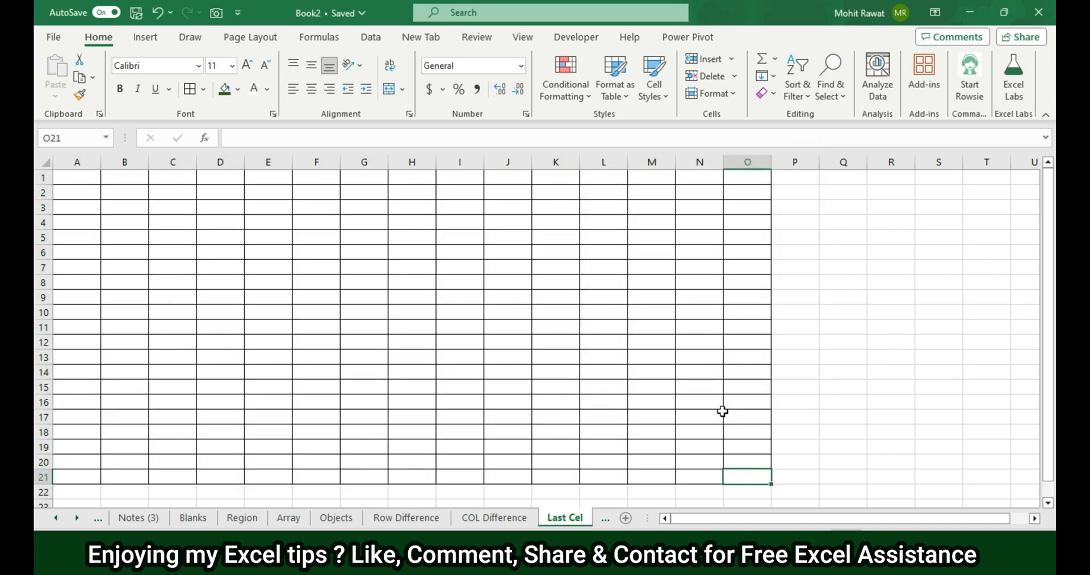
mouse_move(759, 460)
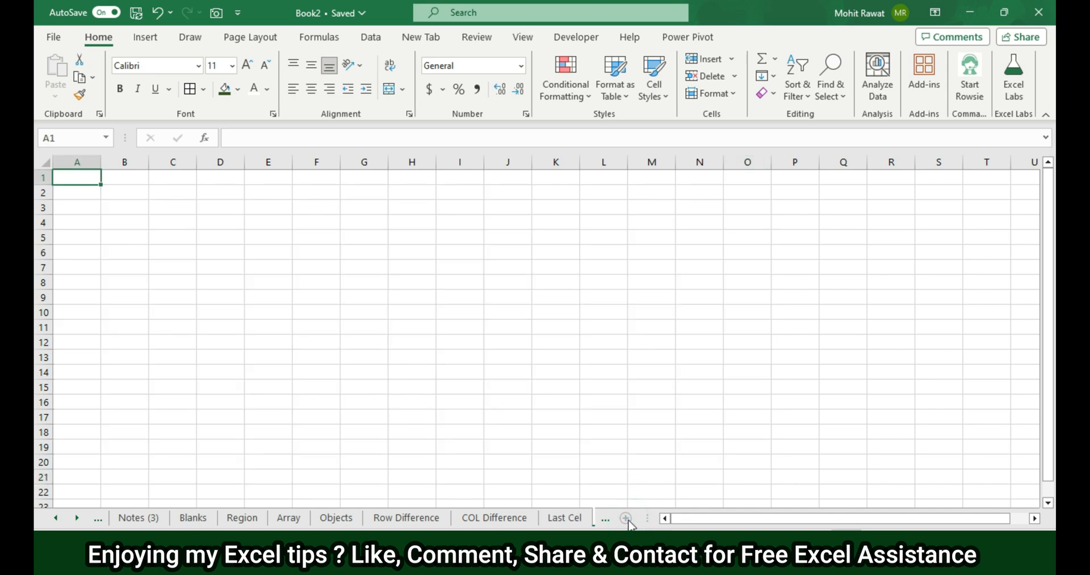
- Jump to the empty sheet's last used cell, which stays at A1
key(f5)
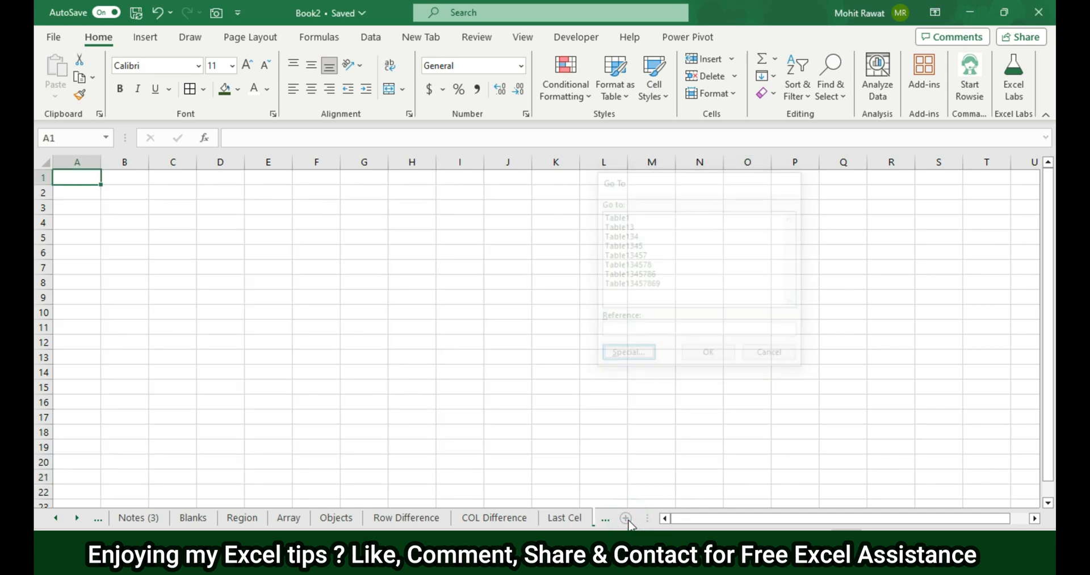
click(628, 351)
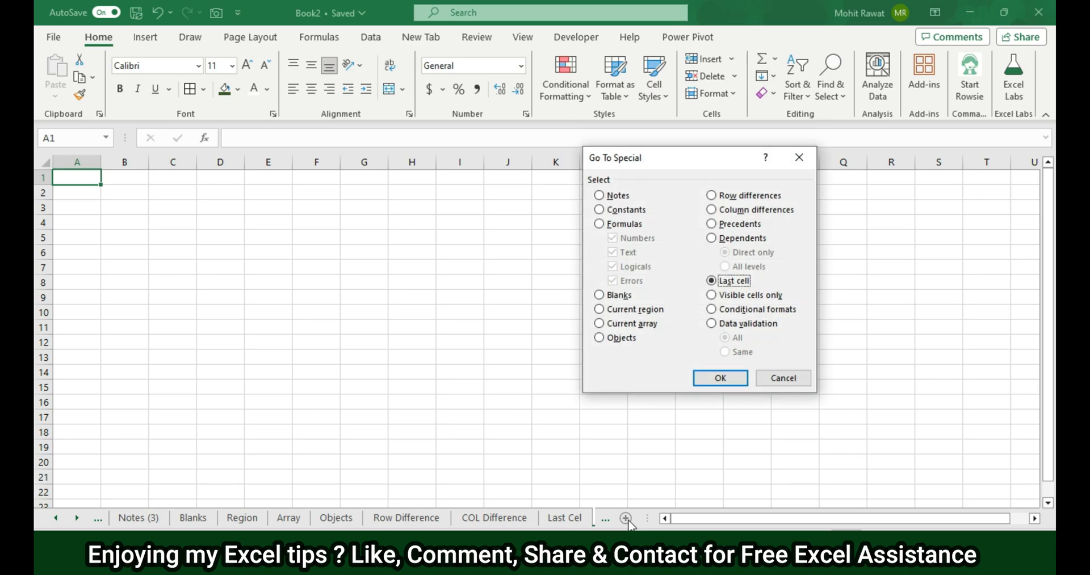
click(720, 377)
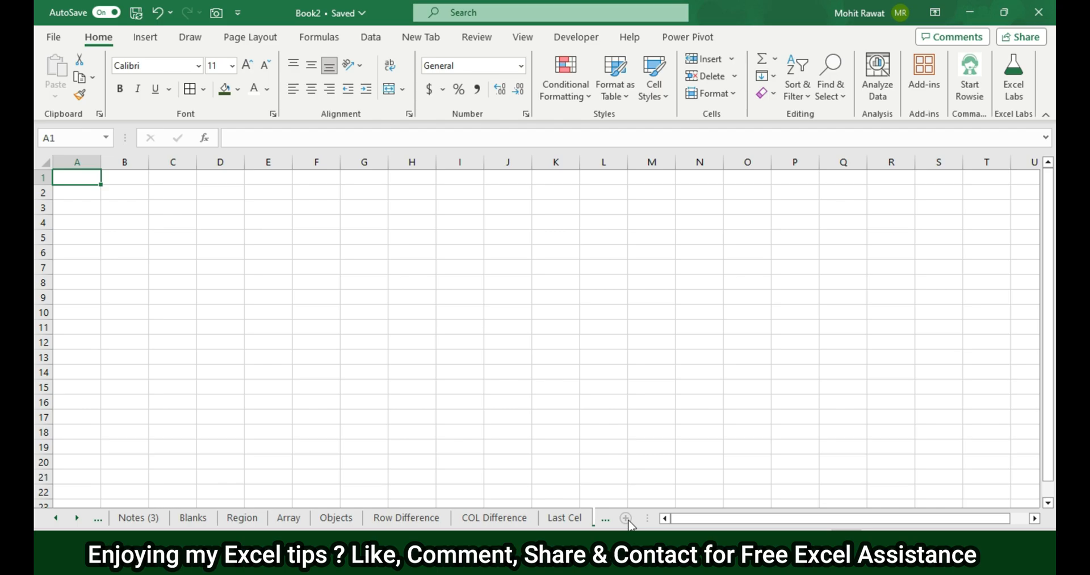
- Go to the Visible Cells sheet and collapse the outline to show only the totals
click(286, 516)
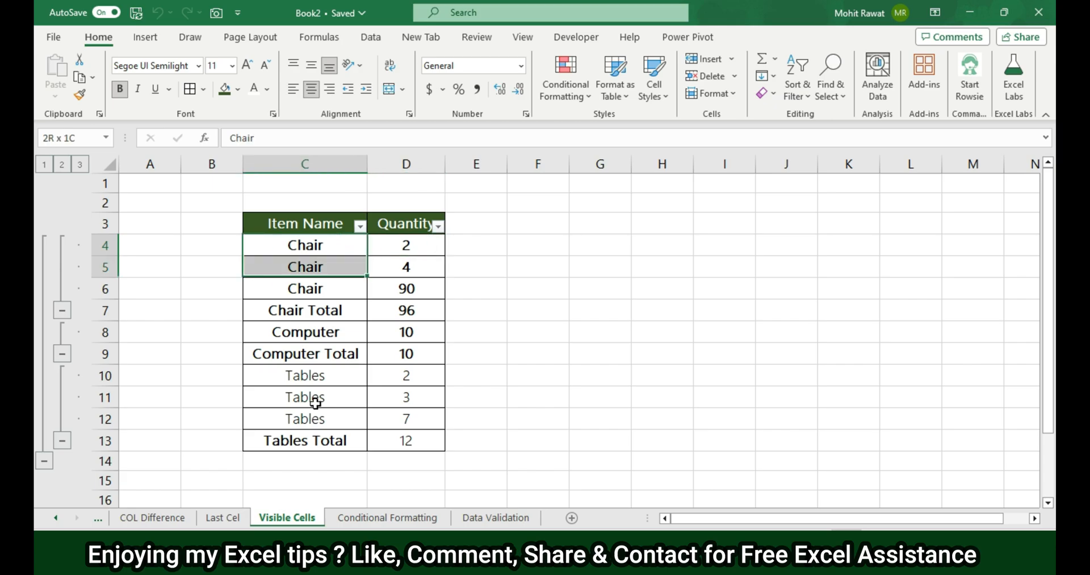
click(304, 331)
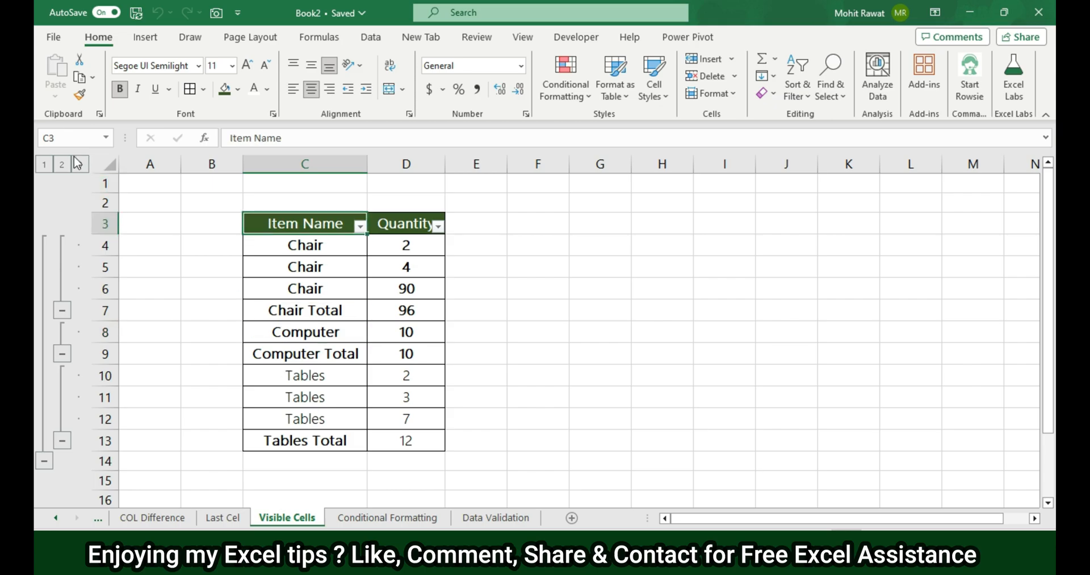
click(62, 164)
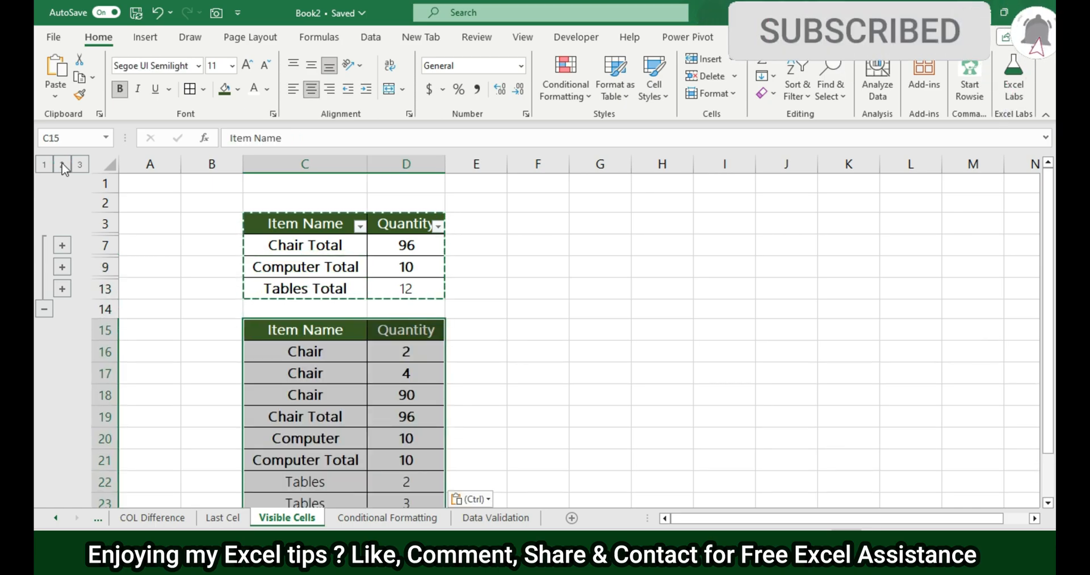
click(44, 309)
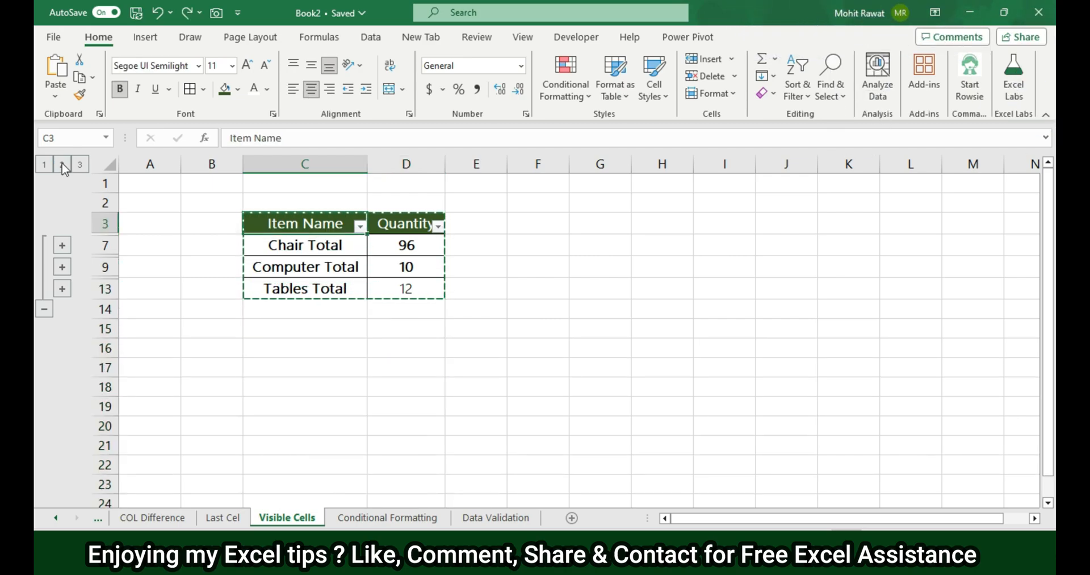
- Select only the visible summary rows of the collapsed table with Visible cells only
drag(304, 223, 406, 288)
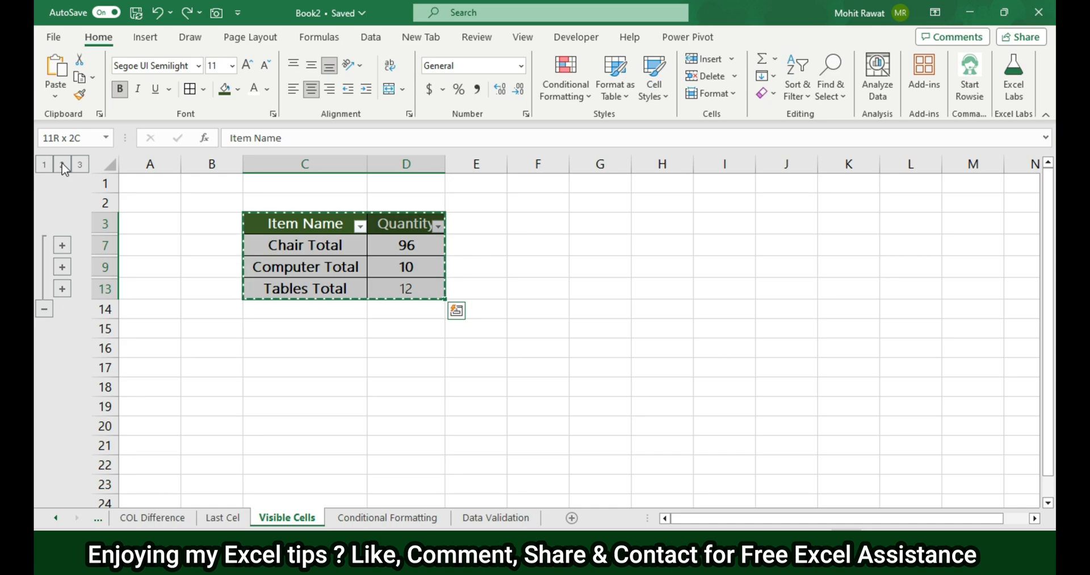
key(f5)
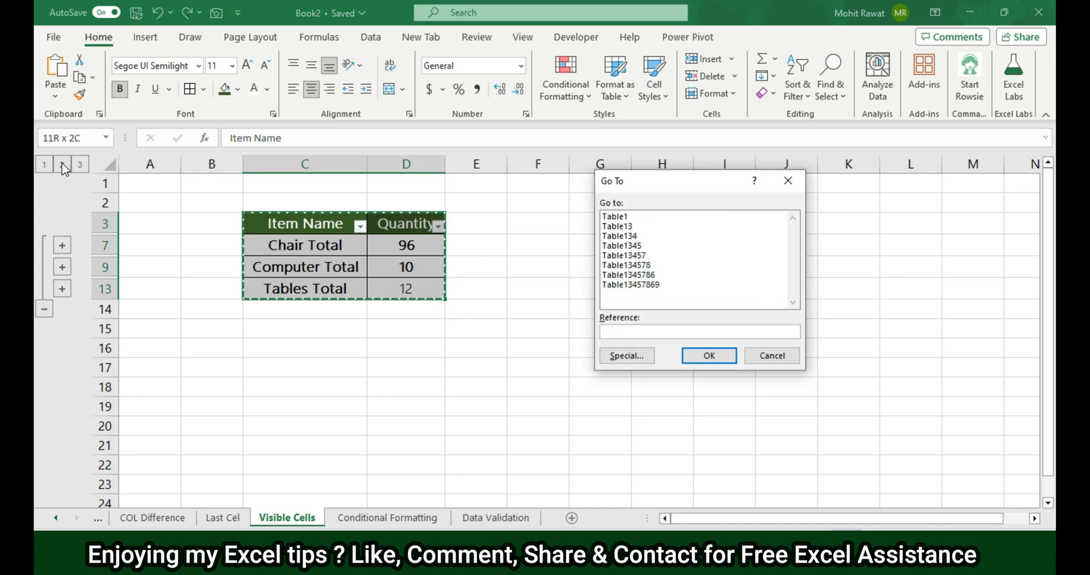
click(626, 355)
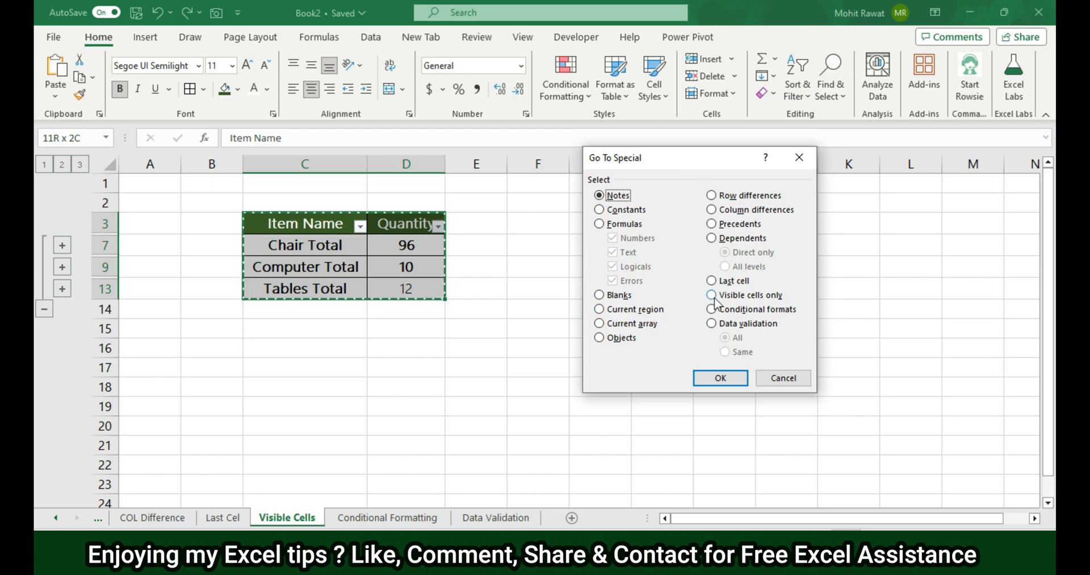
click(719, 377)
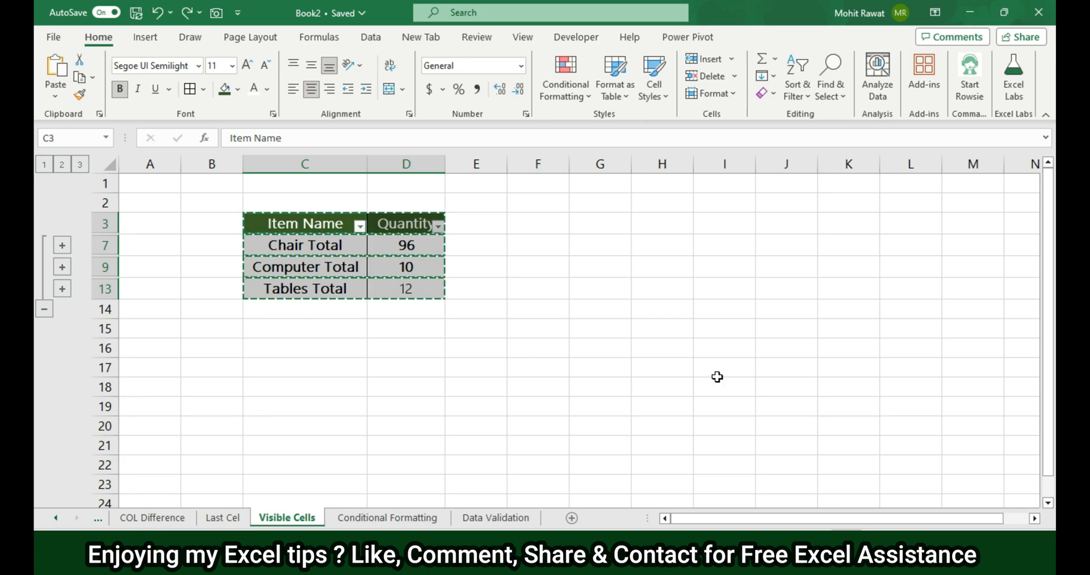
click(305, 328)
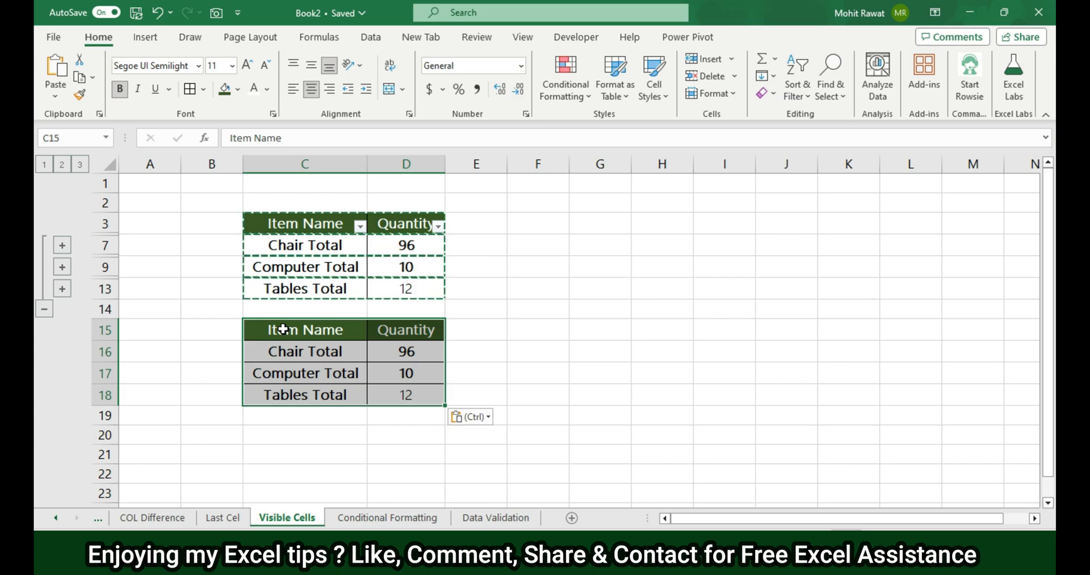
- Select Final Result values E2:E9 and start a formula-based conditional formatting rule
click(387, 517)
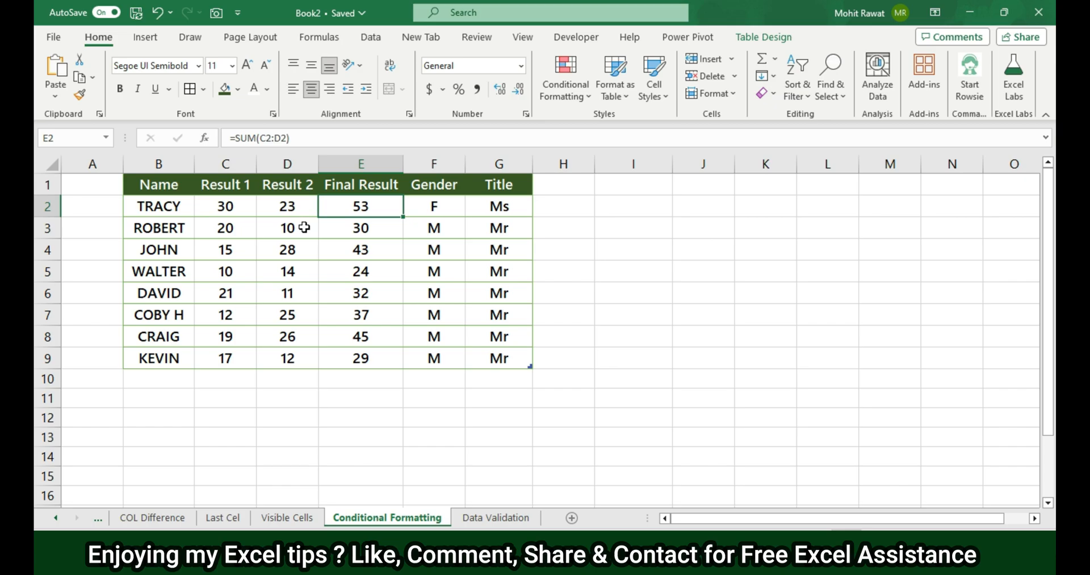
drag(360, 205, 359, 357)
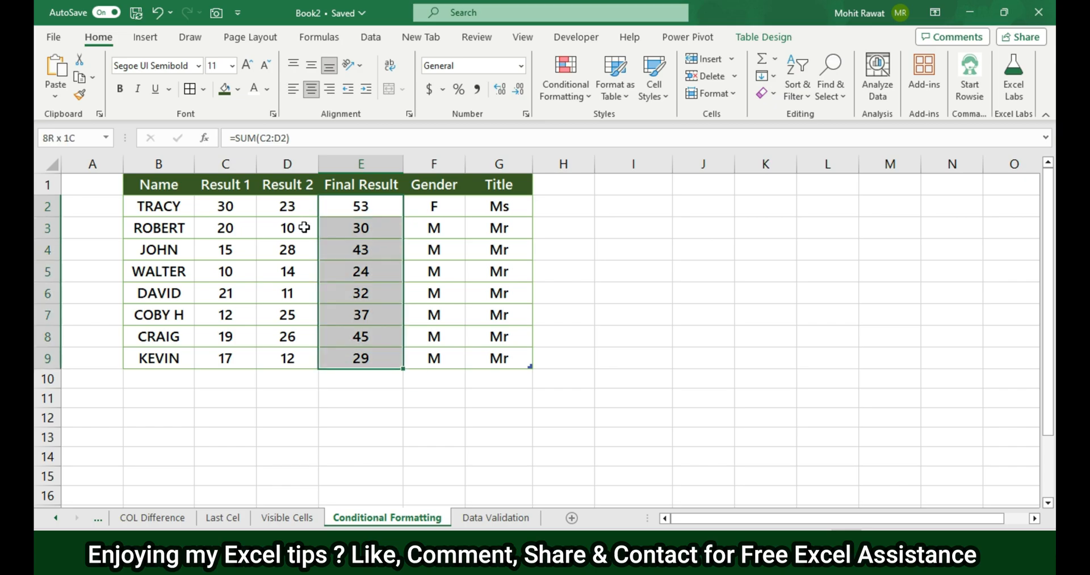
click(564, 76)
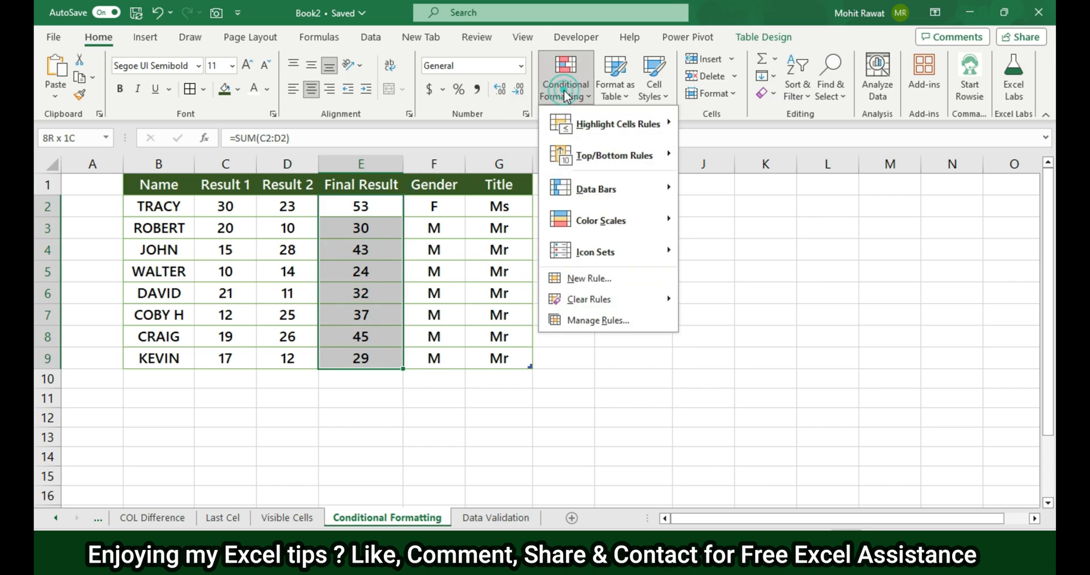
click(585, 284)
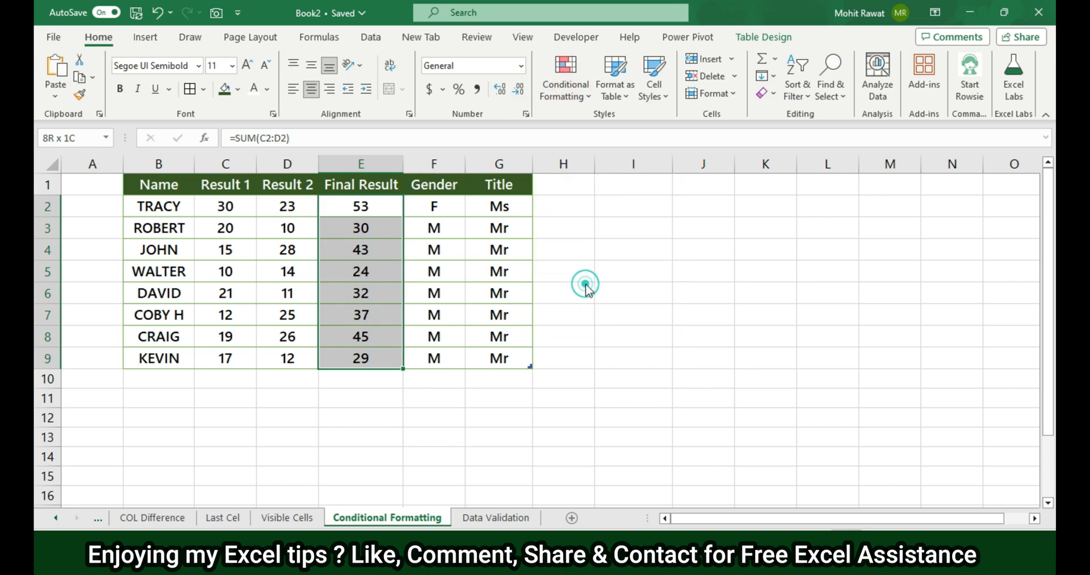
click(564, 75)
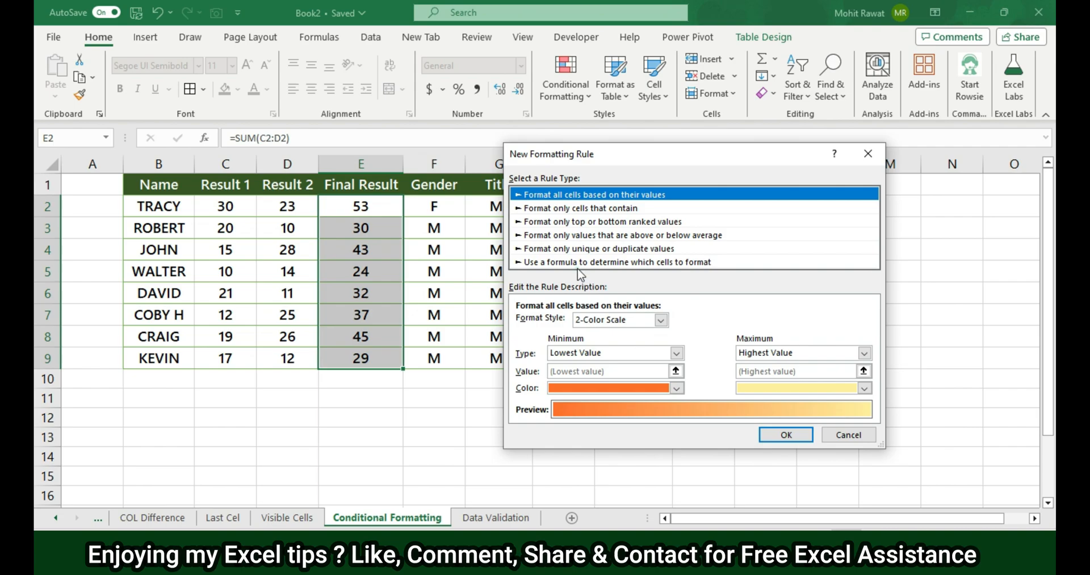
click(615, 261)
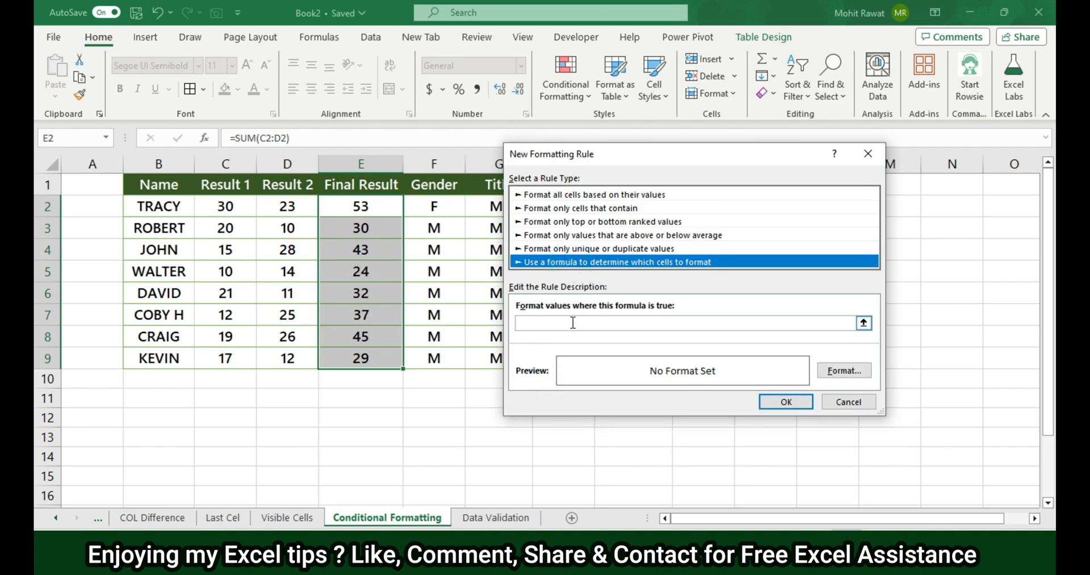
- Apply the rule =E2:E9>25 with a yellow fill
text(=E2)
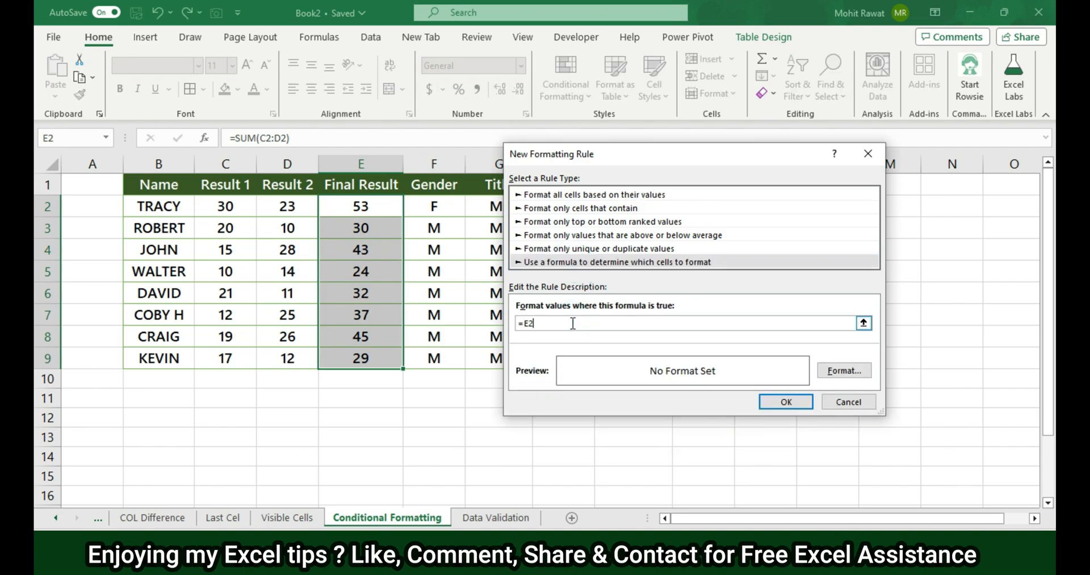
text(:E9)
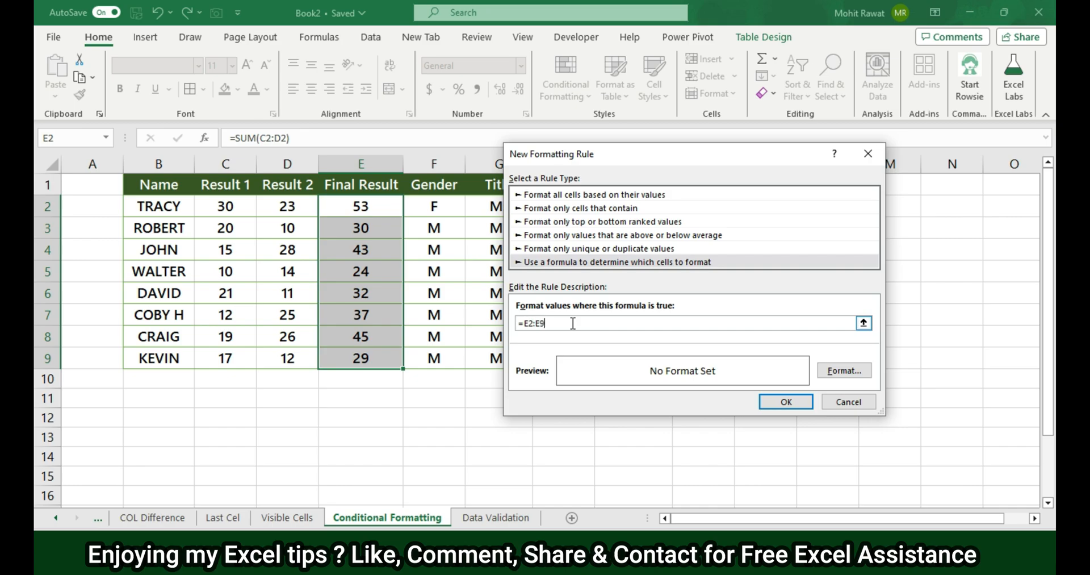
text(>25)
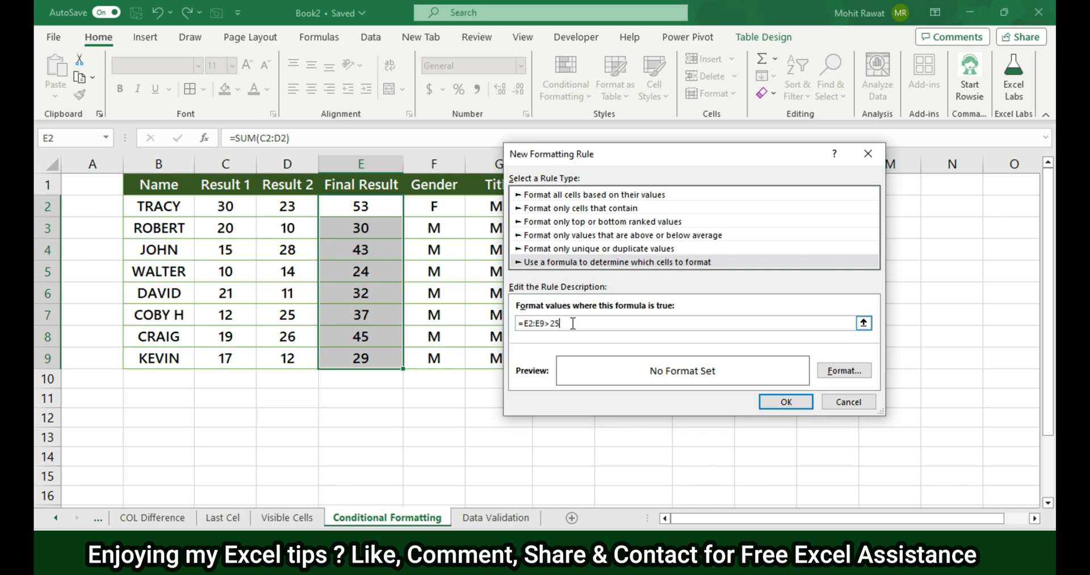
click(843, 370)
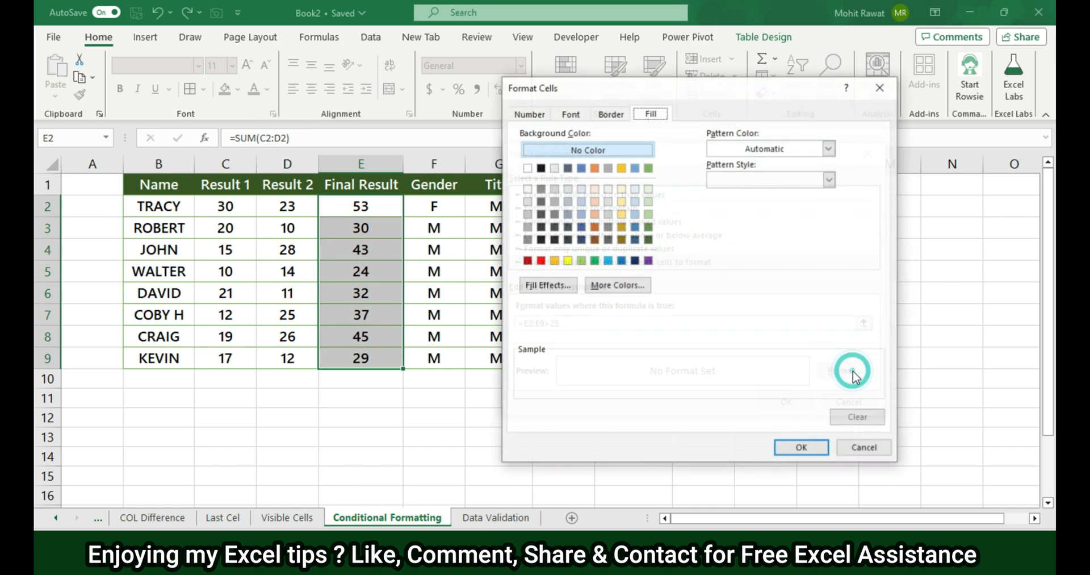
click(566, 260)
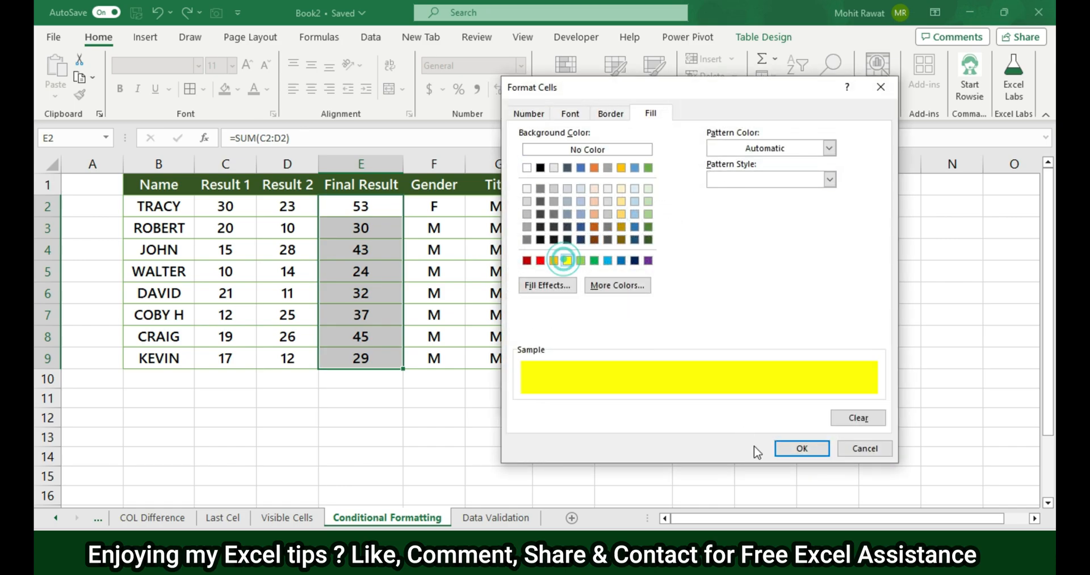
click(802, 448)
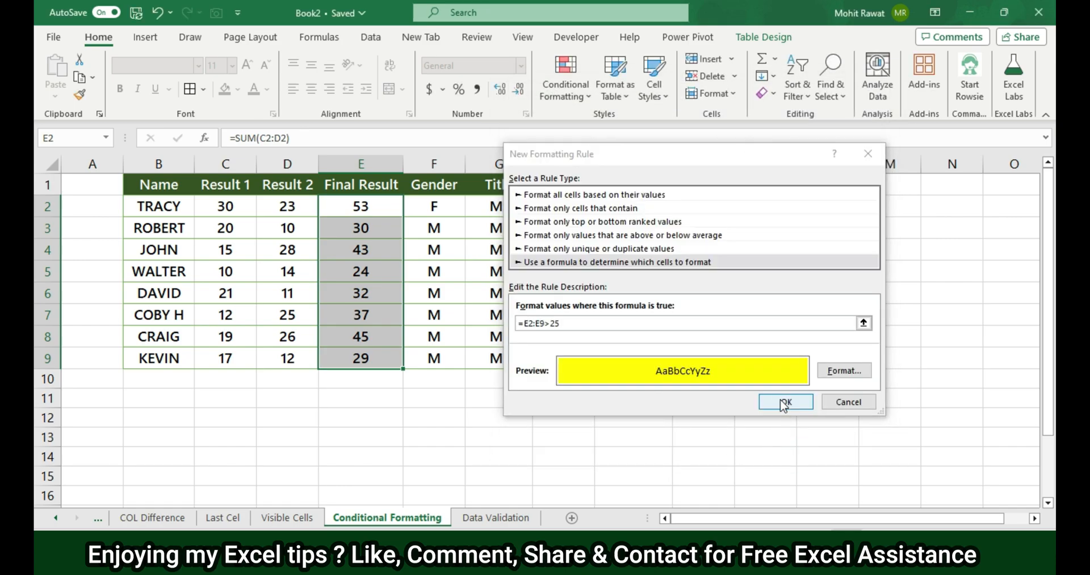
click(784, 402)
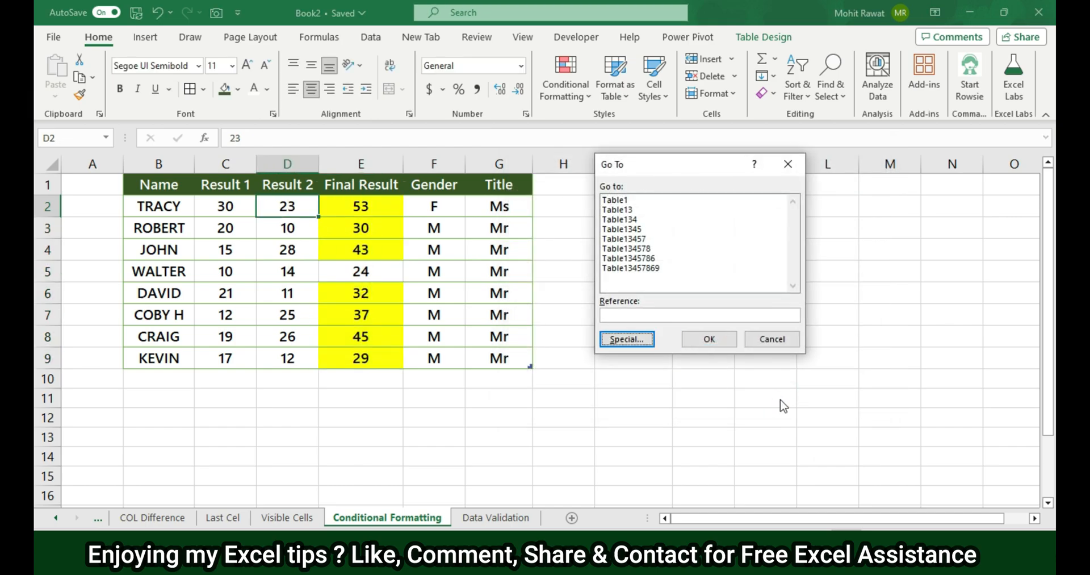
- Select all conditionally formatted Final Result cells via Go To Special, then move to the Data Validation sheet
click(625, 339)
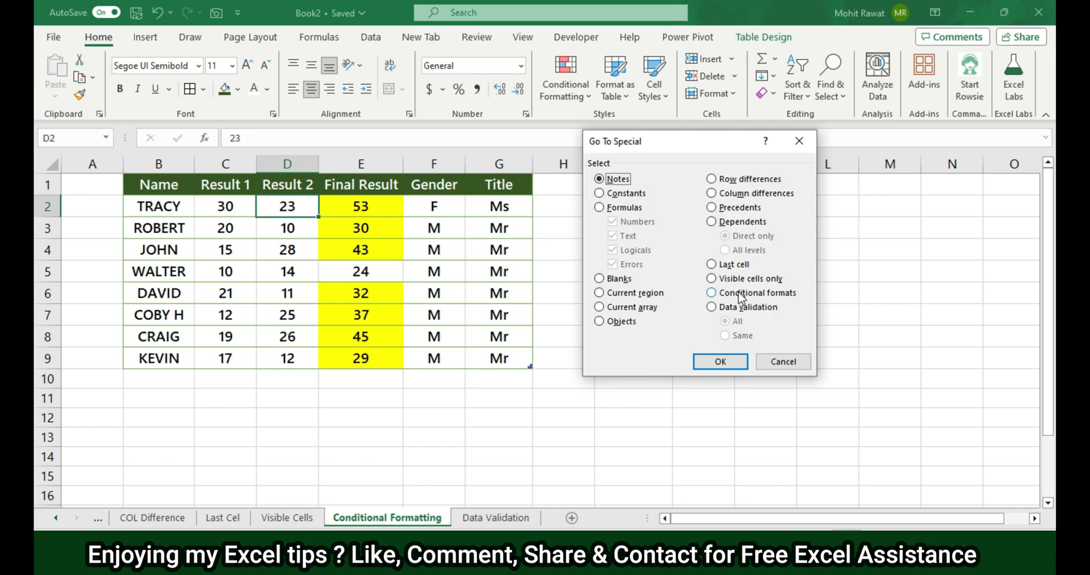
click(720, 361)
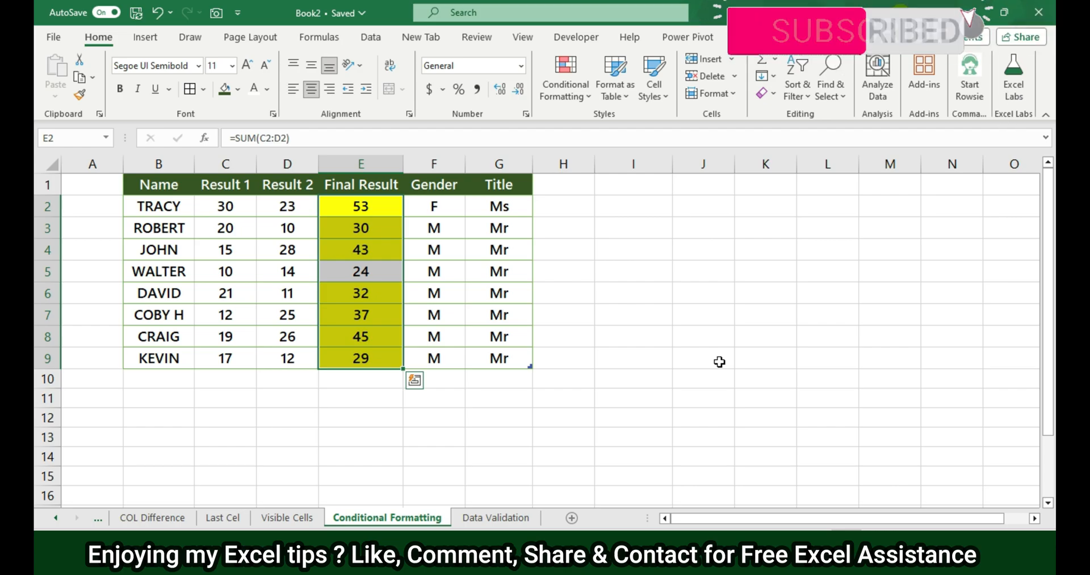
click(495, 516)
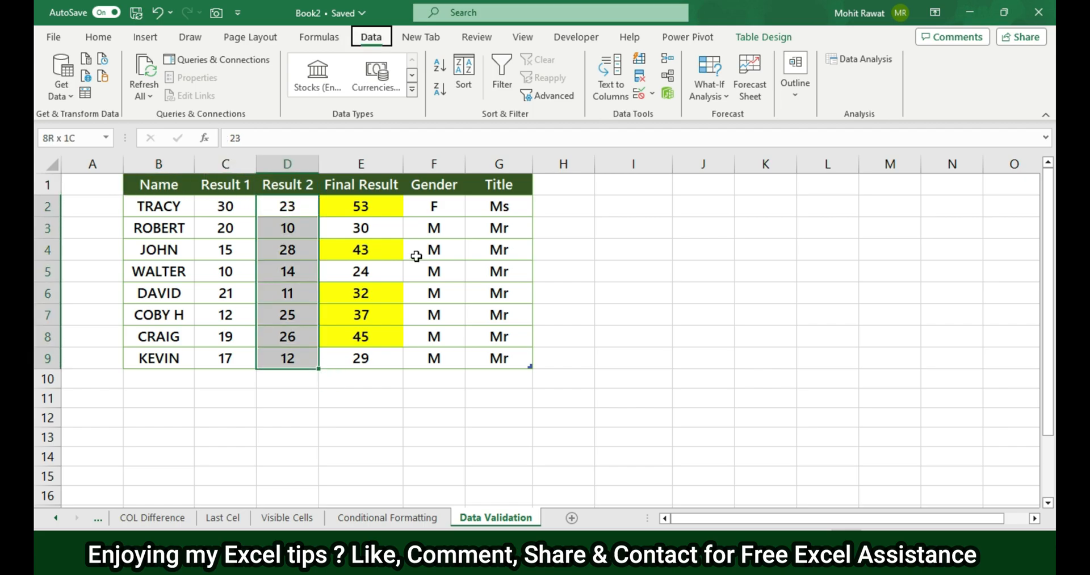
- Review the whole-number 1–100 rule on Result 2, then select all data-validation cells via Go To Special
click(668, 92)
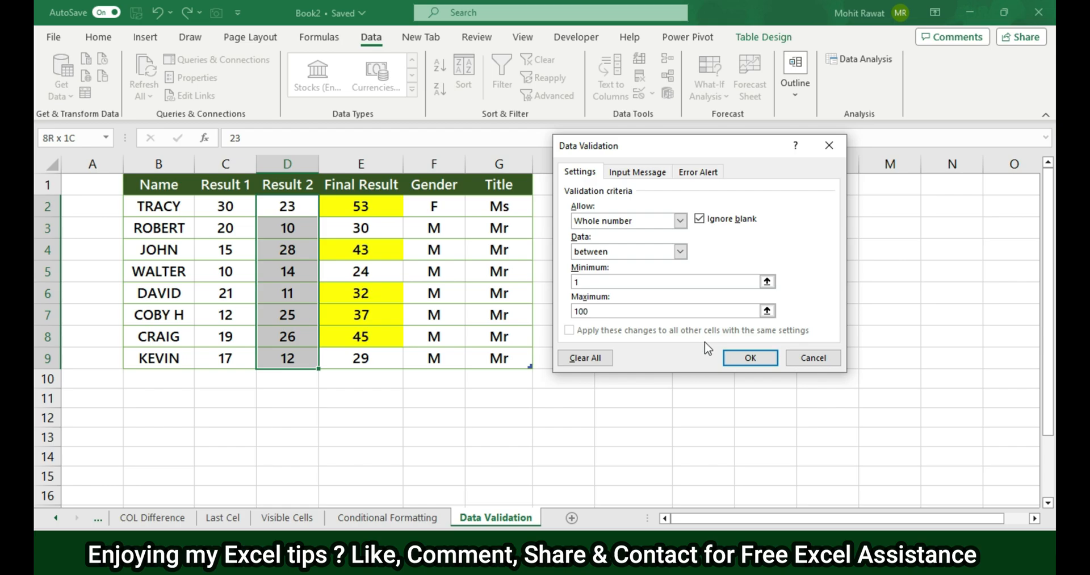
click(750, 357)
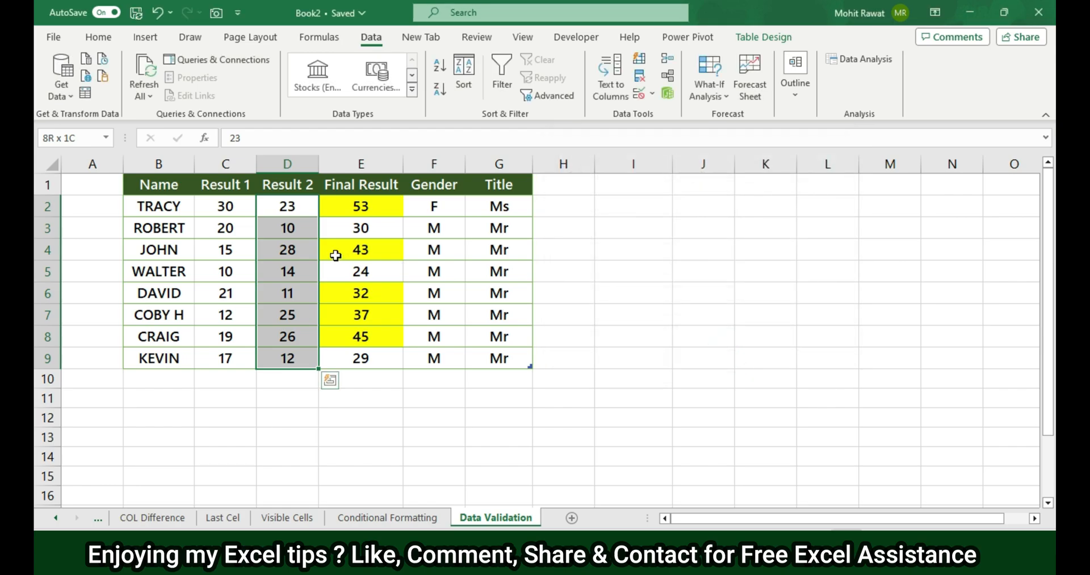
click(360, 184)
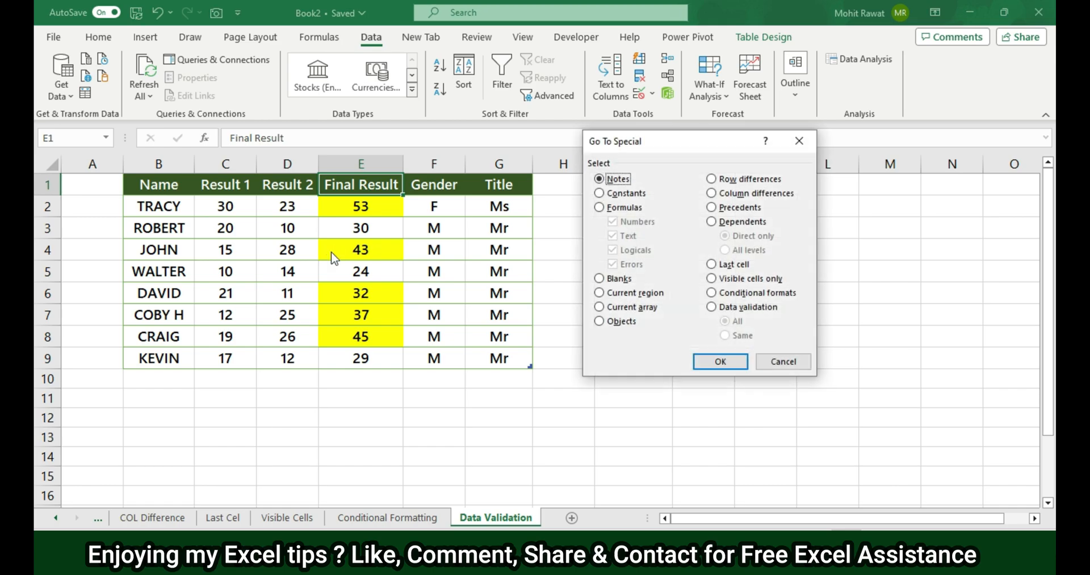
click(712, 307)
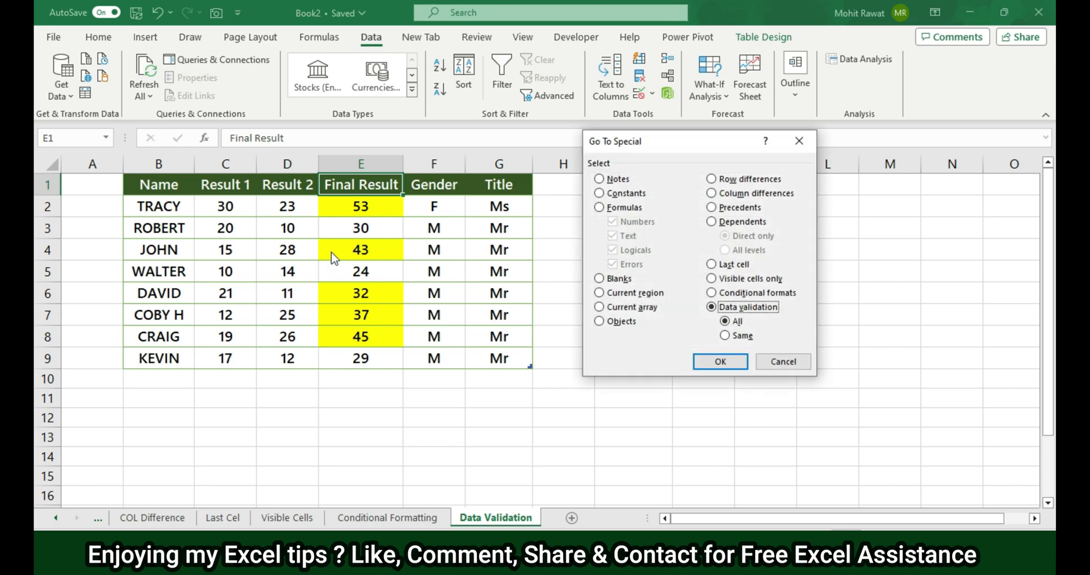
click(720, 362)
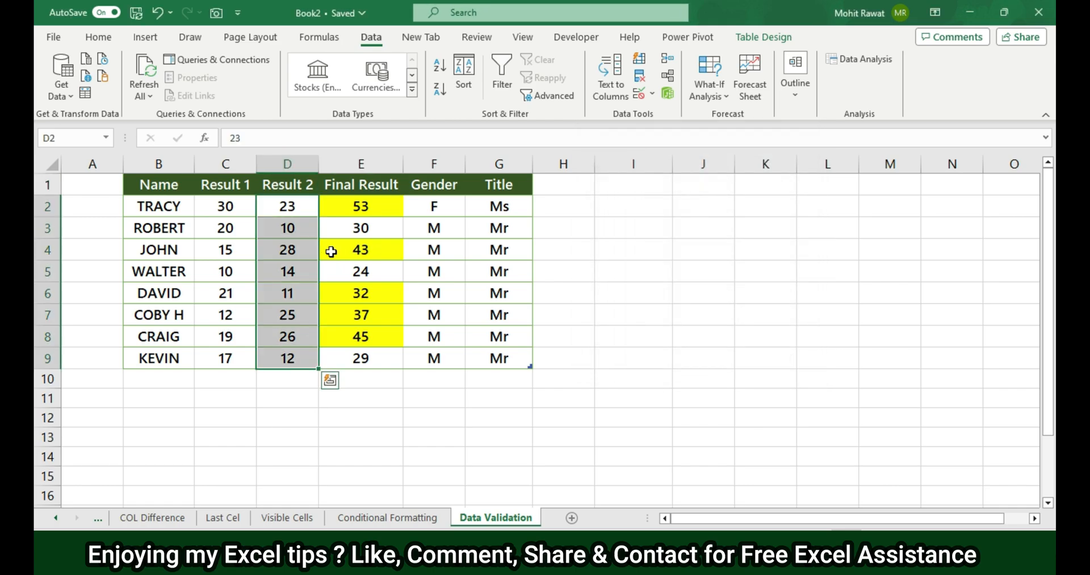